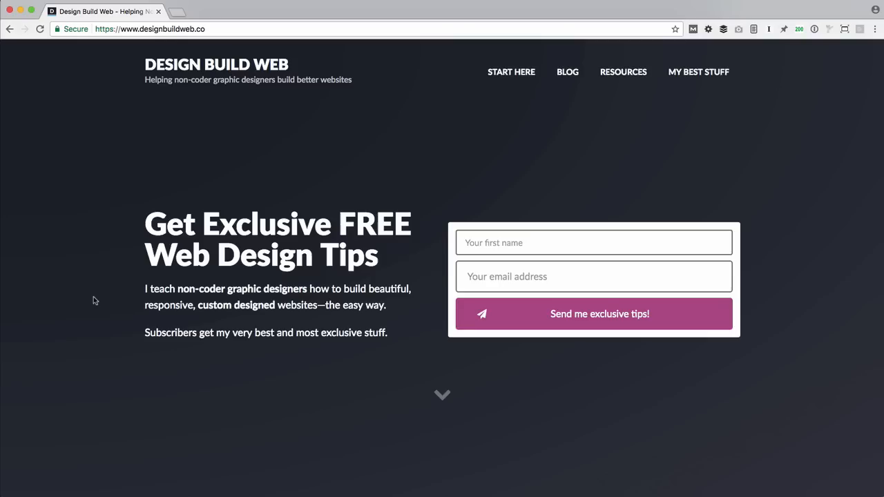
Scroll to the example site's footer and preview its signup popup
scroll(down, 3)
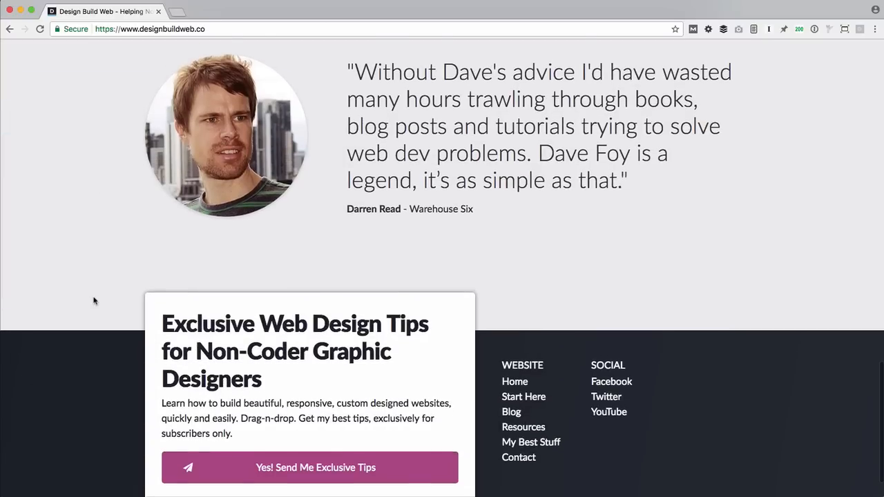
scroll(down, 3)
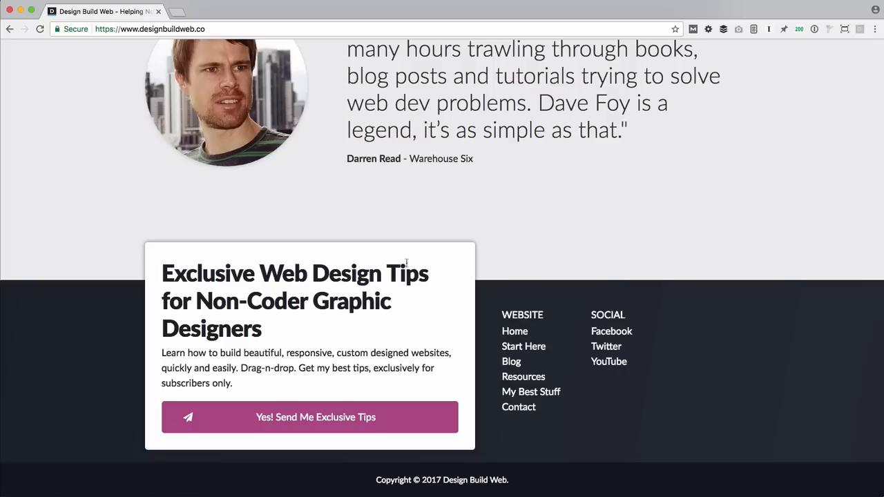
mouse_move(309, 417)
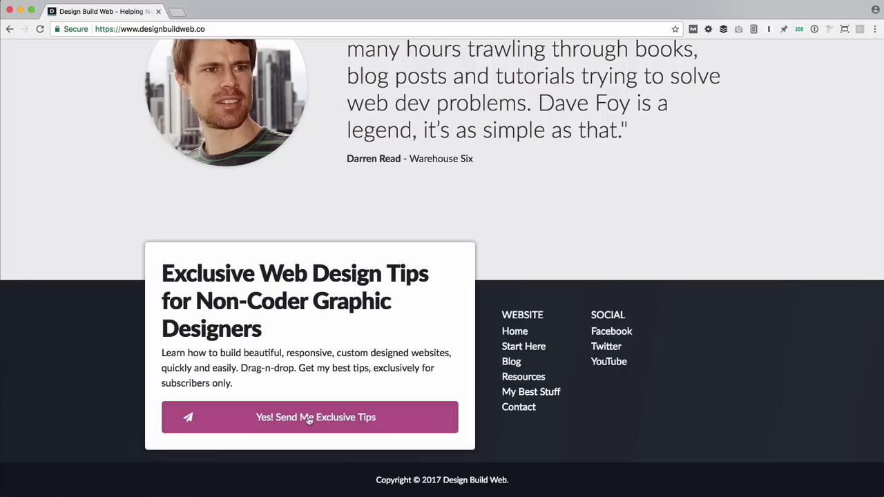
click(310, 417)
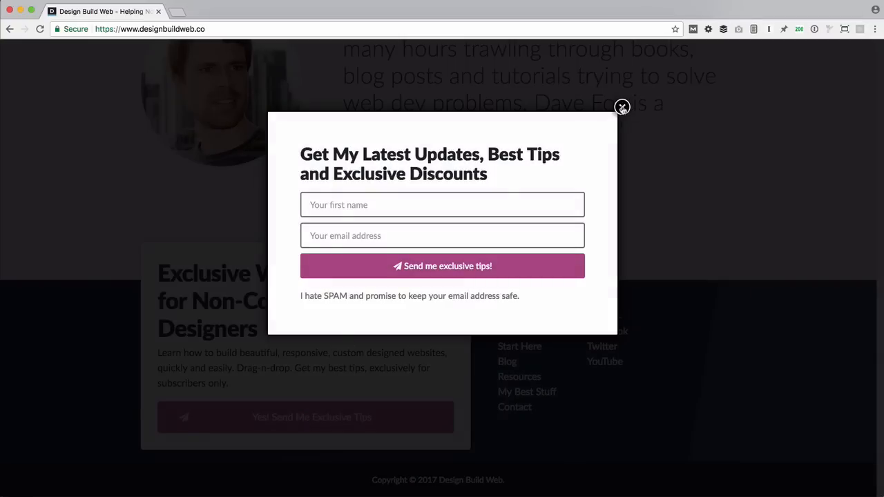
click(622, 107)
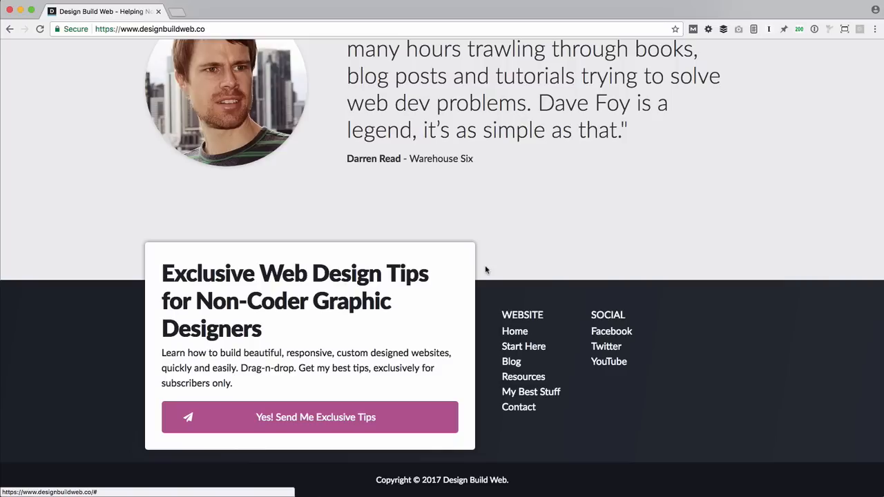
mouse_move(501, 249)
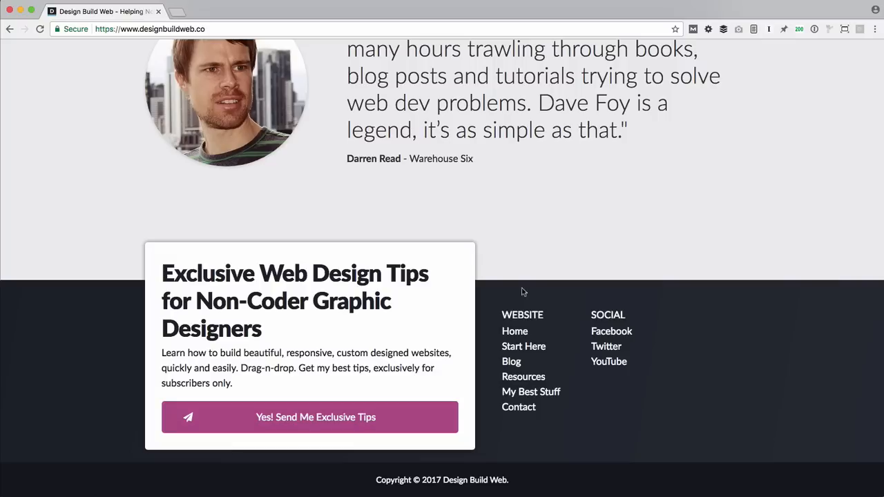
mouse_move(577, 368)
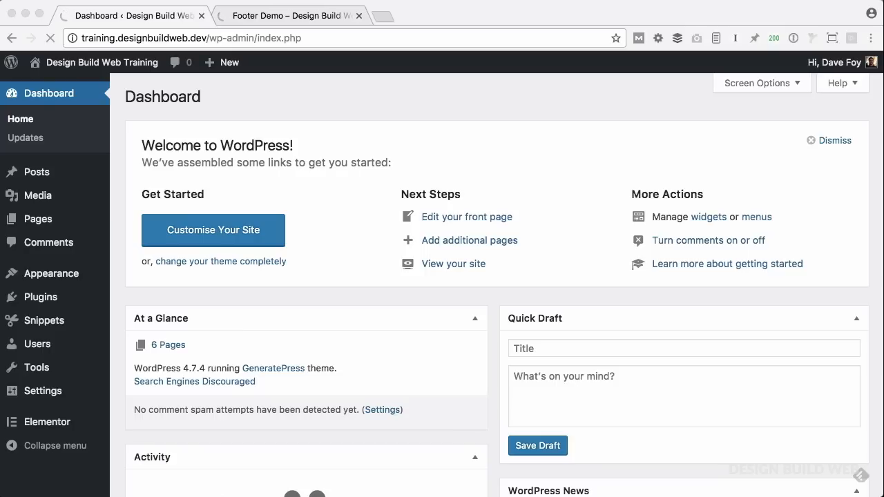
mouse_move(172, 329)
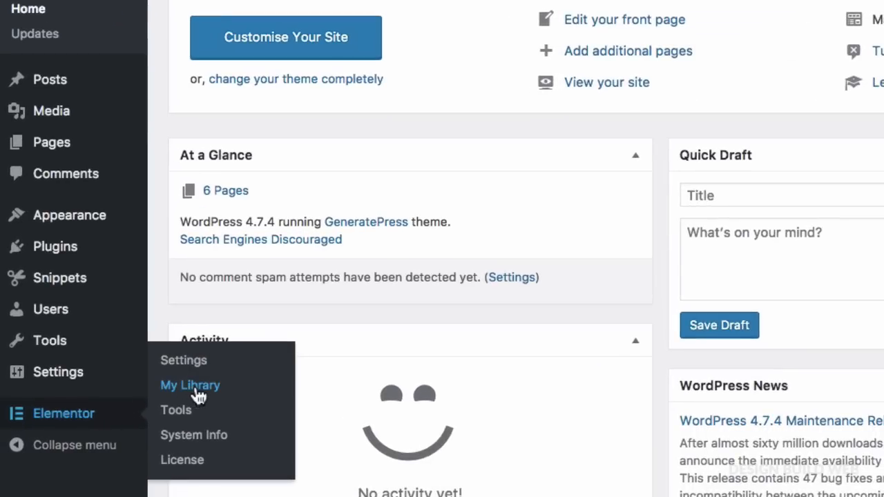
Create a new Elementor library template titled 'Footer'
click(190, 385)
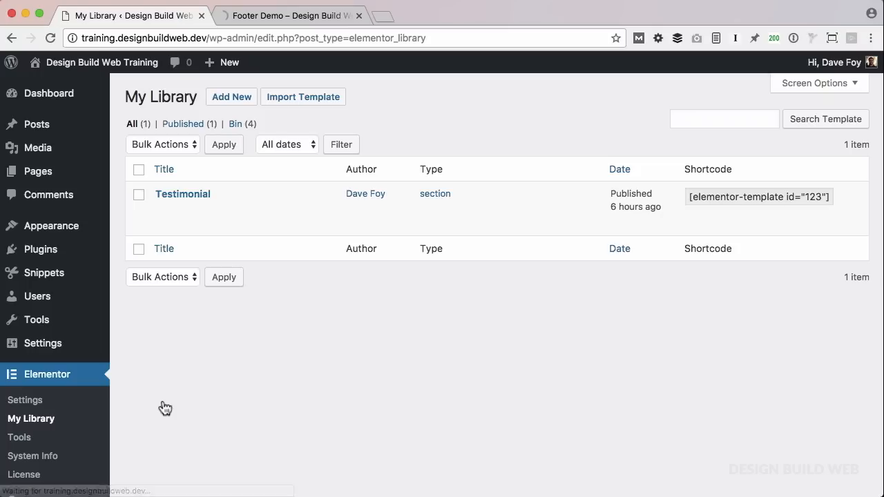
click(231, 97)
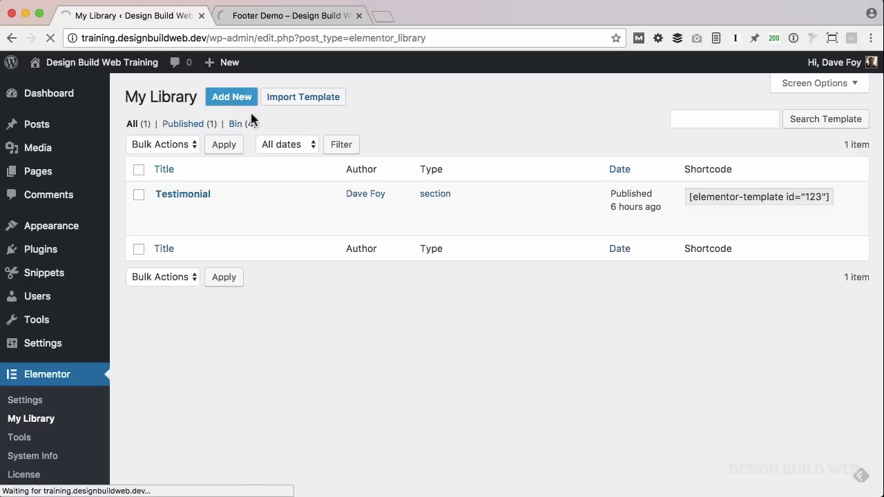
click(231, 96)
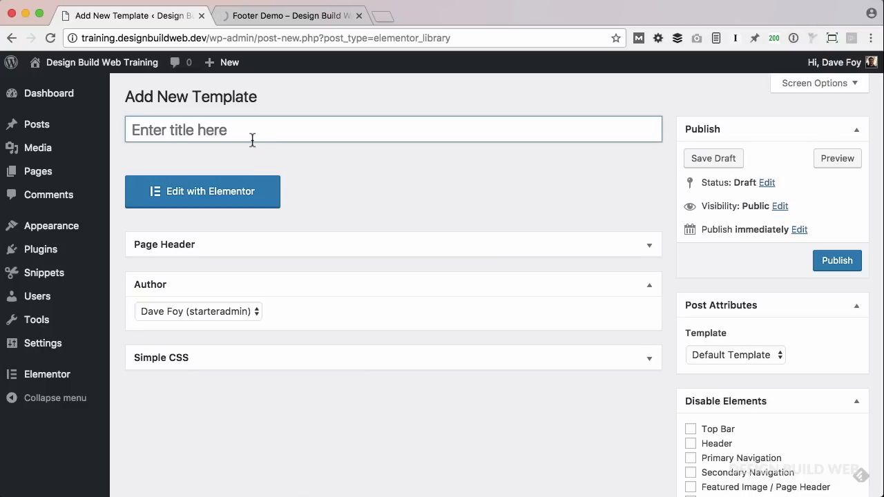
text(Footer)
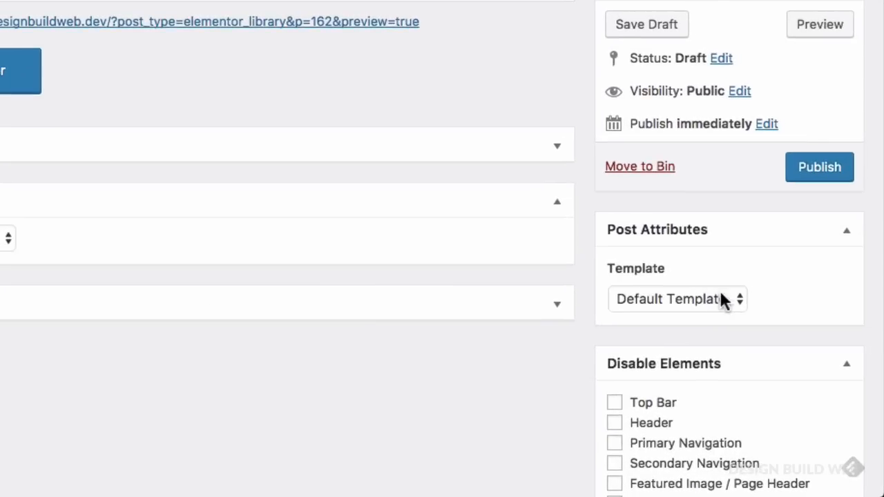
Choose the Elementor Canvas page template for Footer and publish it
click(677, 299)
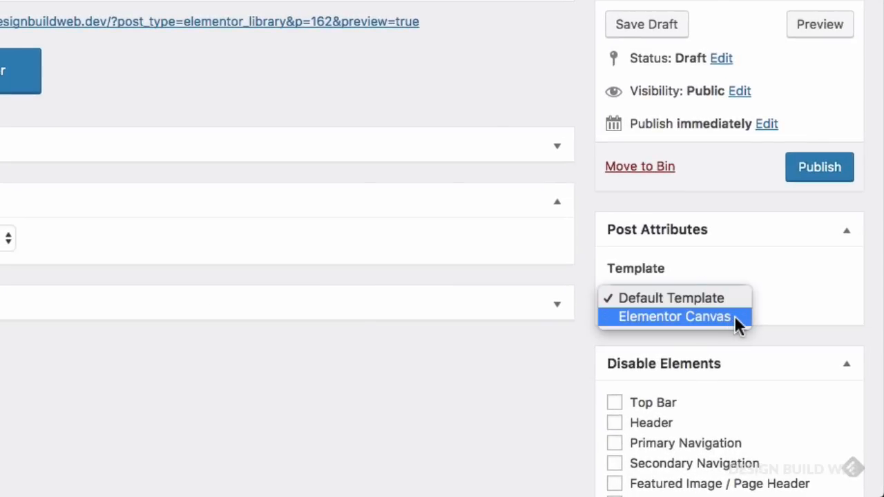
mouse_move(724, 329)
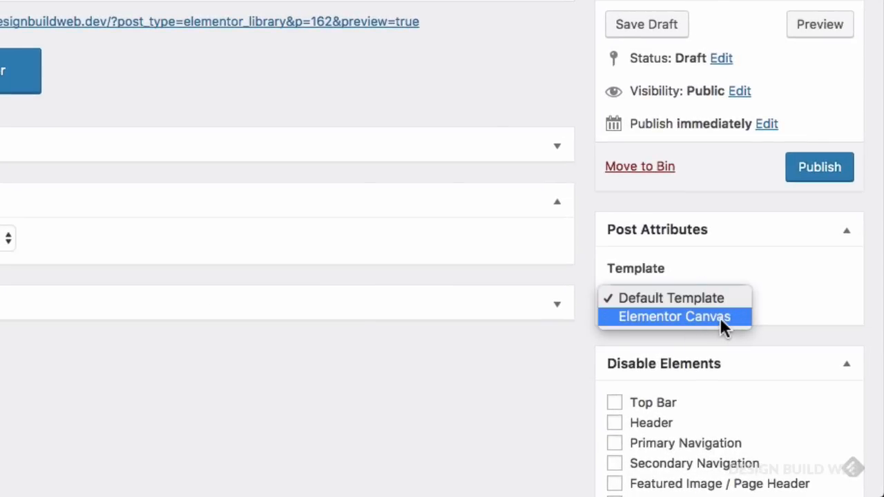
click(674, 316)
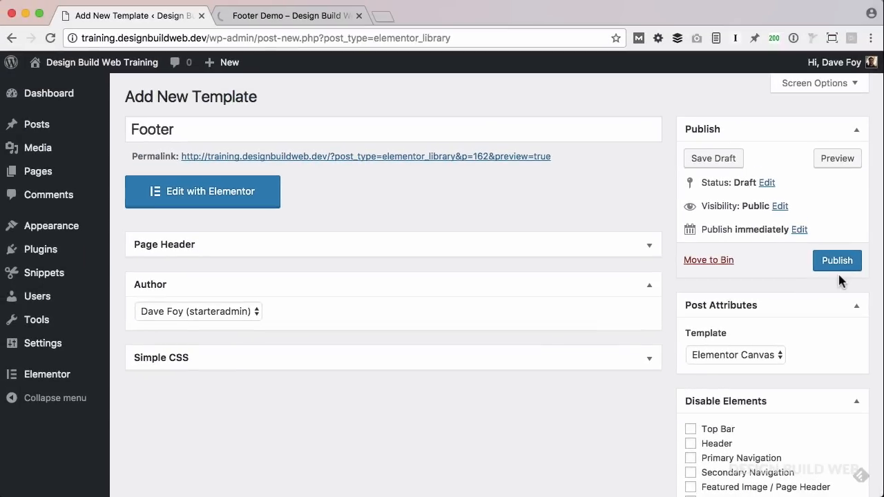
click(838, 260)
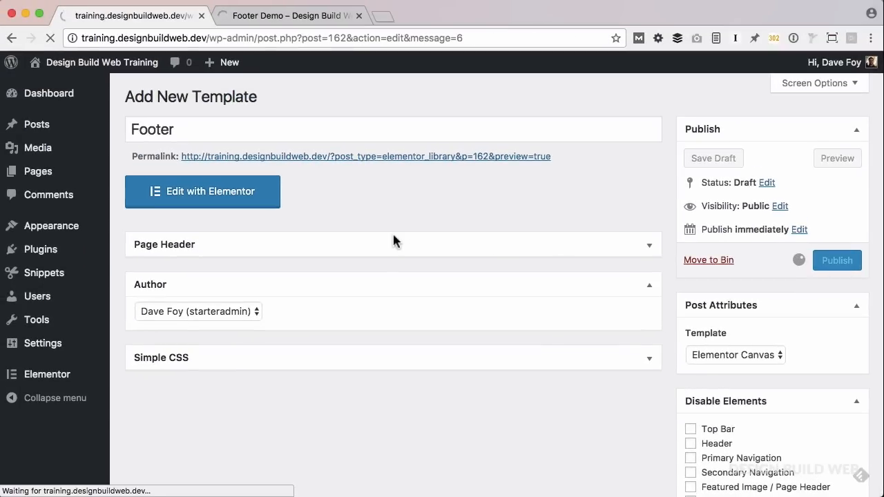
click(837, 260)
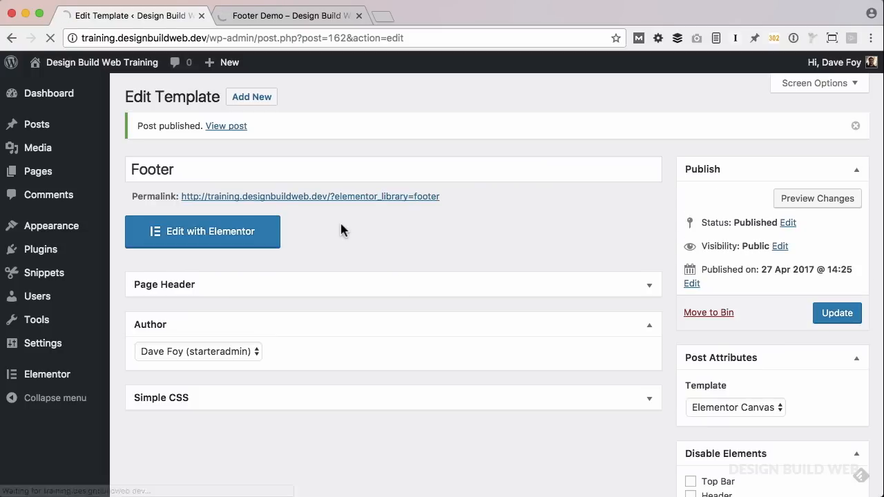
click(202, 231)
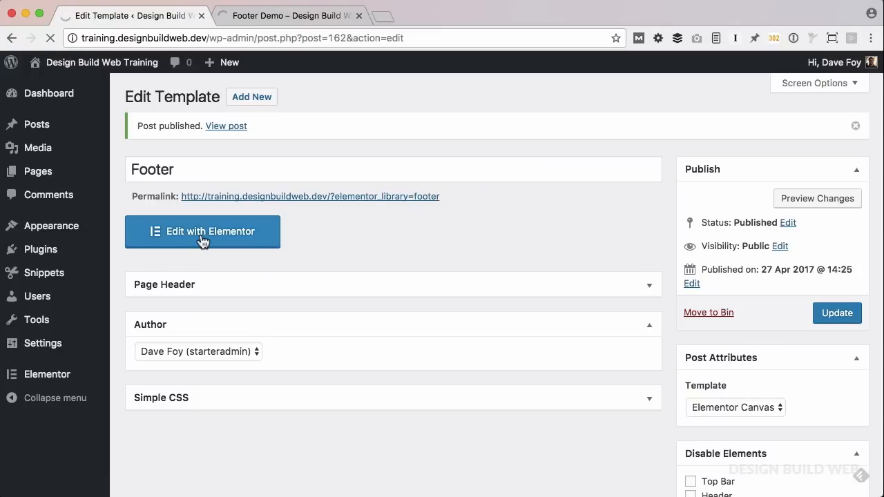
Add a three-column section to the Footer template with Columns Gap set to No Gap
click(203, 231)
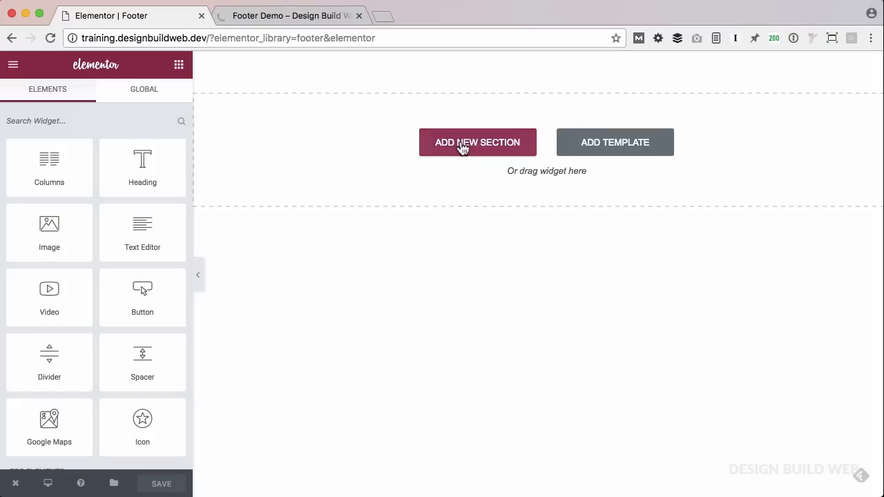
click(477, 142)
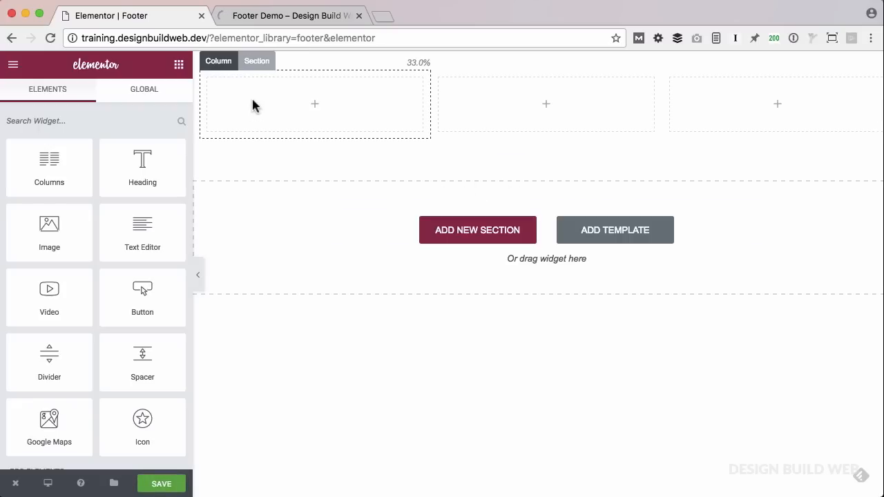
click(257, 61)
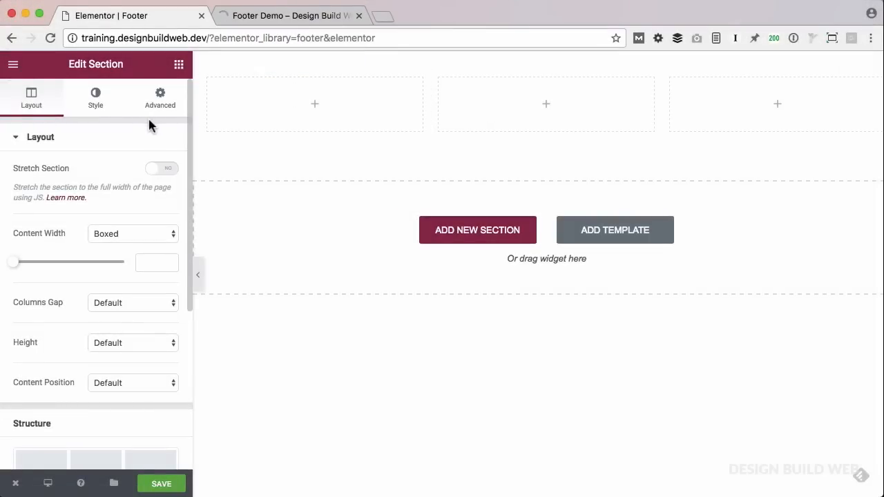
mouse_move(62, 290)
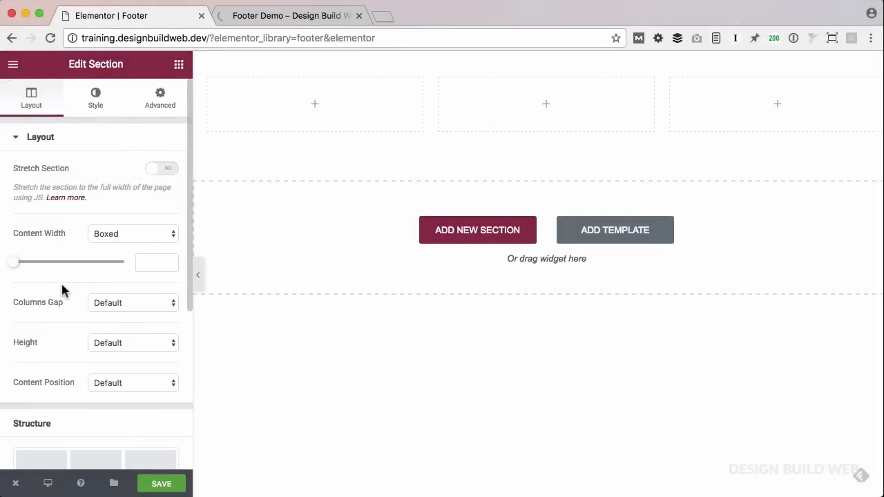
click(133, 303)
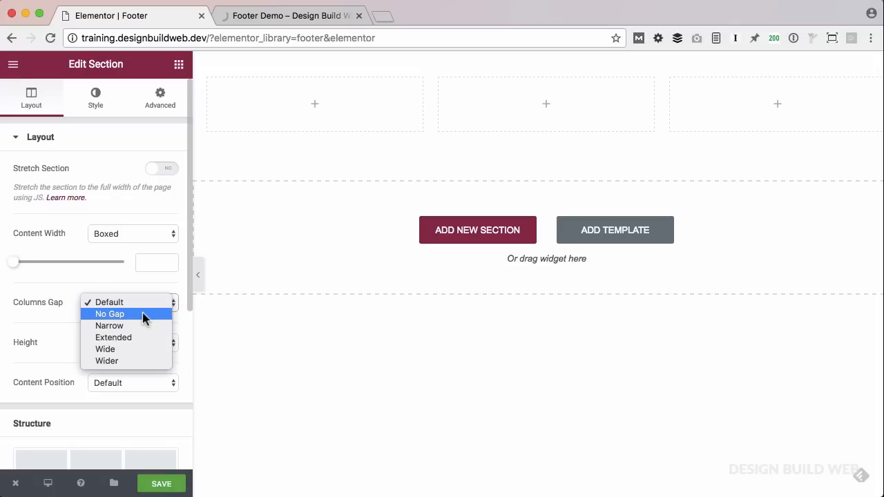
click(109, 302)
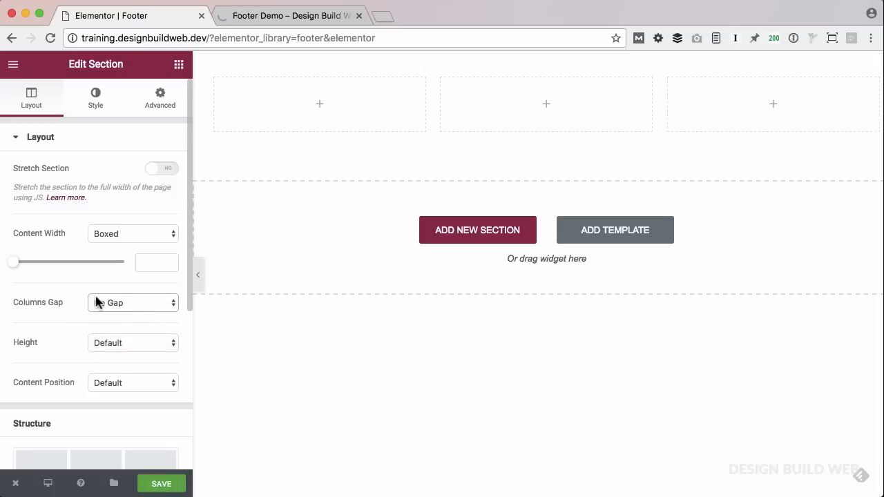
click(133, 302)
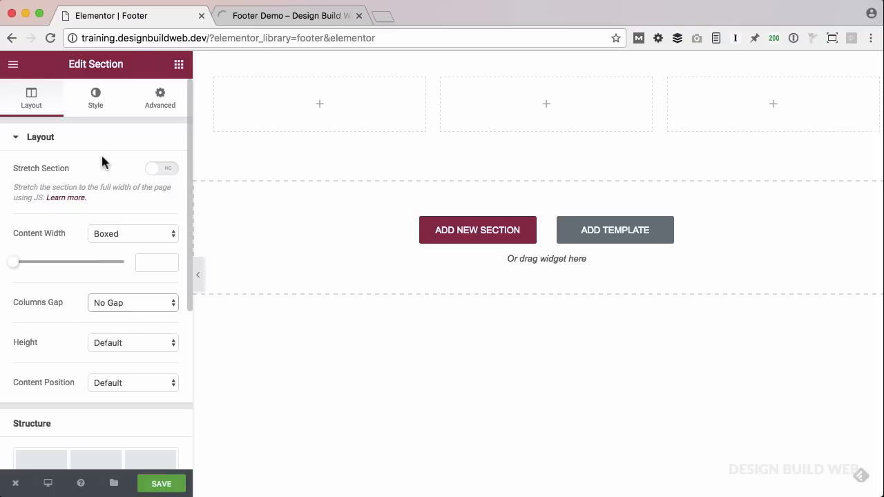
Give the section a dark gradient background and save the template
click(95, 98)
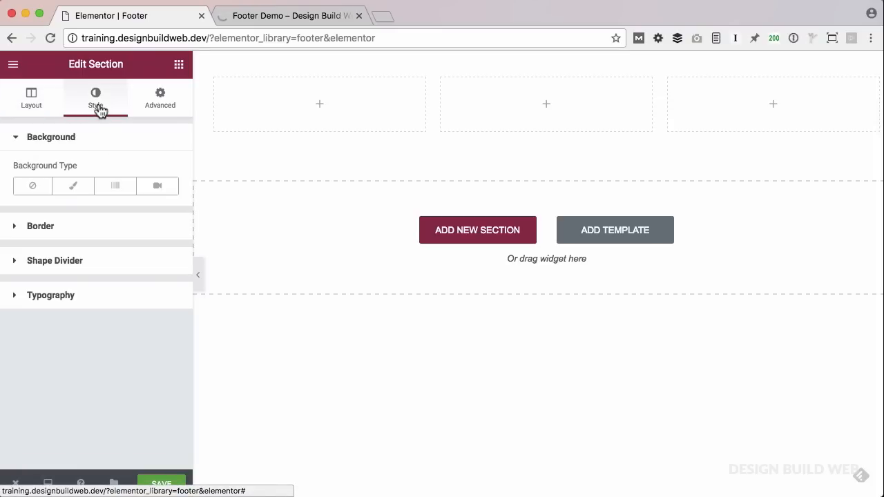
mouse_move(115, 186)
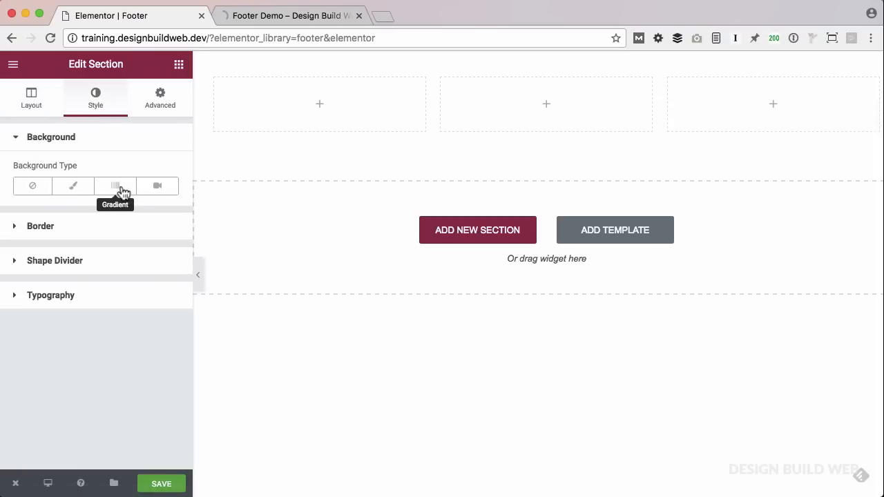
click(115, 186)
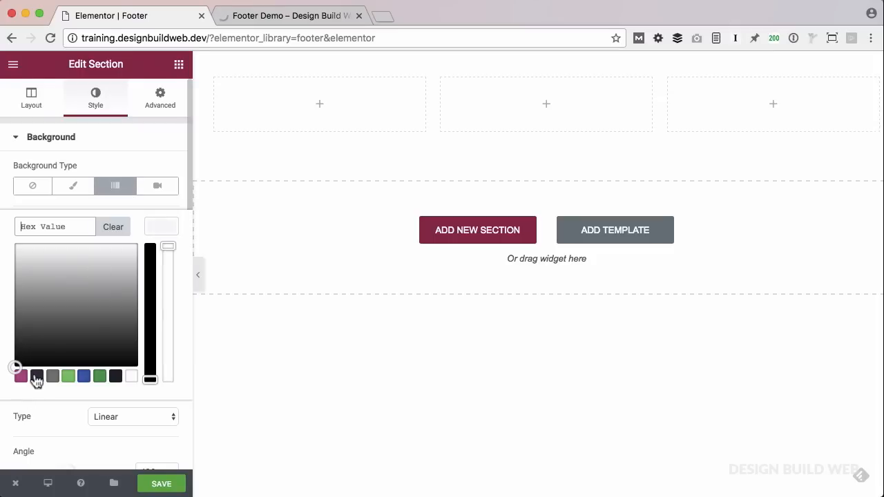
click(36, 376)
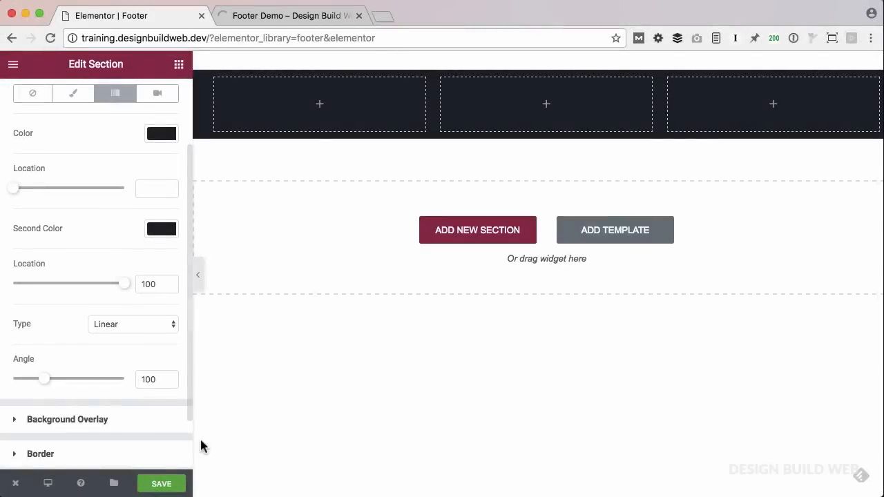
click(161, 483)
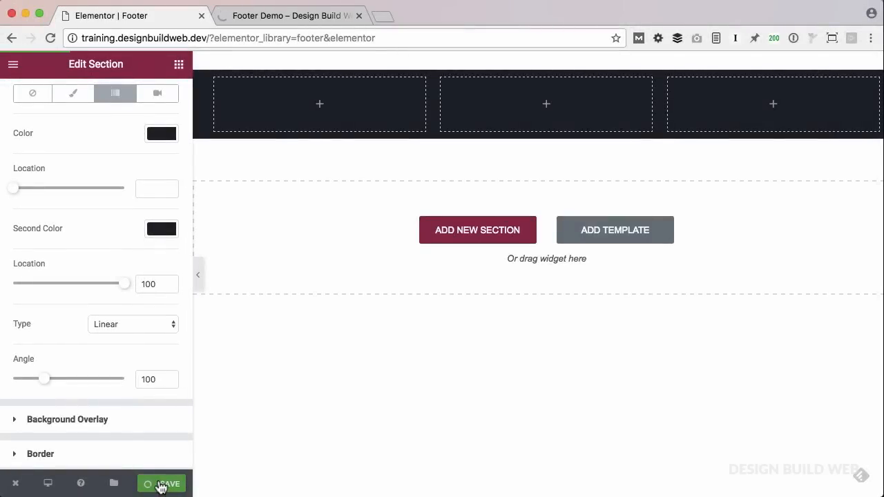
click(161, 484)
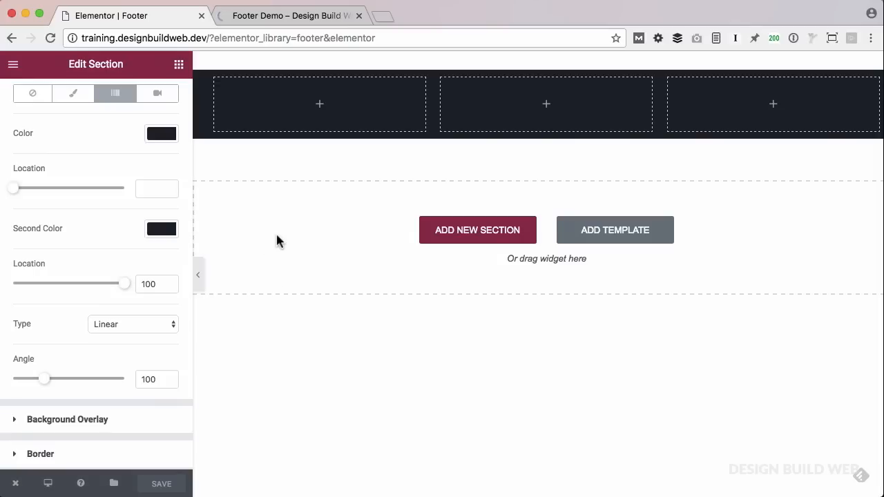
mouse_move(204, 166)
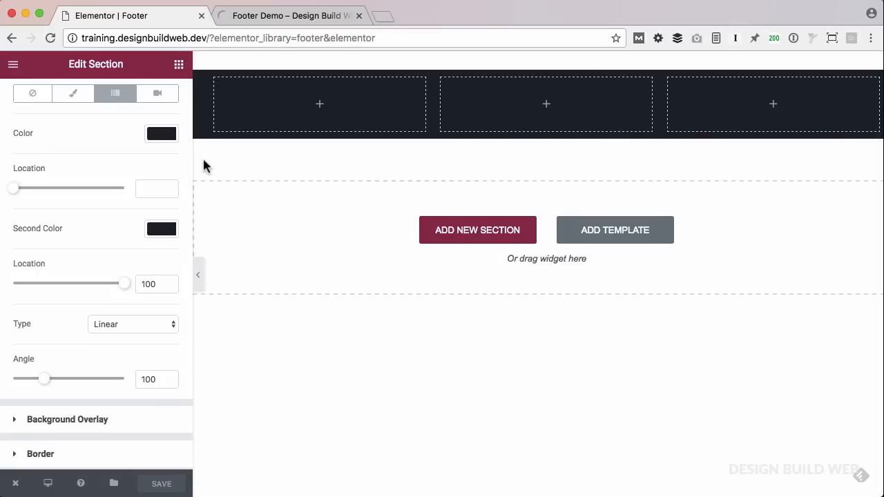
mouse_move(231, 106)
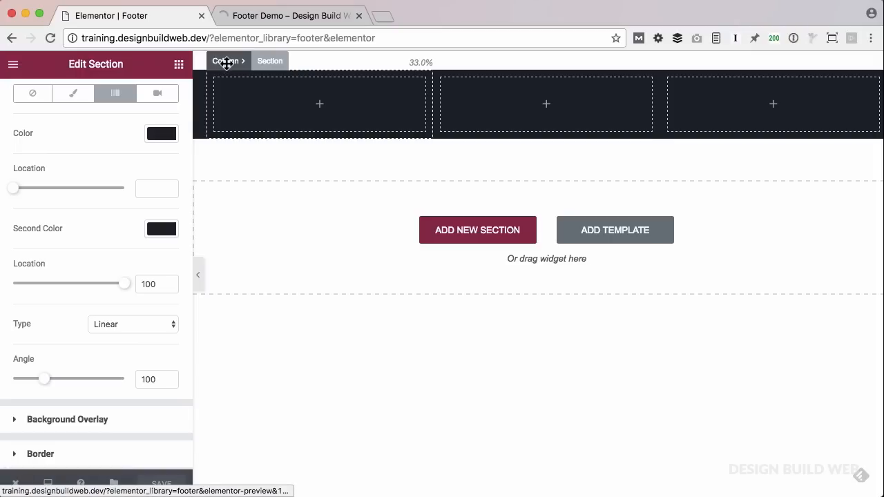
Set the first column's background to Classic with a white colour
click(226, 61)
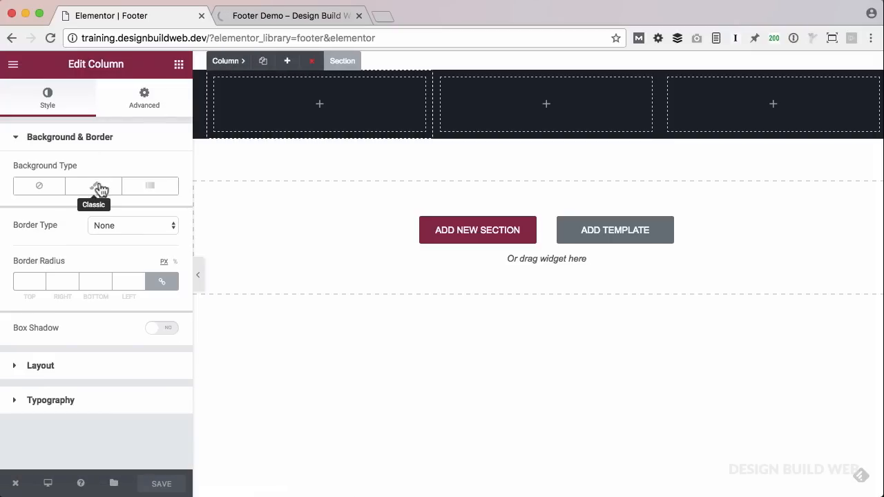
click(93, 185)
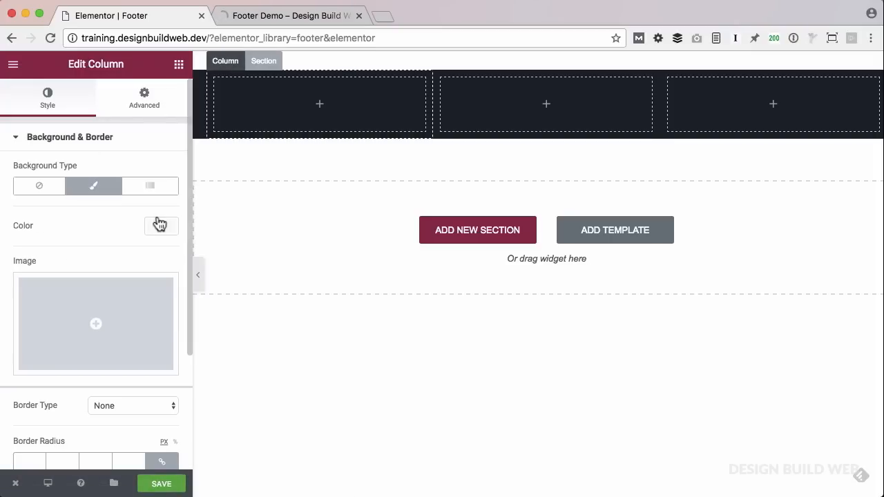
click(161, 226)
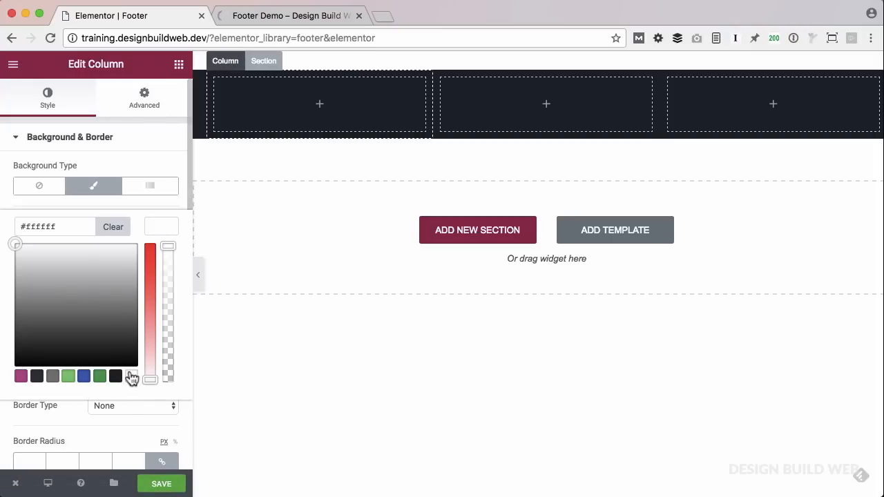
click(70, 137)
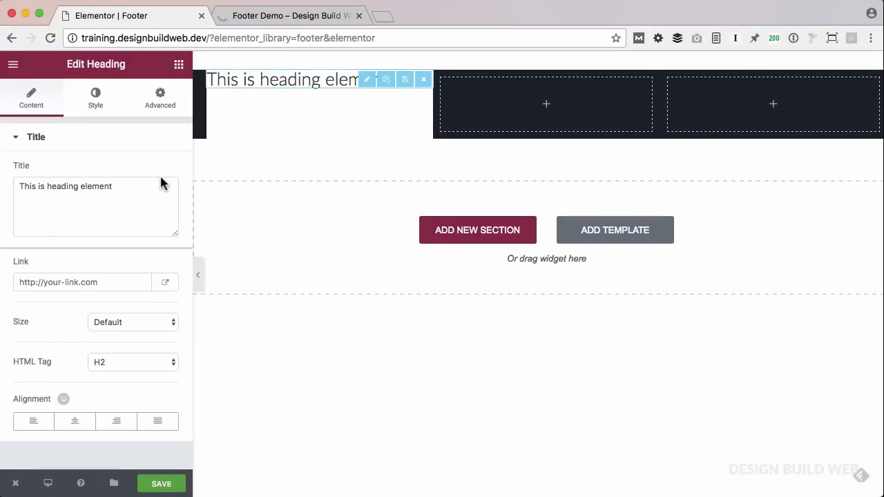
Make the heading 'Exclusive Web Design Tips for Non-Coder Graphic Designers' at size 43, weight 900
click(96, 186)
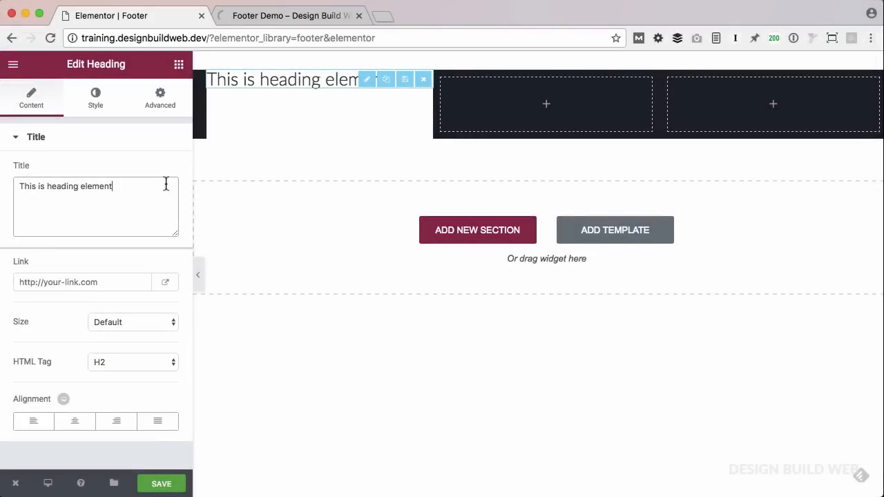
text(Exclusive Web Design Tips for Non-Coder Graphic Designers)
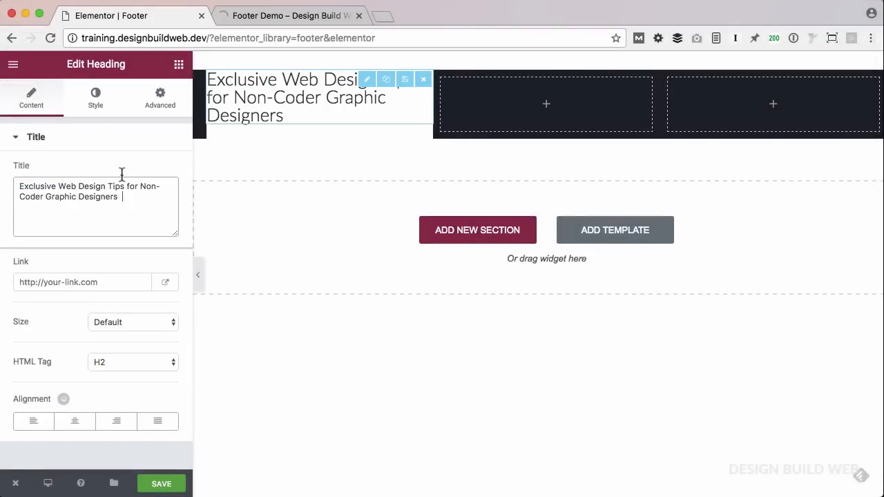
click(96, 97)
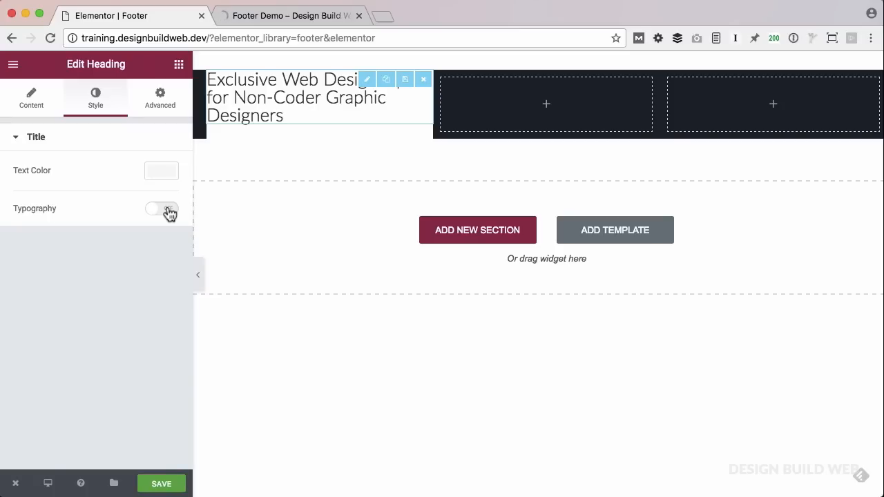
click(162, 208)
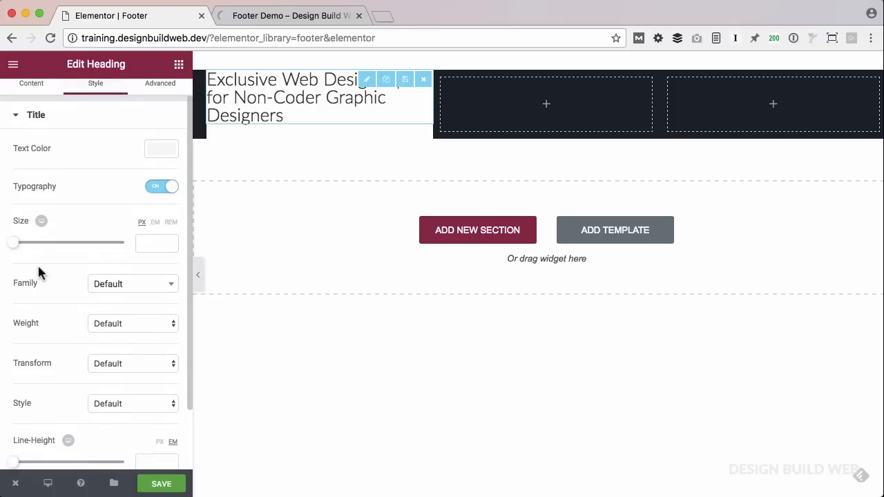
mouse_move(14, 249)
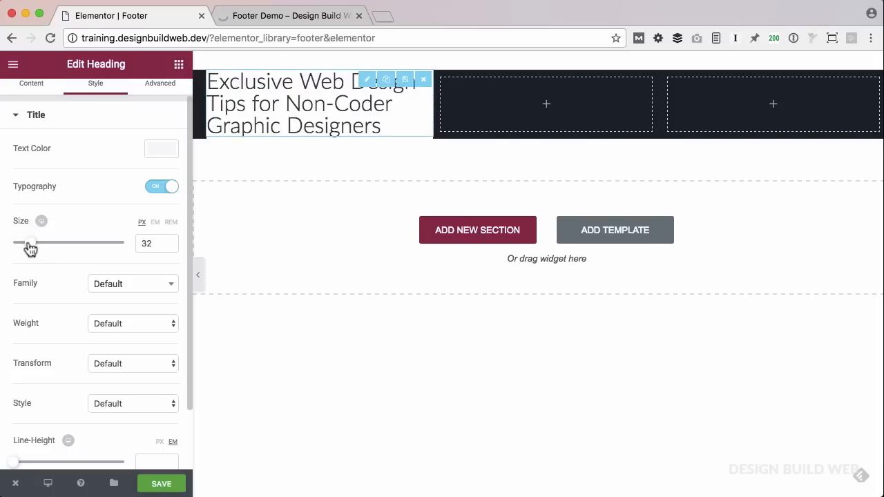
drag(28, 243, 38, 243)
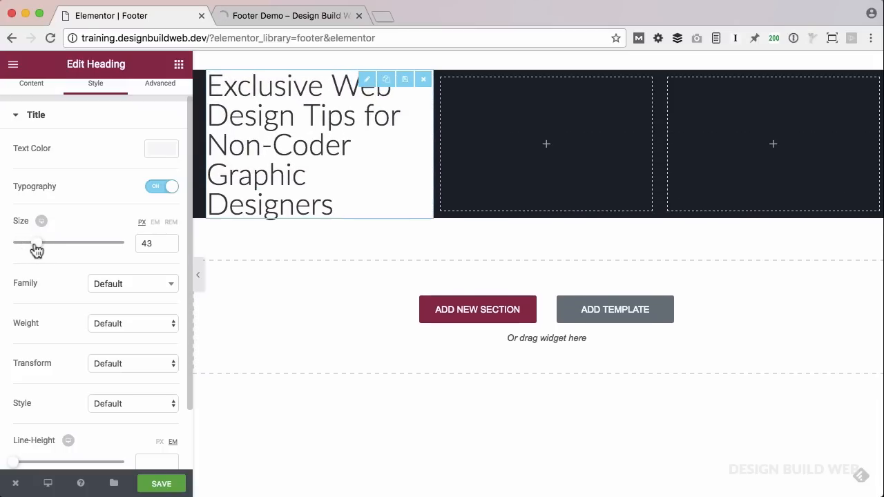
click(132, 323)
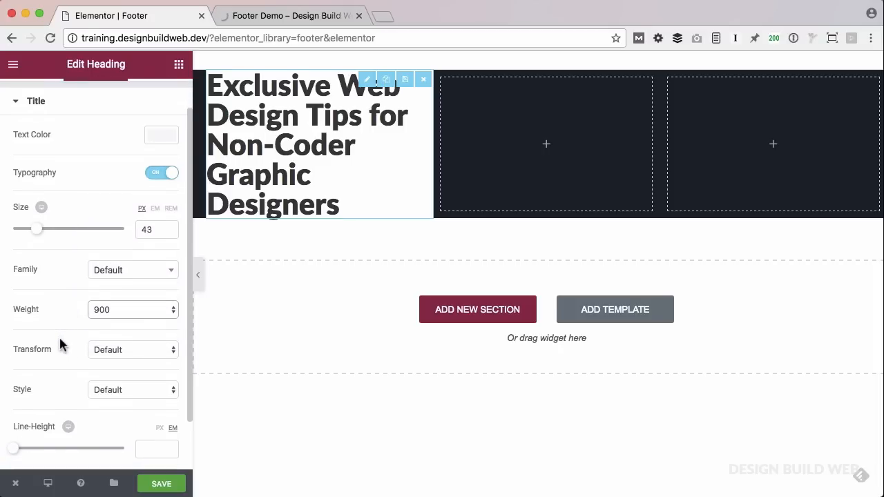
scroll(down, 3)
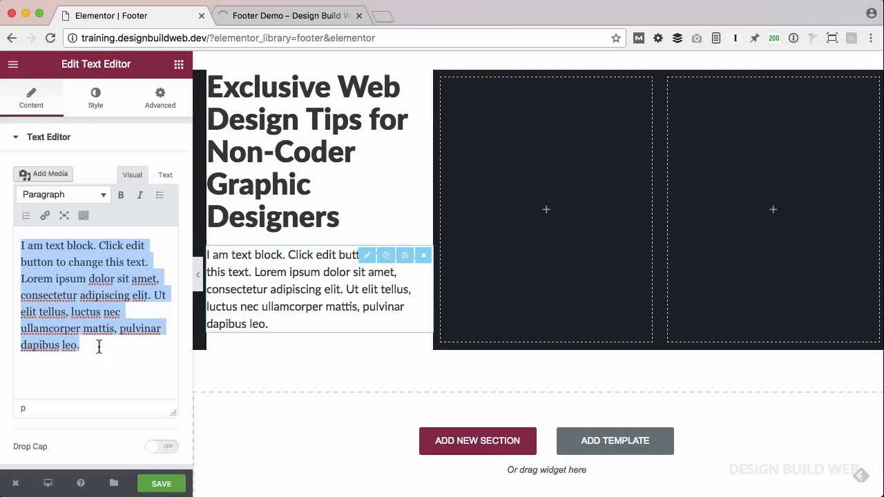
Replace the text block with 'Learn how to build beautiful, responsive, custom designed websites, quickly and easily…'
text(Learn how to build beautiful, responsive, custom designed websites, quickly and easily. Drag-n-drop. Get my best tips, exclusively for subscribers only.)
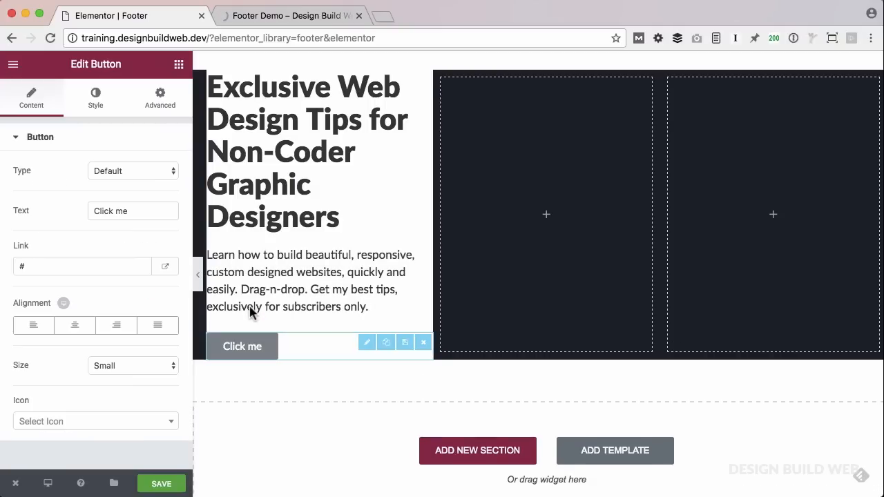
Label the button 'Yes! Send Me Exclusive Tips' and give it a magenta background
double_click(103, 210)
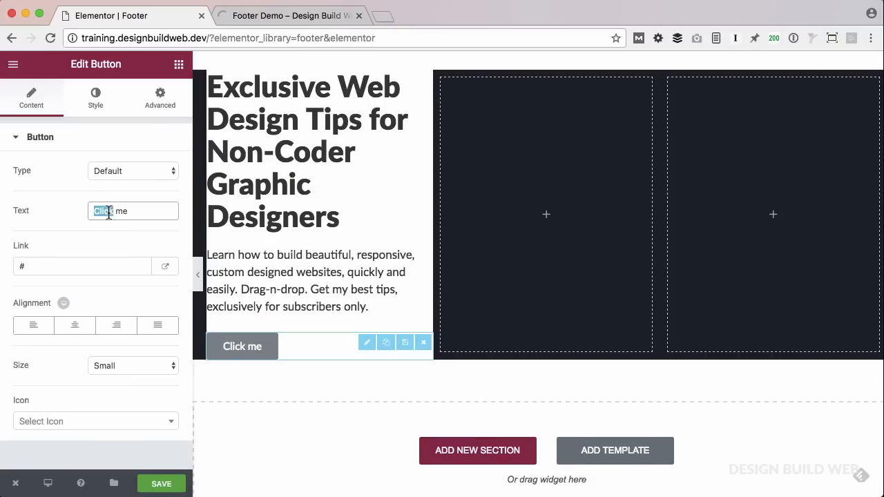
text(Yes! Sen)
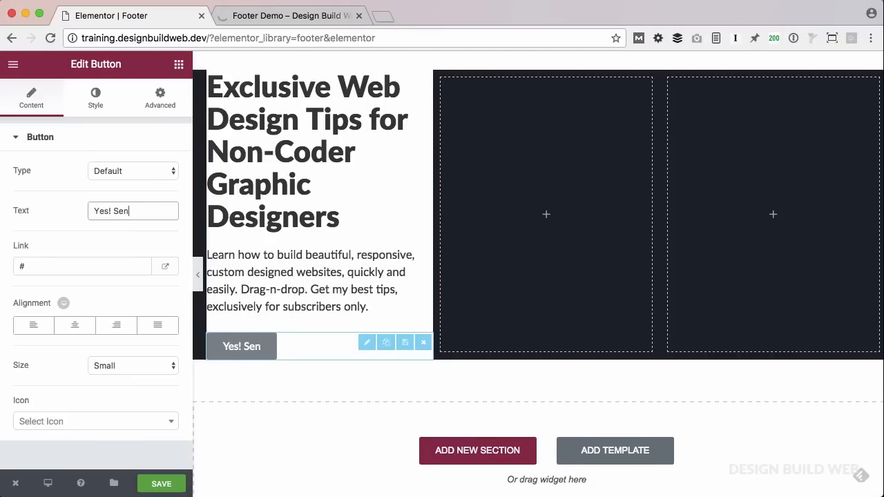
text(d Me Exclusive Tips)
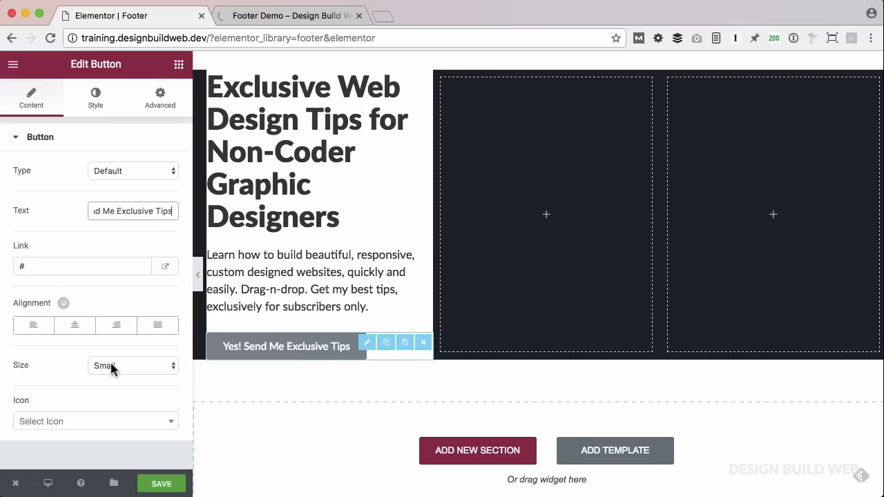
click(96, 96)
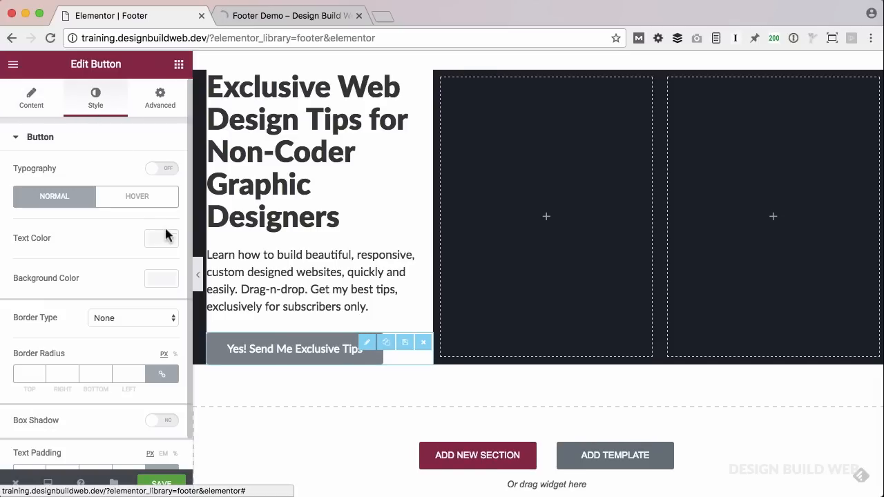
click(161, 238)
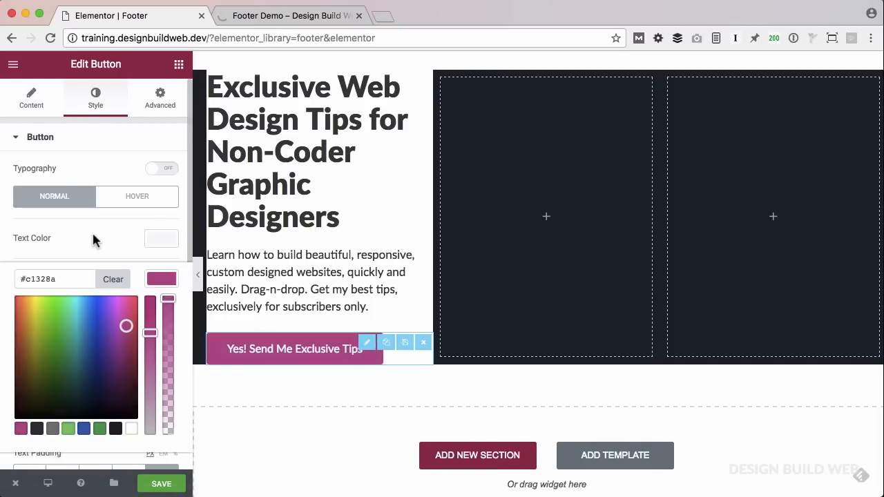
click(31, 97)
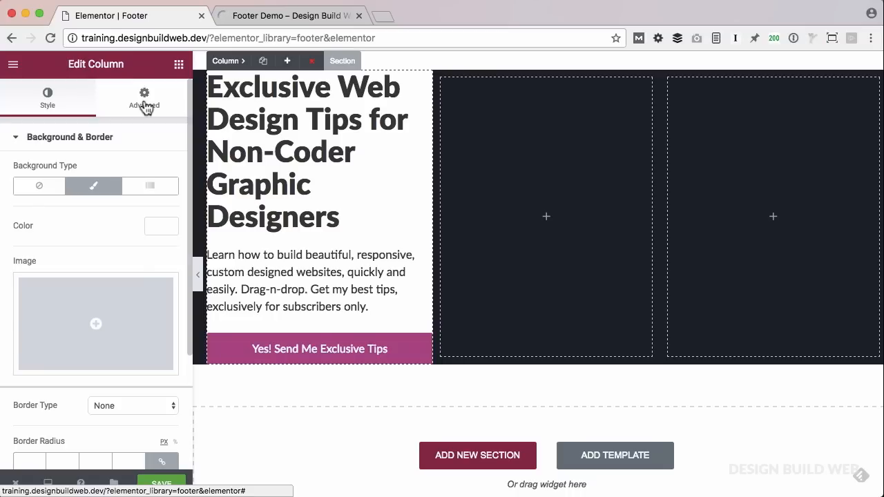
Set 30 px column padding, widen the column to half, and add 25 px bottom margin
click(144, 97)
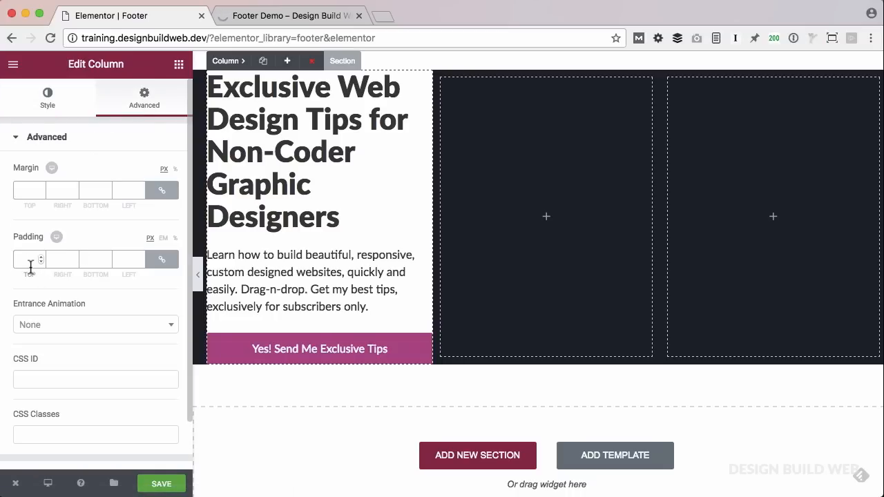
text(8)
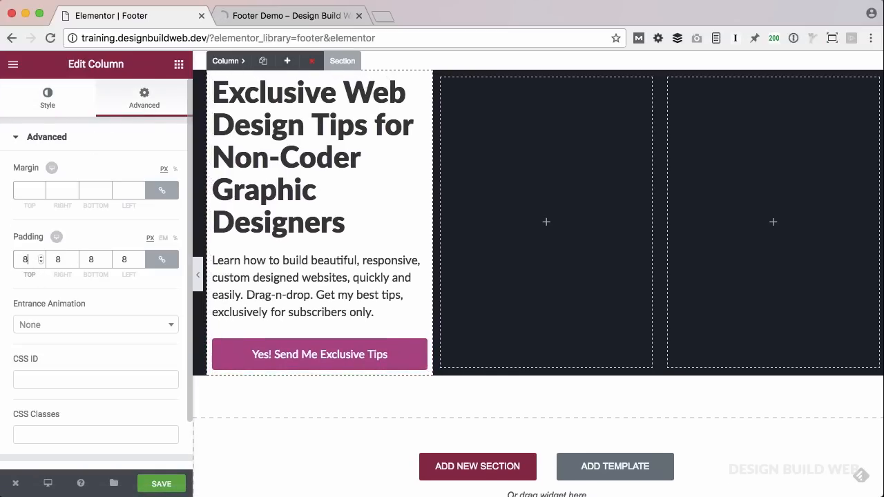
text(15)
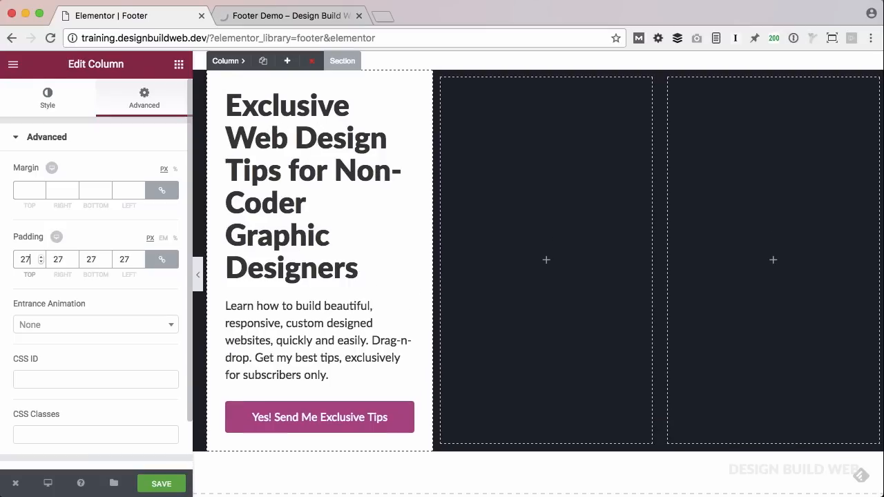
text(30)
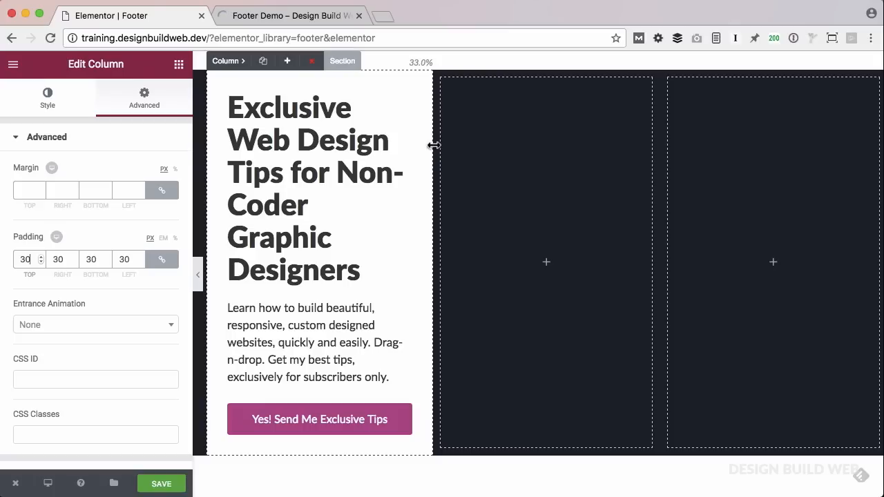
drag(433, 145, 535, 142)
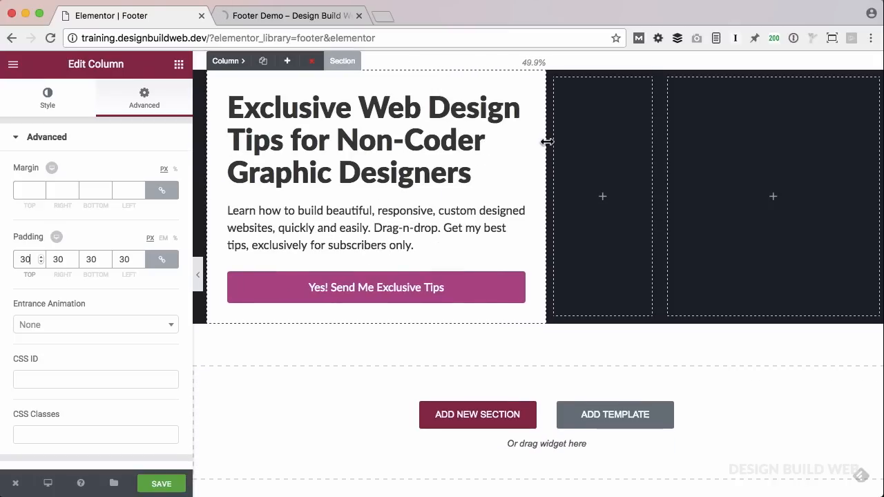
mouse_move(222, 78)
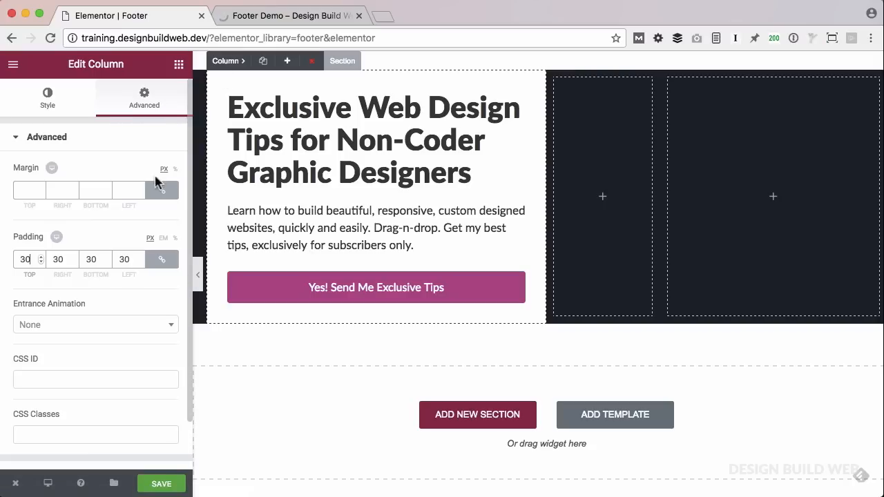
mouse_move(161, 192)
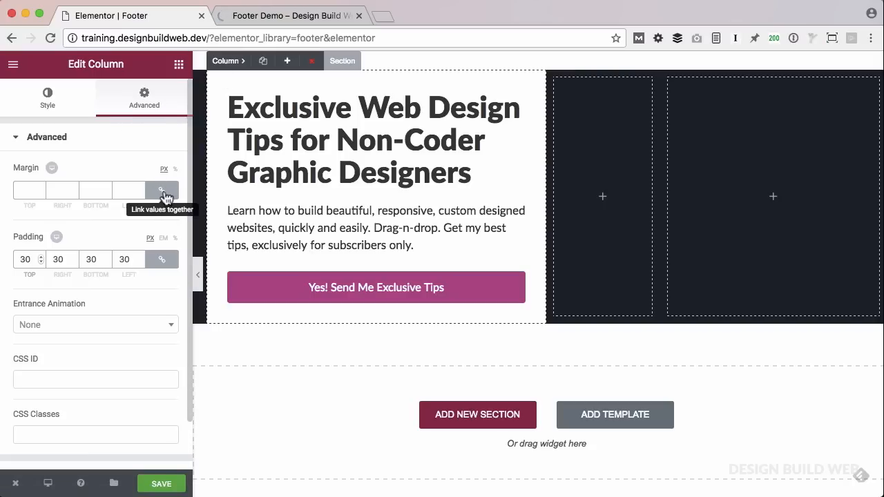
click(162, 190)
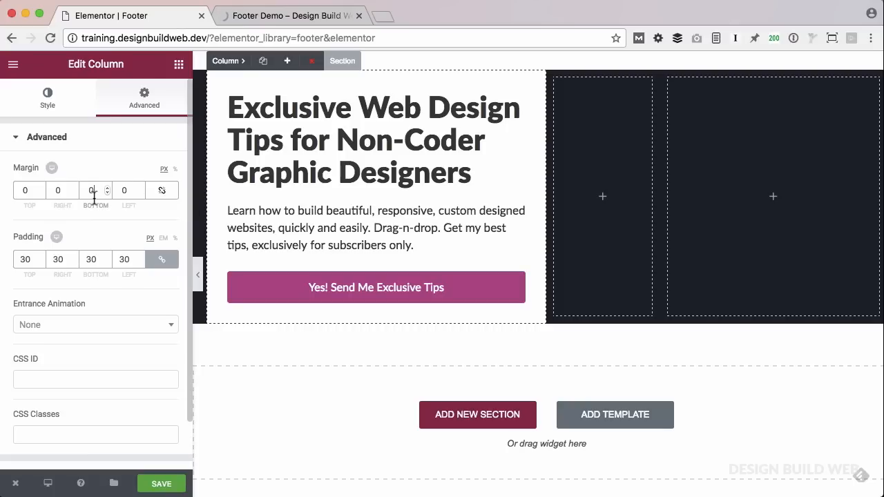
text(25)
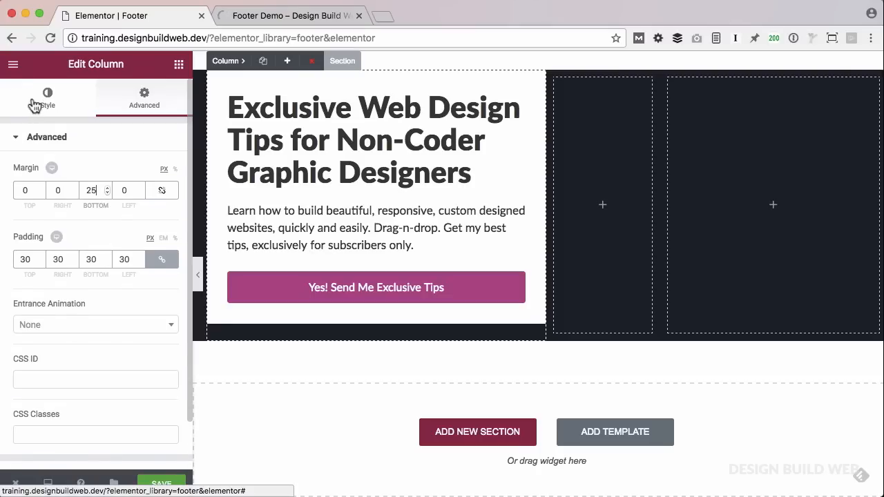
Set a 5 px border radius on all corners and switch Box Shadow on
click(47, 97)
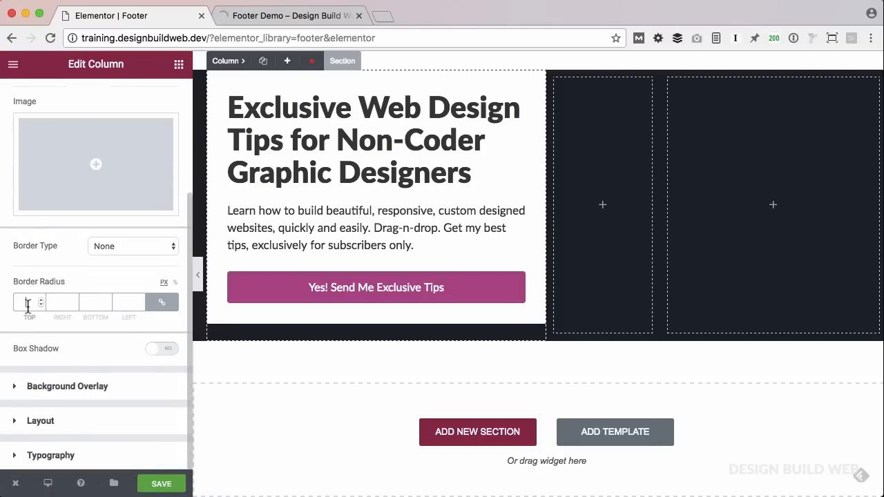
text(5)
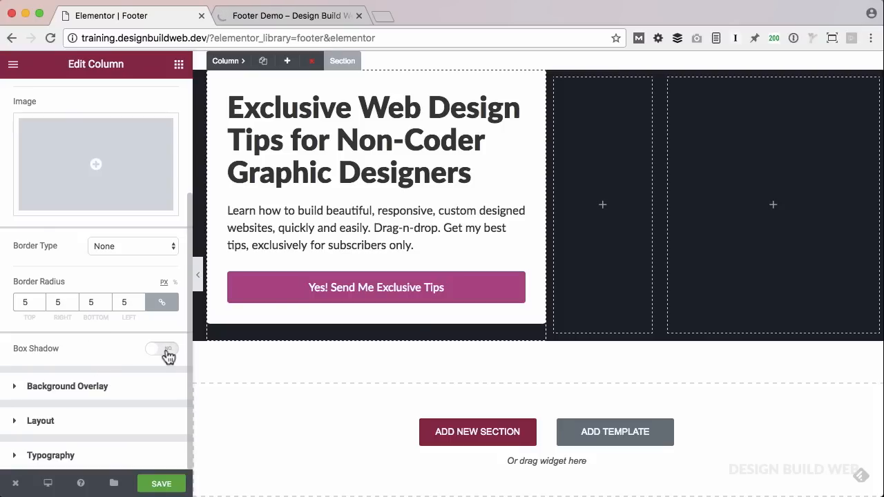
click(162, 349)
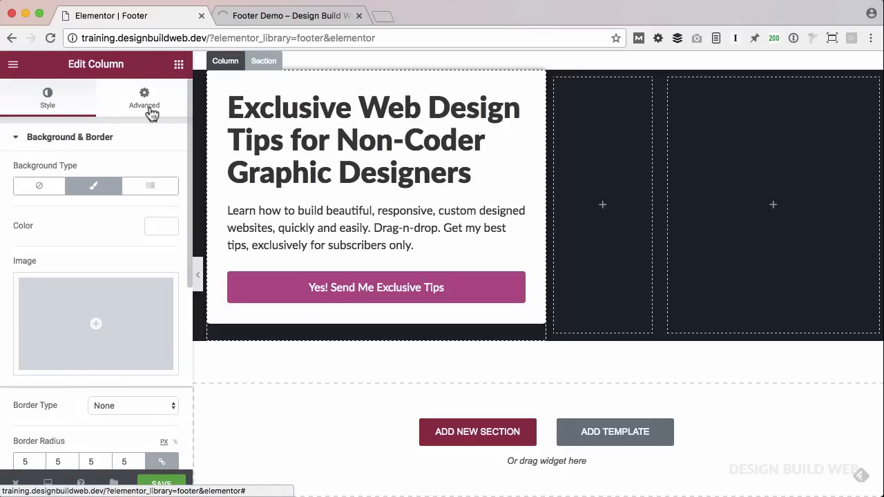
Give the signup column a -70 px top margin so it overlaps the footer's top edge
click(144, 98)
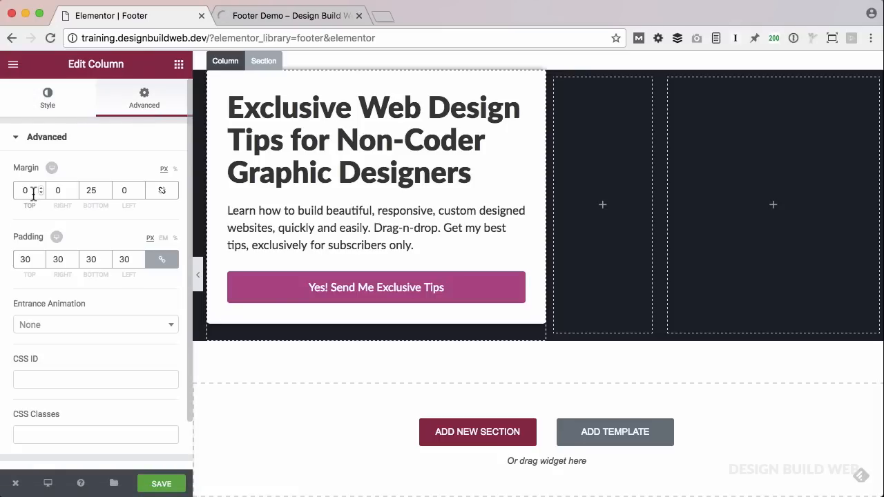
text(12)
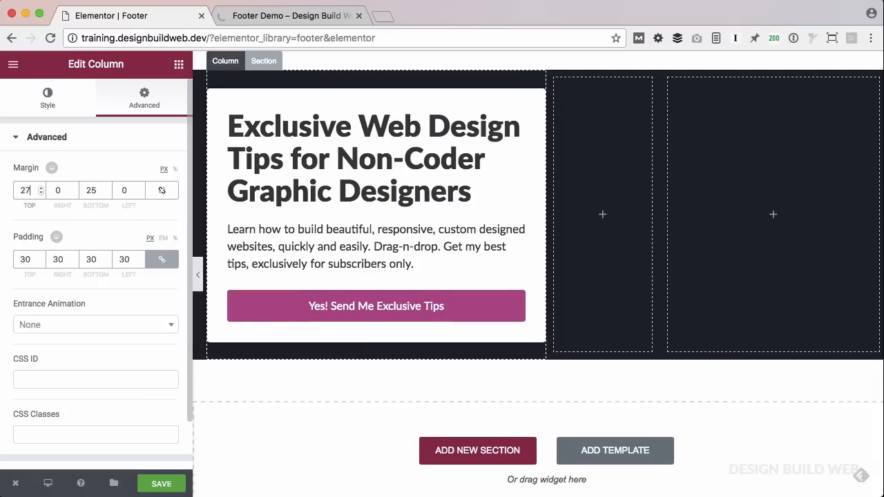
text(9)
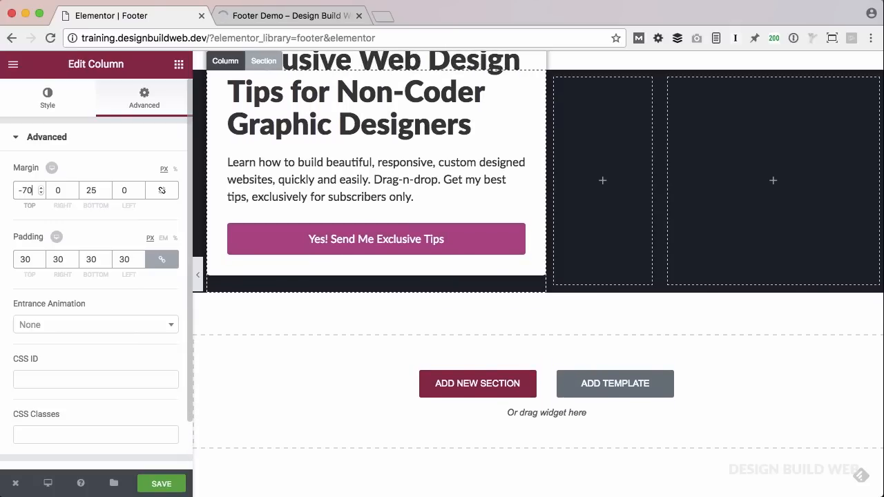
mouse_move(164, 190)
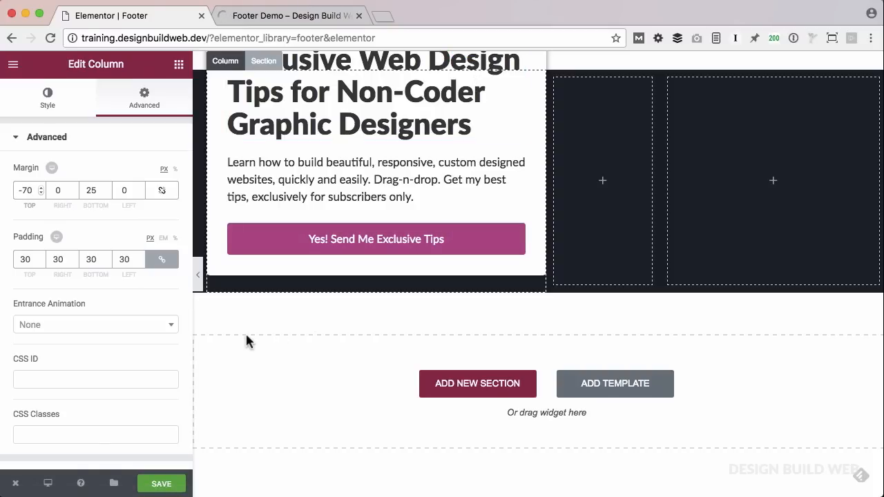
mouse_move(247, 325)
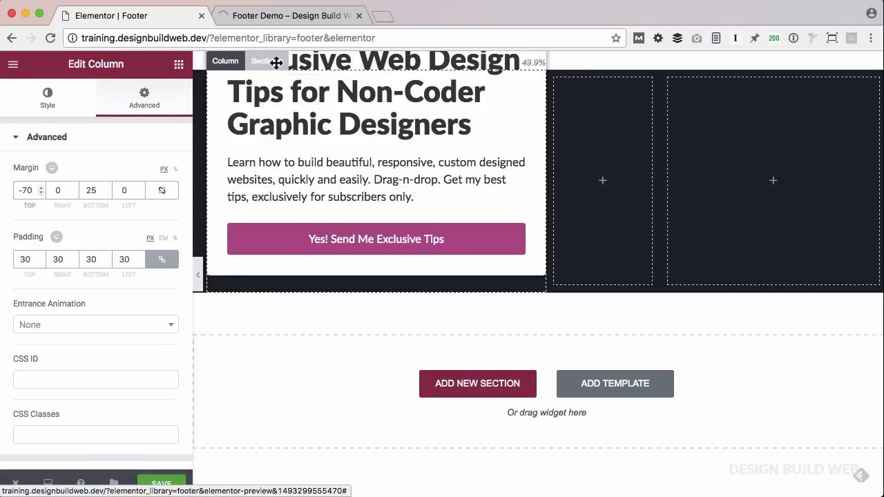
Select the footer section and give it 100 px top and bottom margins
click(262, 61)
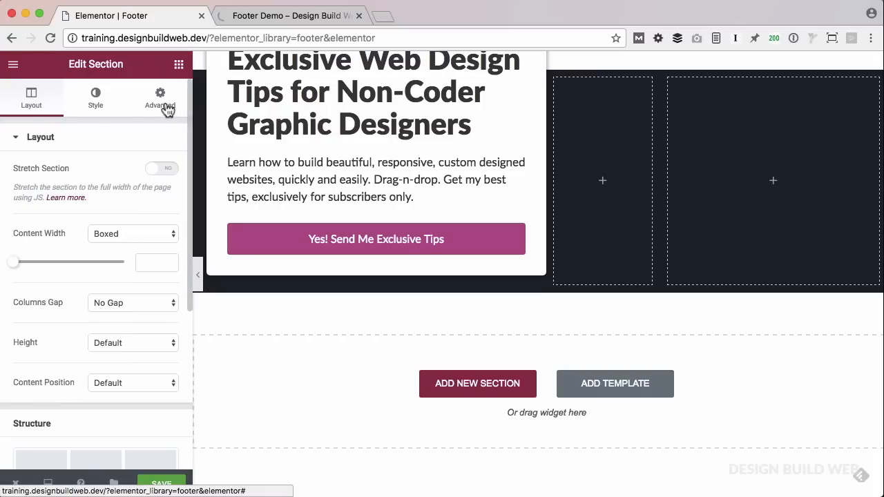
click(160, 99)
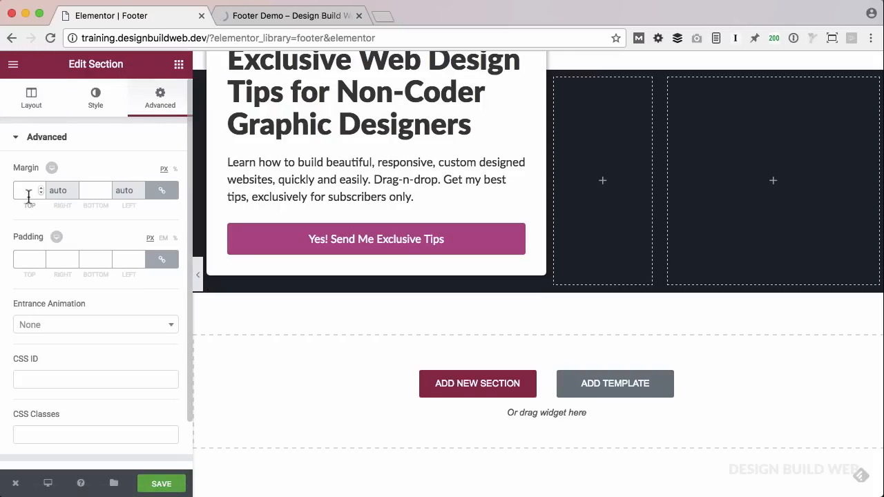
text(100)
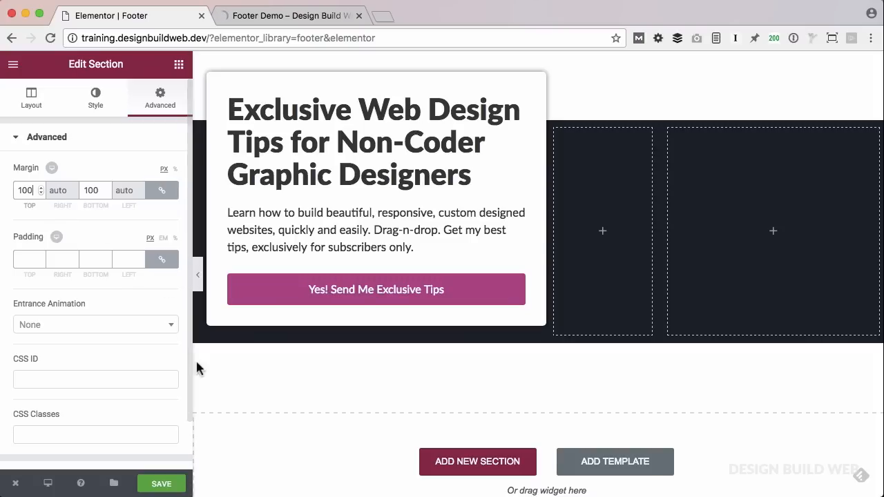
mouse_move(230, 364)
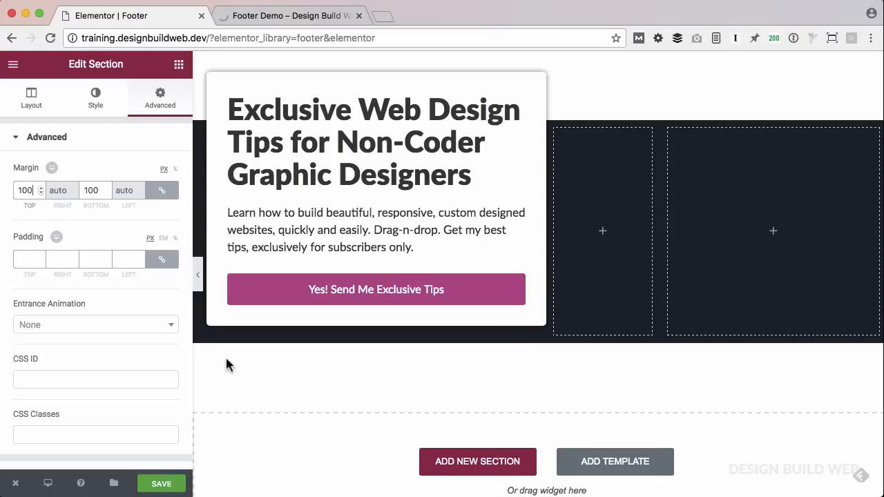
mouse_move(153, 348)
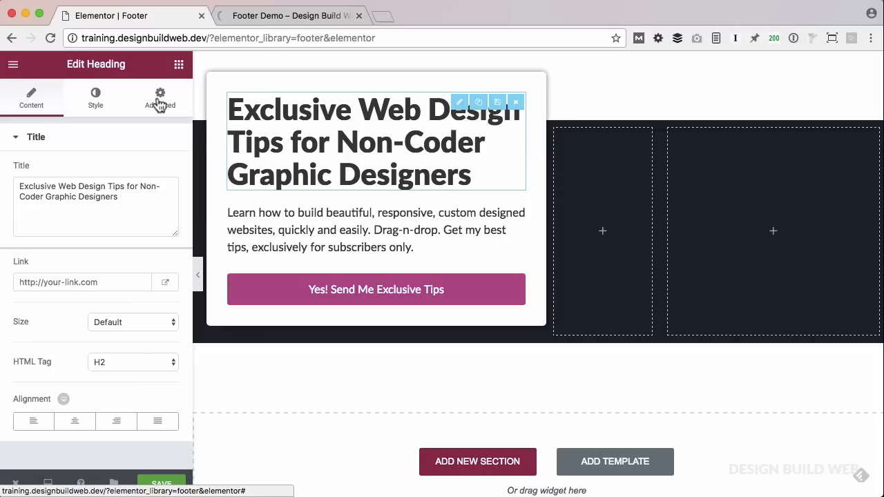
Unlink the heading's margins, set its bottom margin to -12 px, and save the template
click(160, 98)
text(-8)
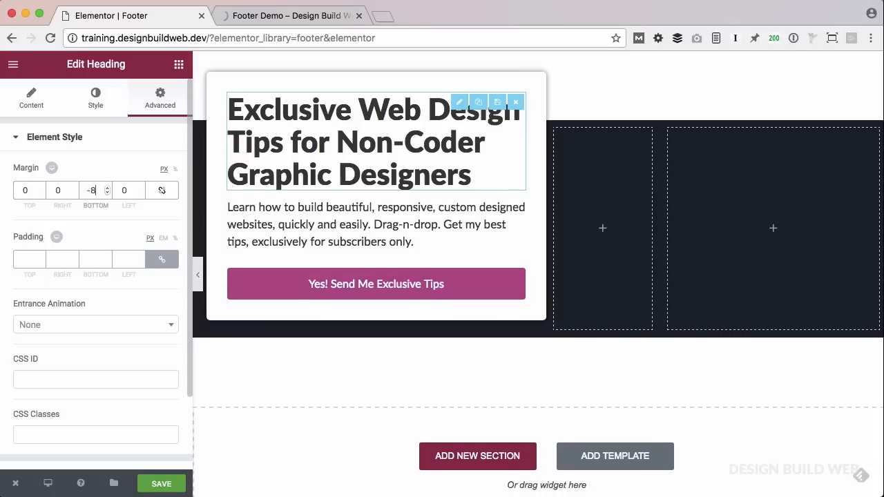
click(107, 193)
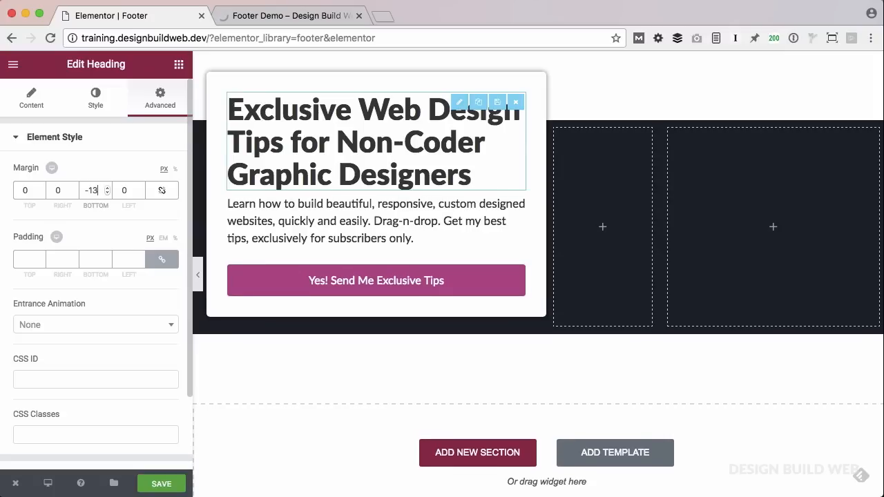
click(107, 187)
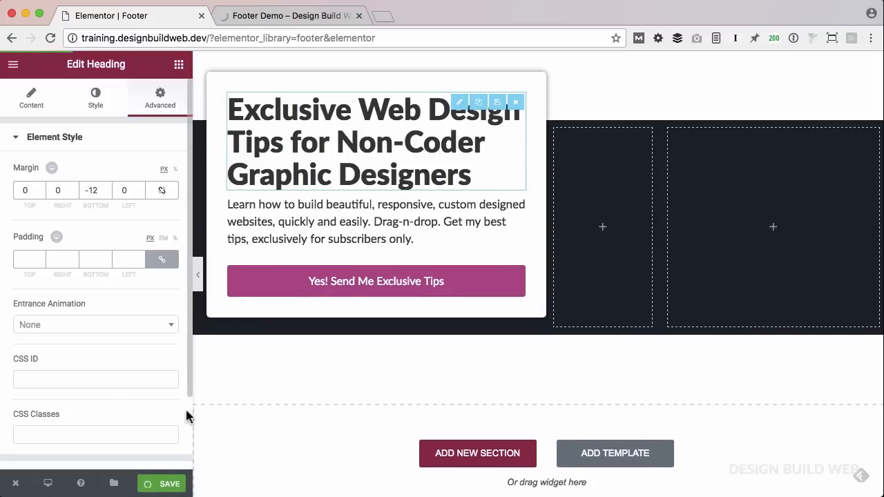
Preview the footer without the editor panel and at mobile width, then switch browser tabs
click(162, 484)
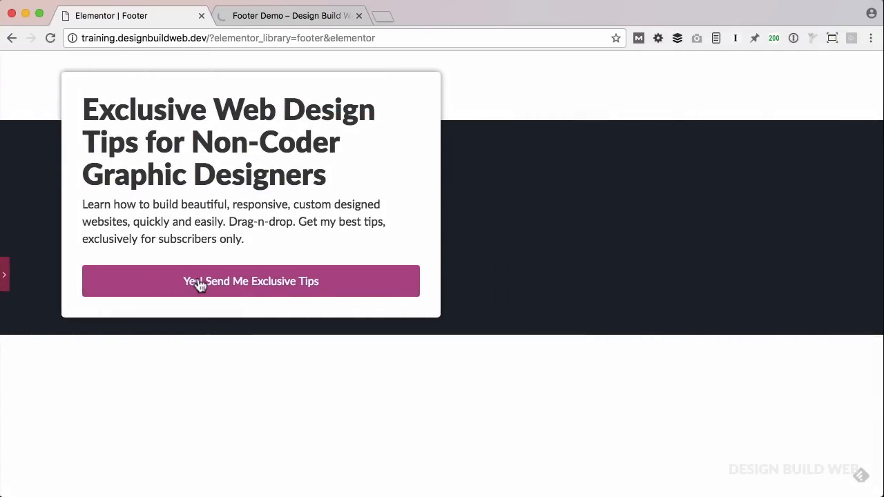
mouse_move(207, 379)
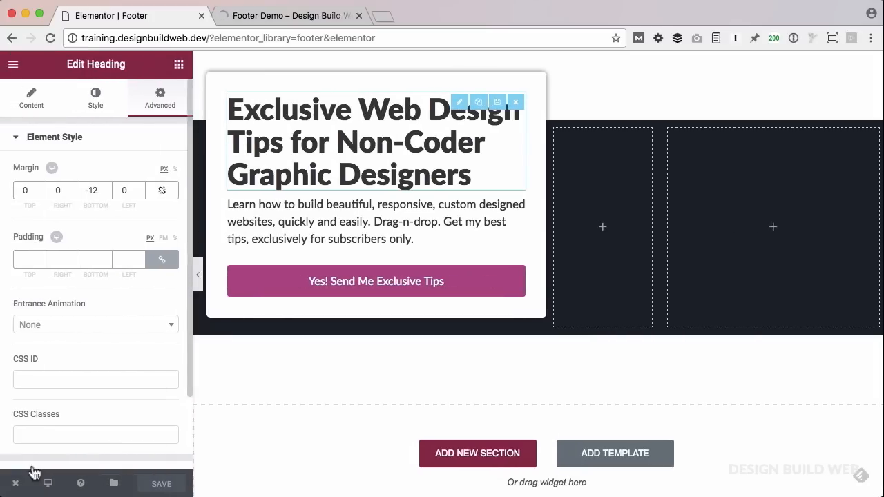
click(48, 483)
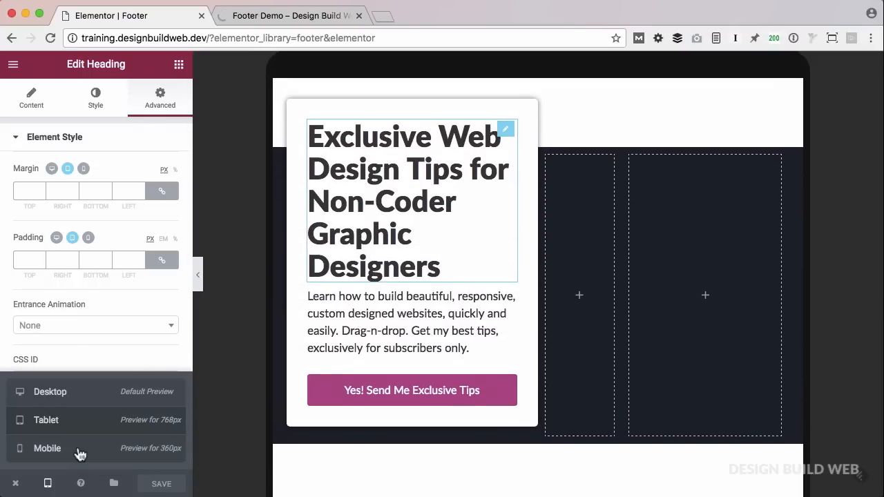
click(47, 448)
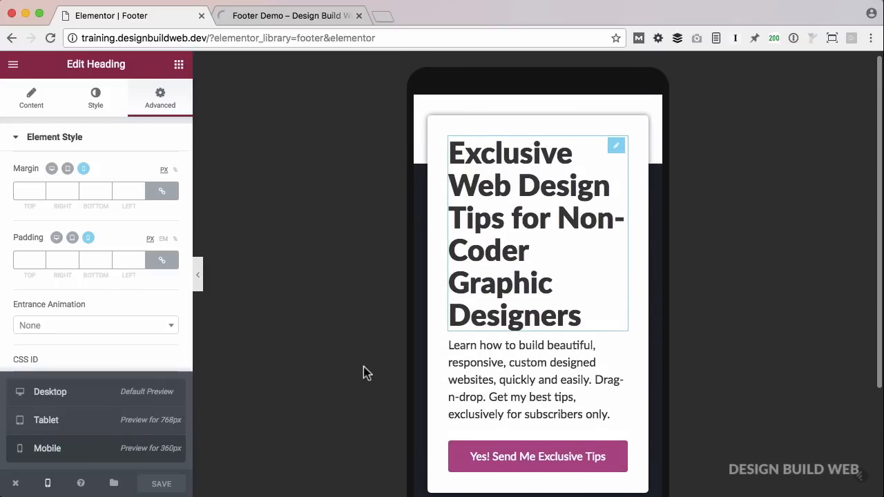
click(448, 15)
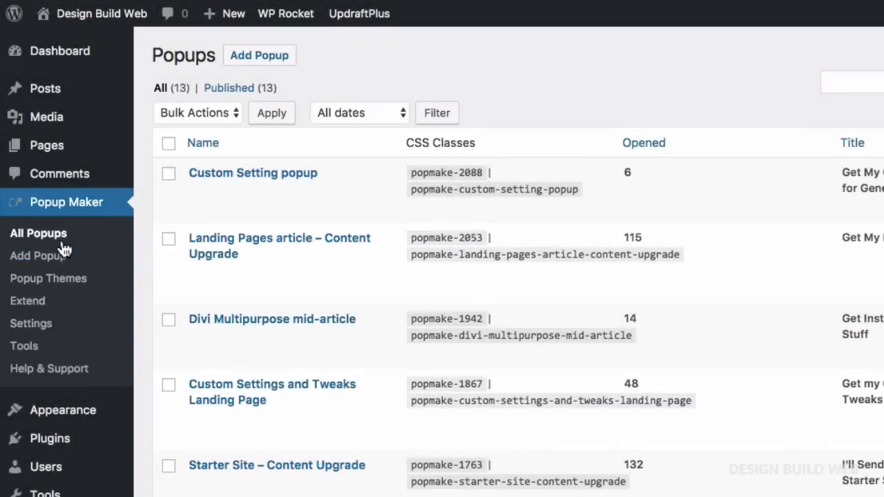
mouse_move(59, 245)
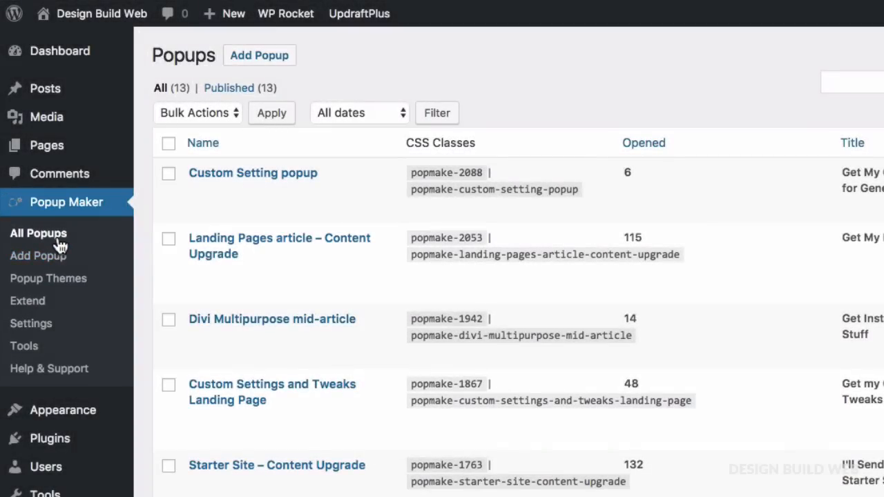
mouse_move(253, 172)
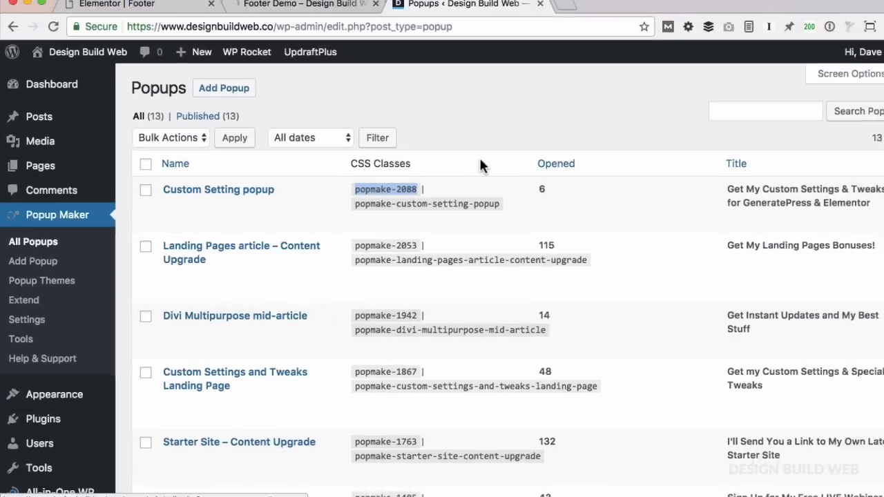
Find the Custom Setting popup's class popmake-2088 in Popup Maker's popup list
click(131, 4)
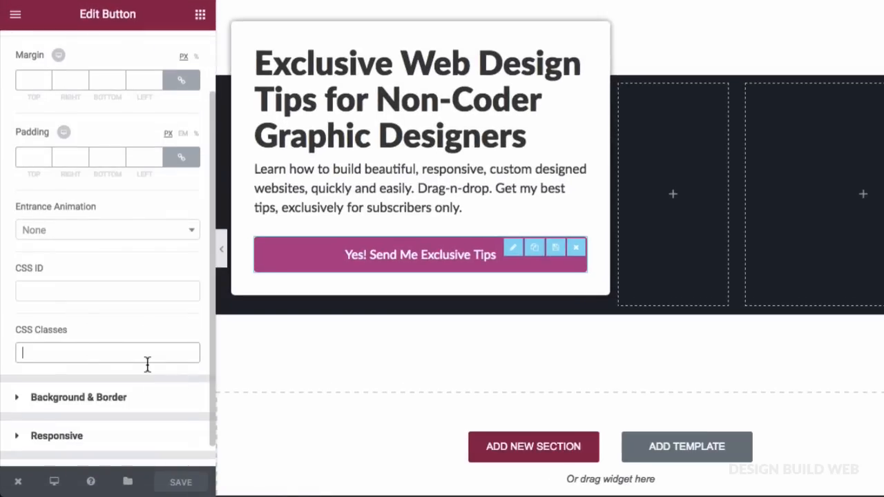
Enter popmake-2088 as the signup button's CSS class
text(popmake-2088)
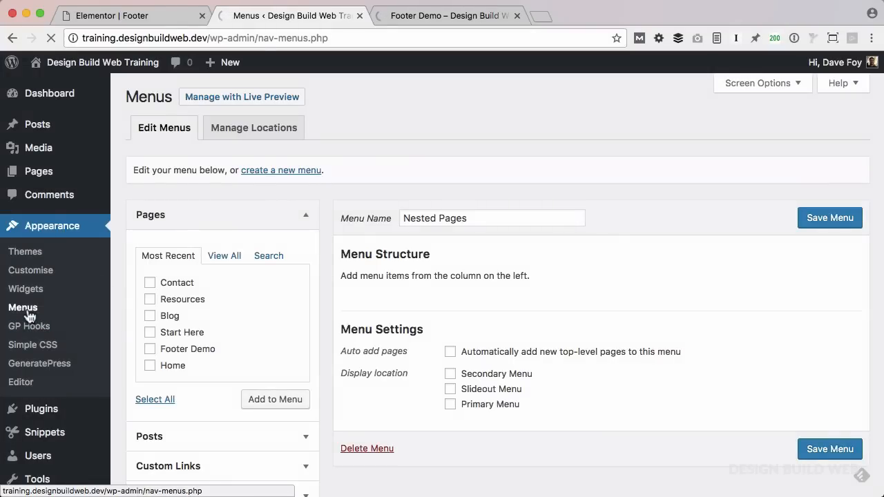
Create a new, empty menu named 'Footer menu'
click(280, 170)
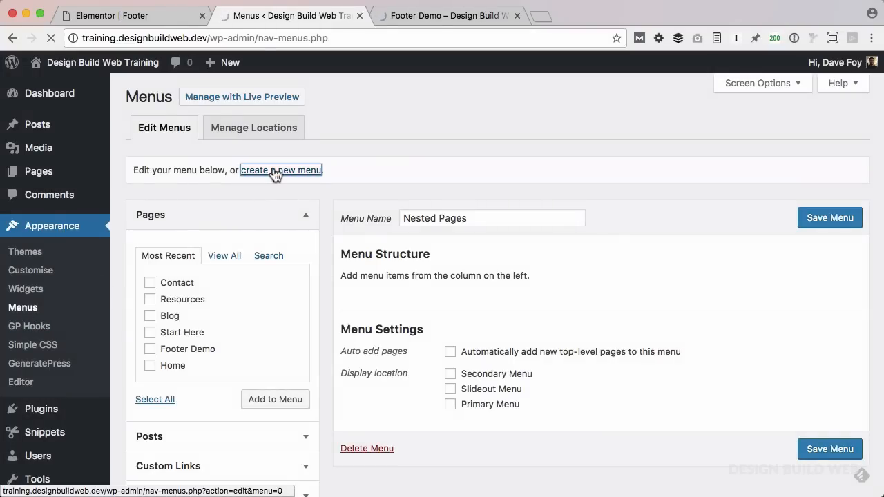
click(281, 170)
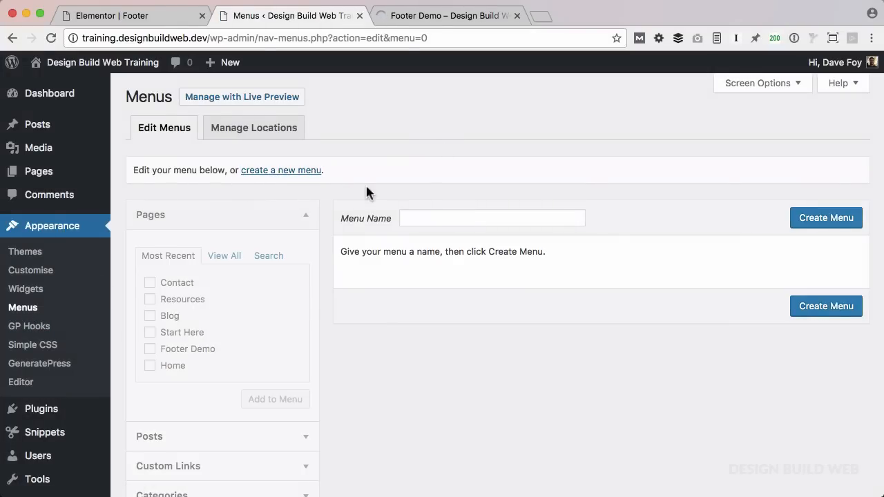
click(492, 218)
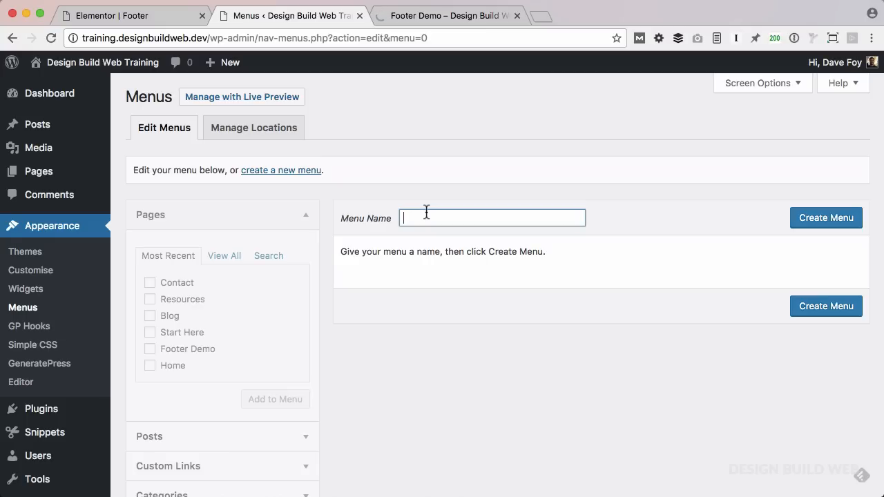
text(Foo)
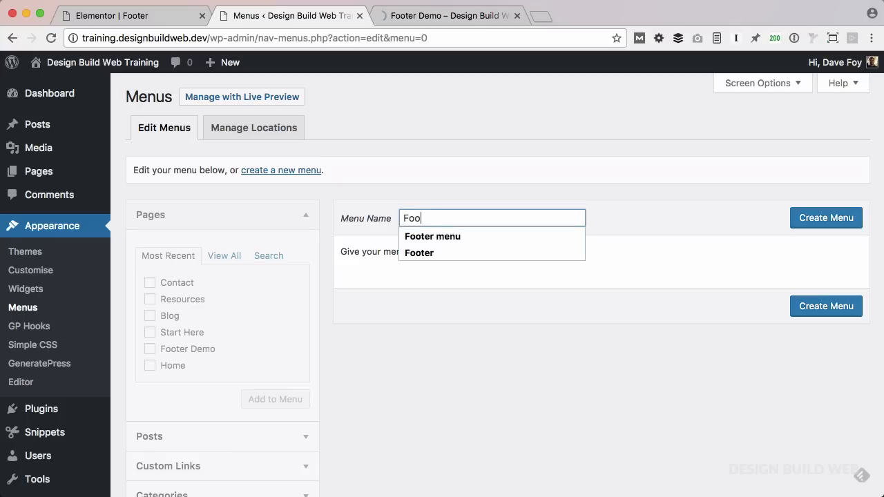
click(433, 236)
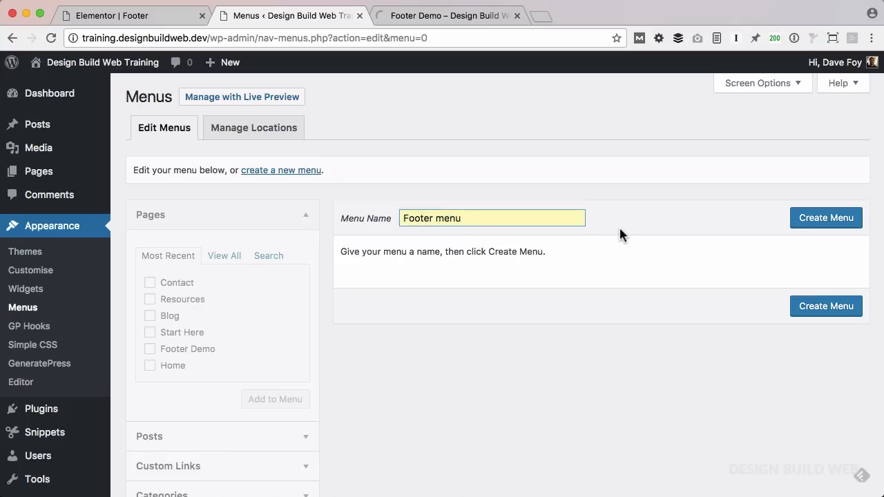
click(826, 218)
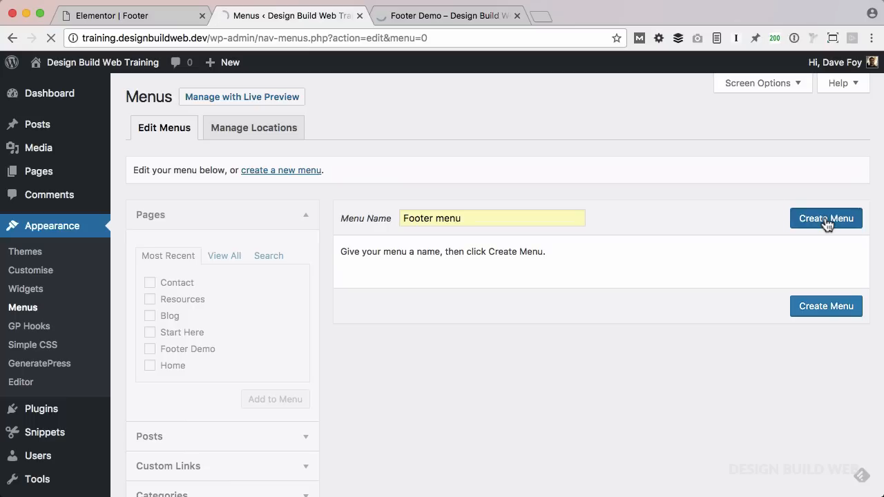
click(827, 217)
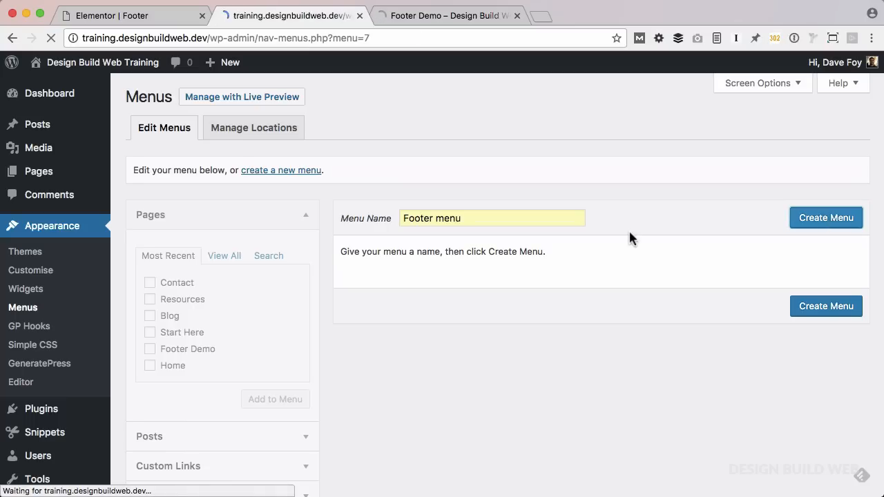
Add Home, Start Here, Resources, Blog and Contact pages in order, and save the menu
click(826, 218)
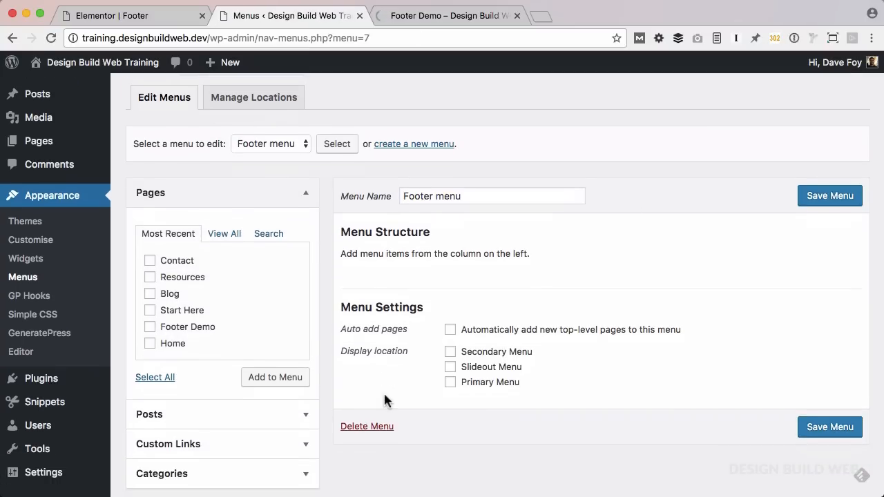
scroll(down, 3)
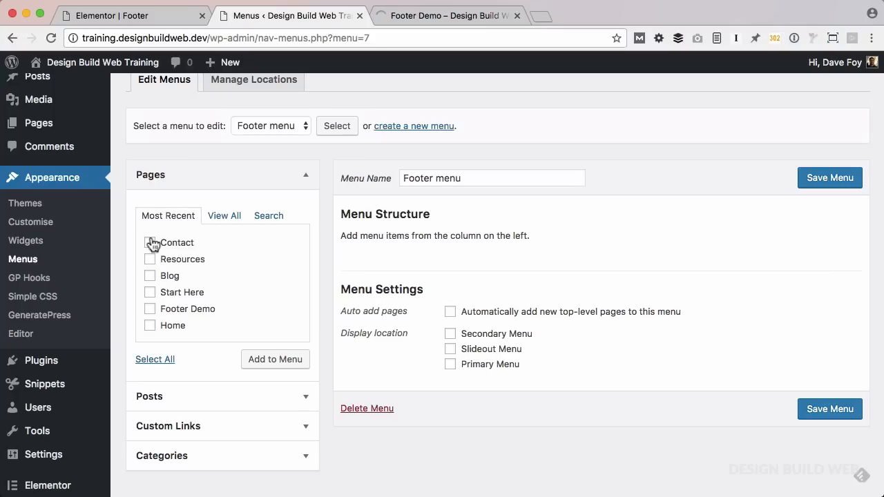
click(150, 243)
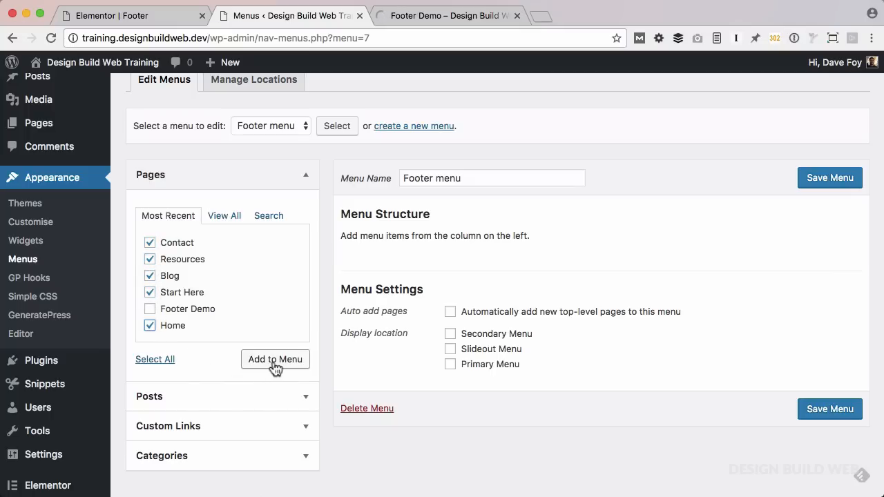
click(275, 359)
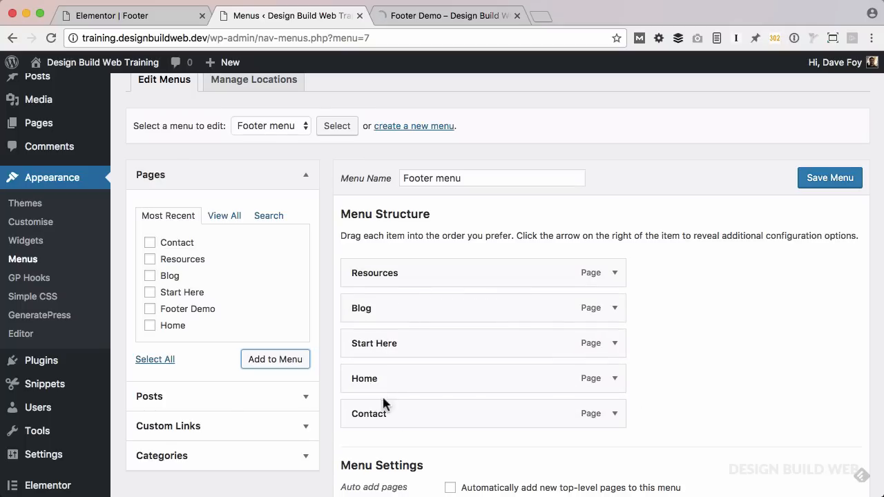
drag(365, 378, 365, 273)
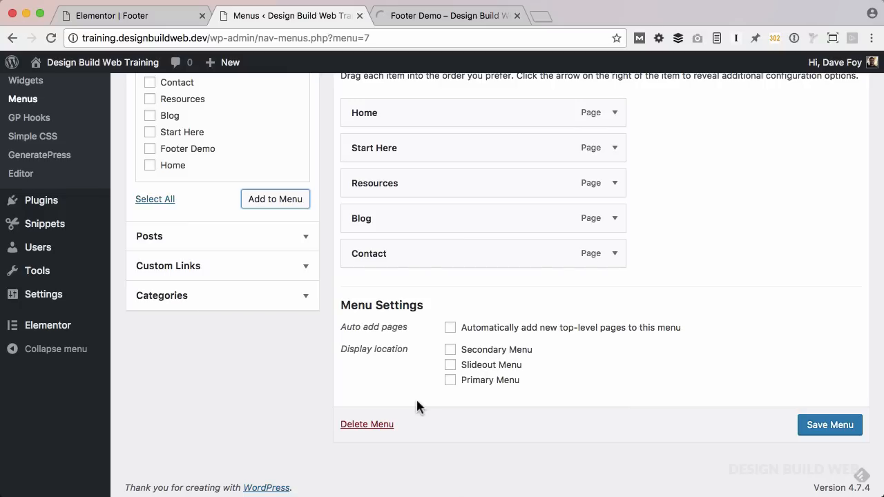
mouse_move(677, 402)
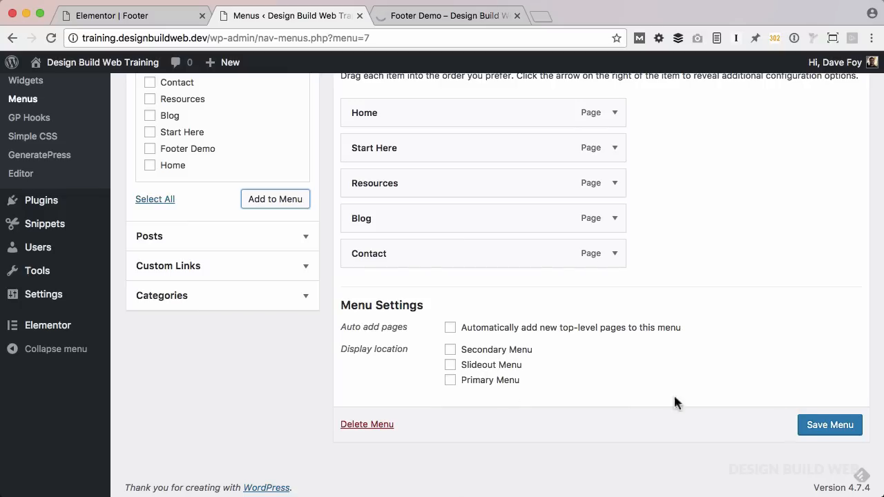
click(830, 425)
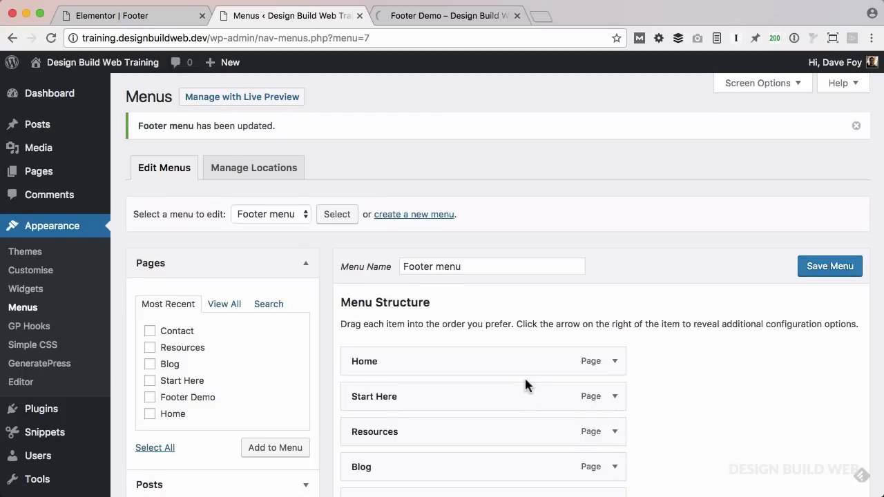
scroll(down, 3)
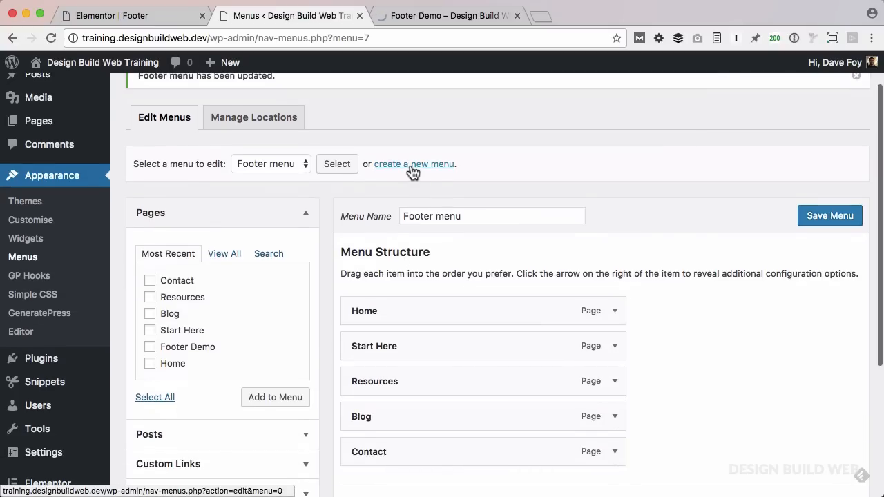
Create a second, empty menu named 'Social footer menu'
click(414, 164)
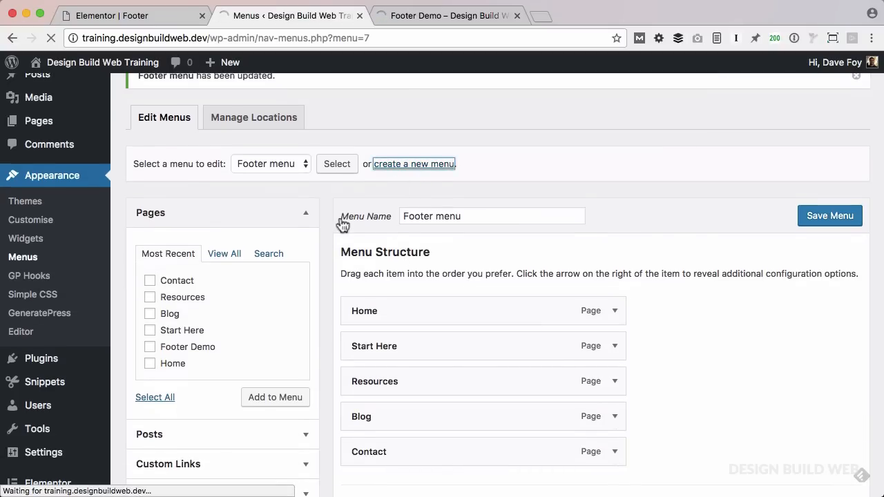
click(414, 164)
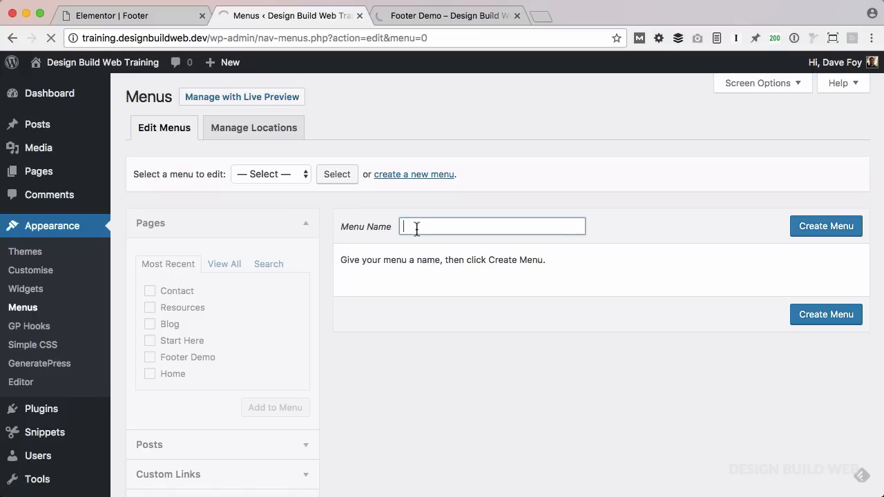
text(Social footer menu)
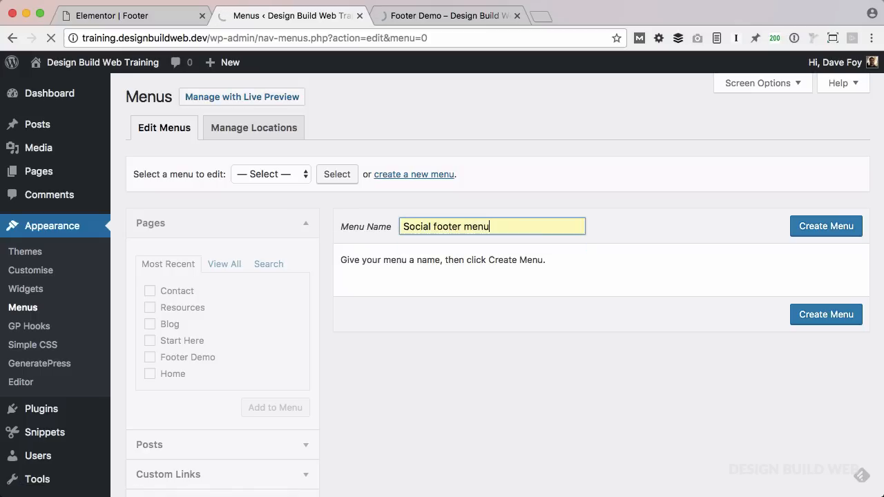
mouse_move(717, 231)
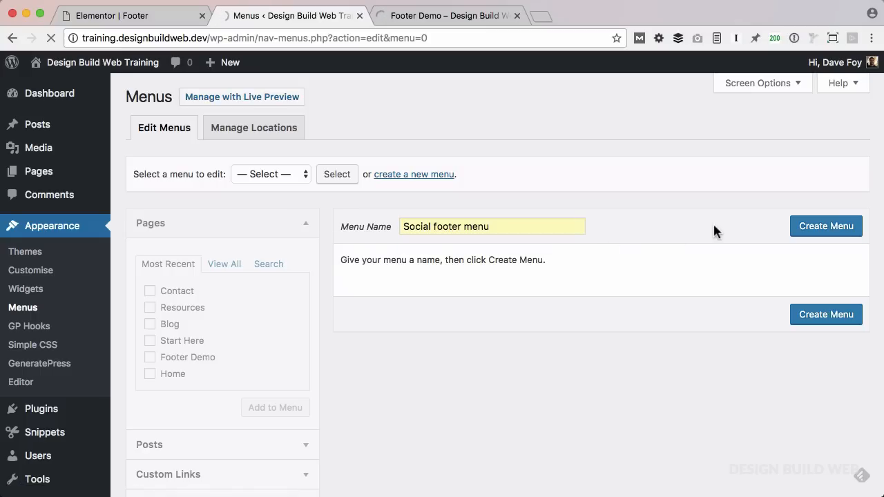
click(826, 226)
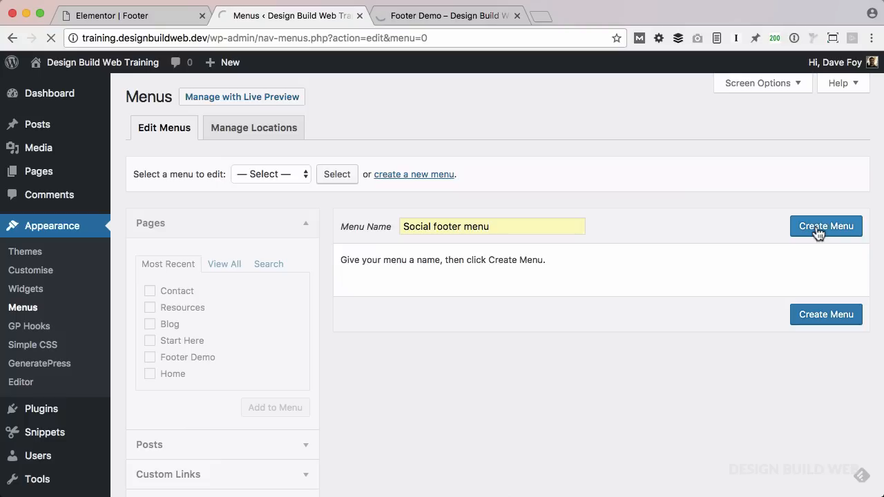
click(827, 226)
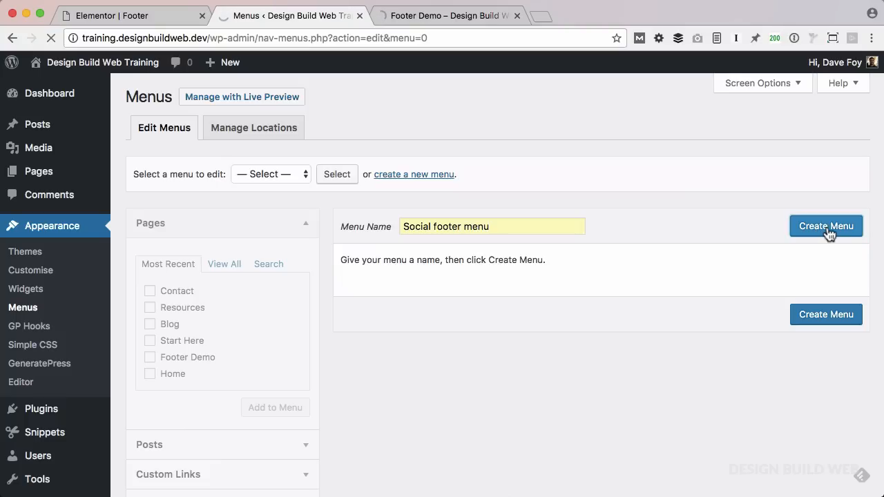
click(826, 226)
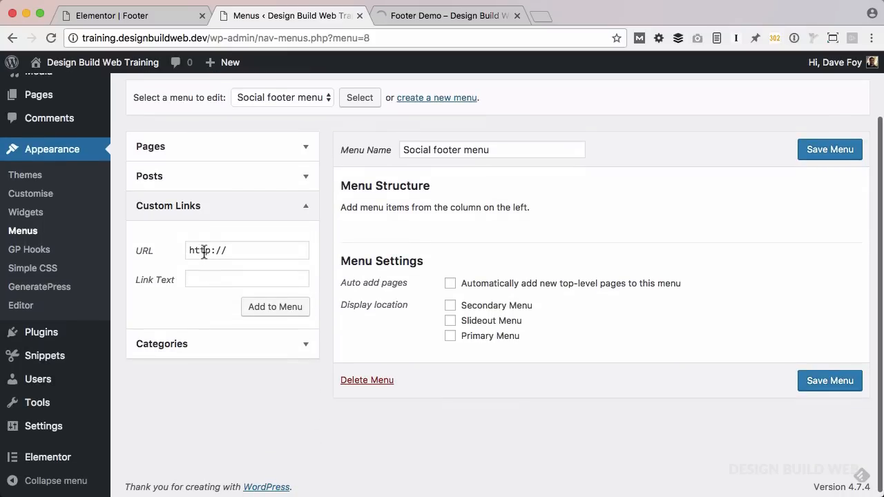
Add Twitter (URL #) and Facebook custom links to the menu and save it
click(247, 279)
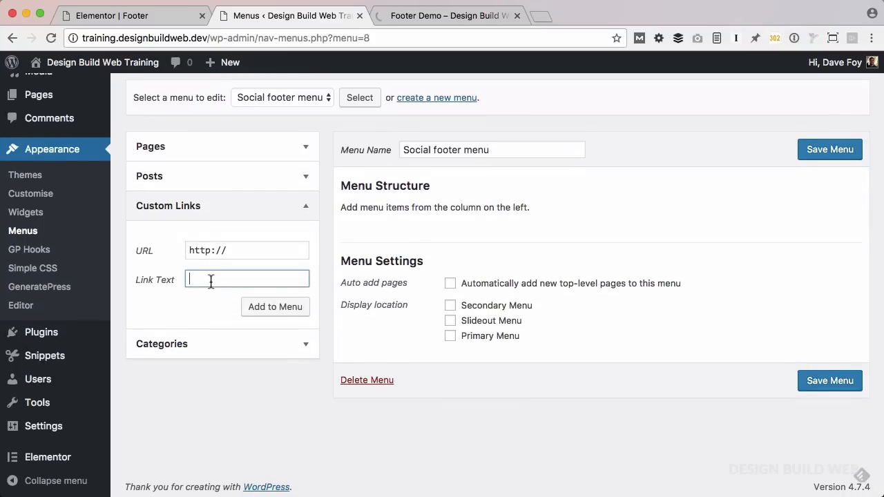
text(Twitter)
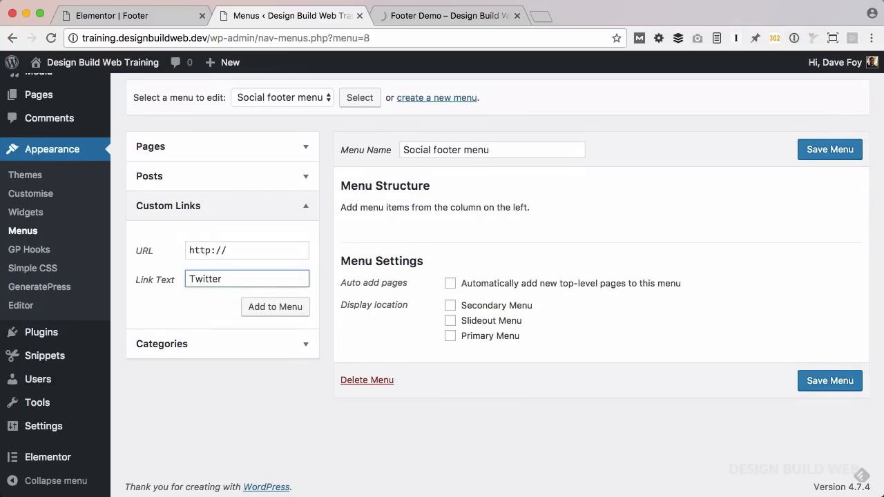
text(#)
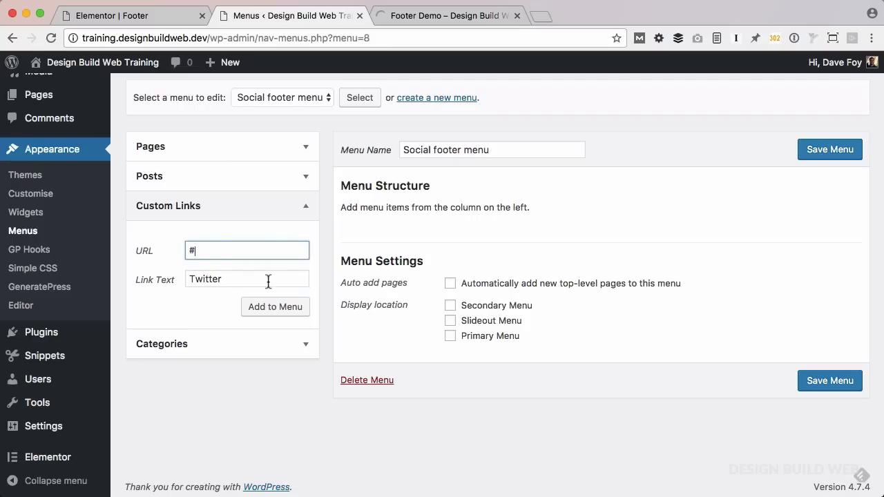
click(275, 306)
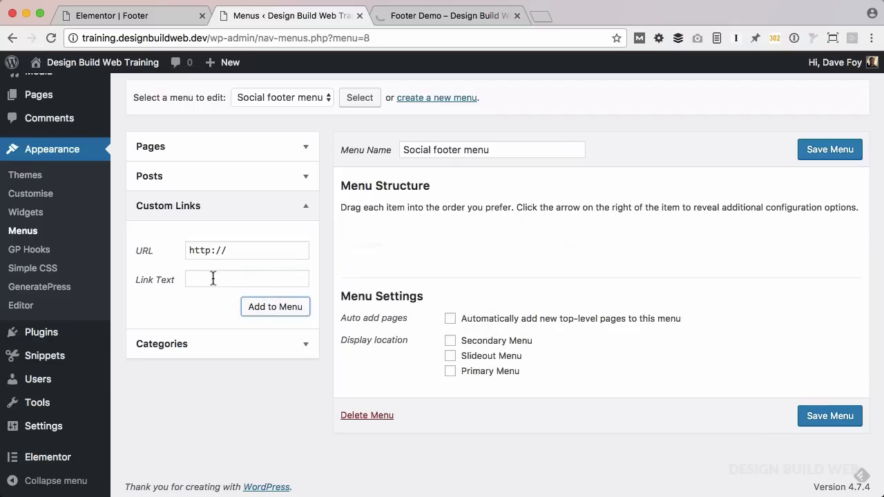
text(Facebook)
click(247, 250)
text(#)
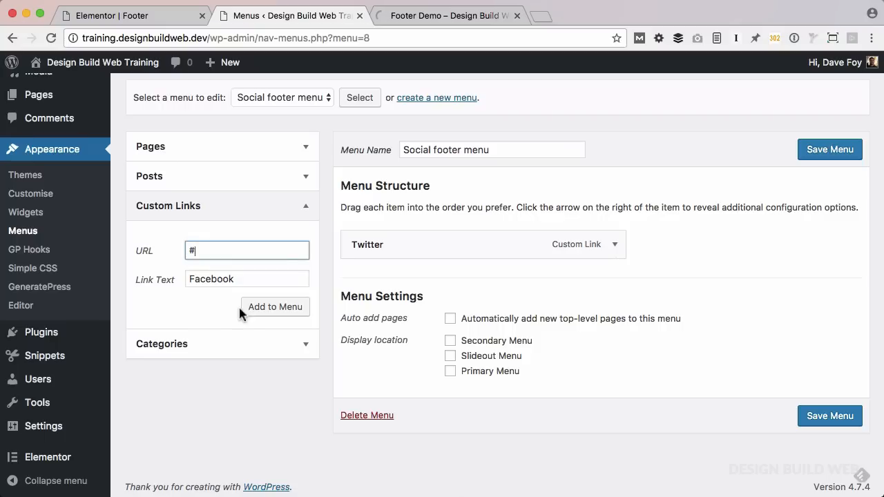
click(275, 307)
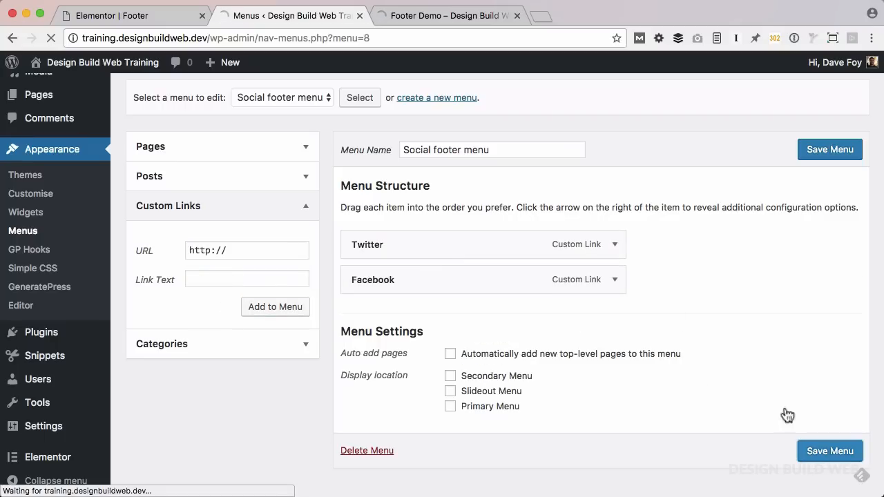
click(830, 150)
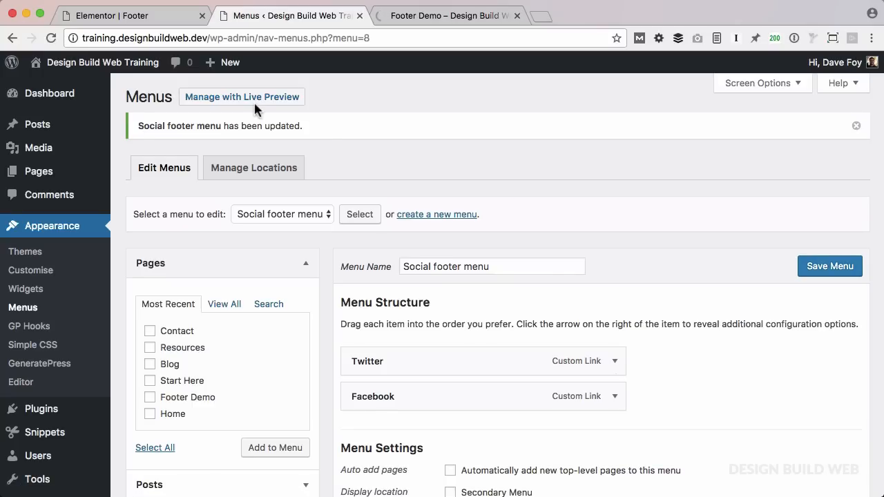
click(131, 16)
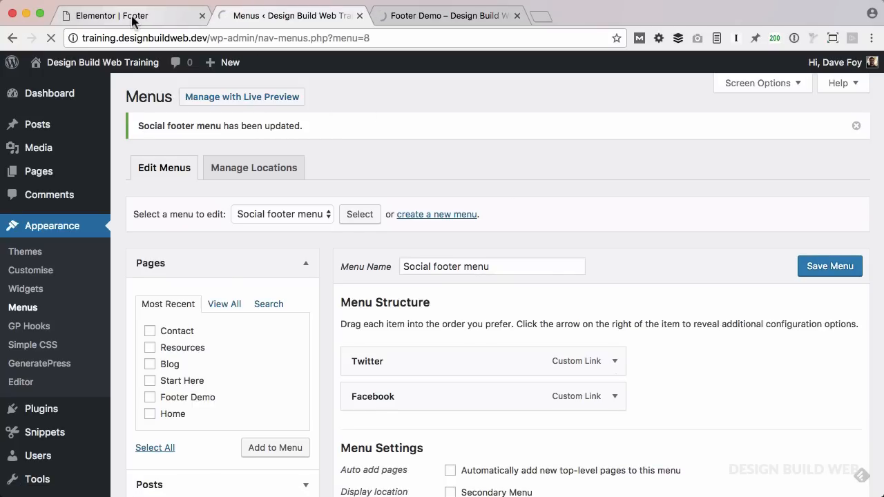
Add a Custom Menu widget titled 'Website' showing the Footer menu to the middle column
click(103, 15)
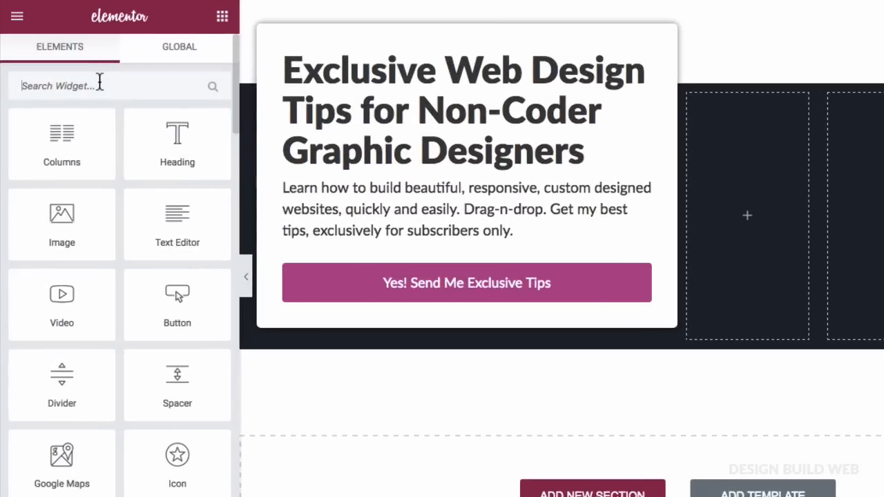
text(menu)
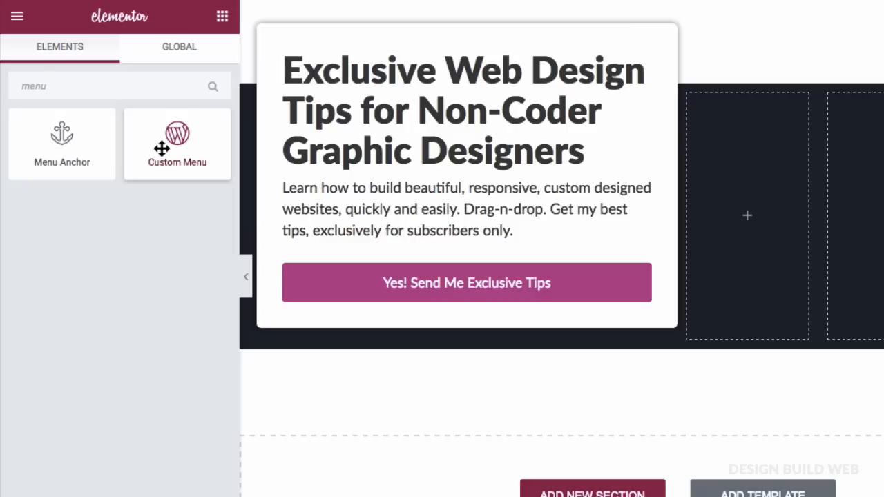
drag(177, 144, 738, 142)
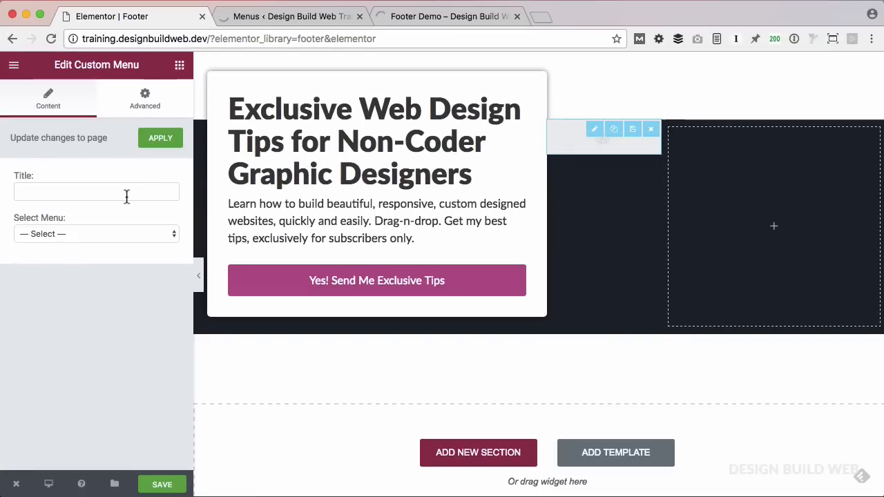
click(96, 192)
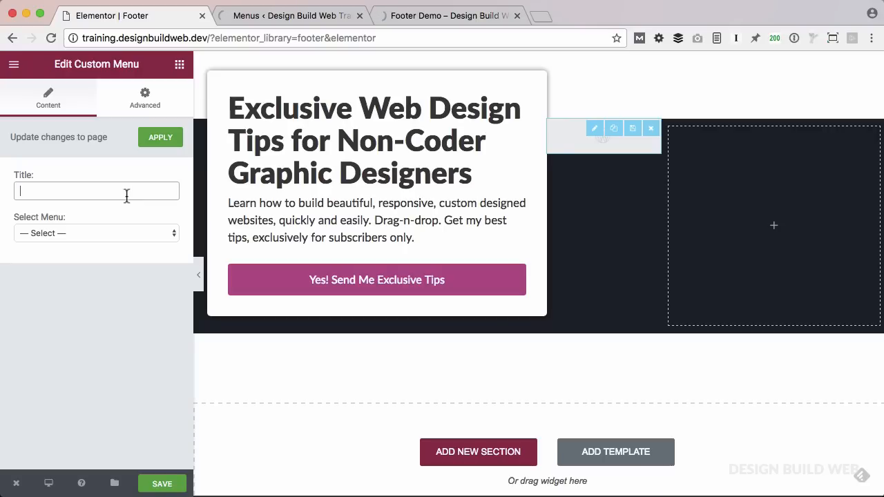
text(Website)
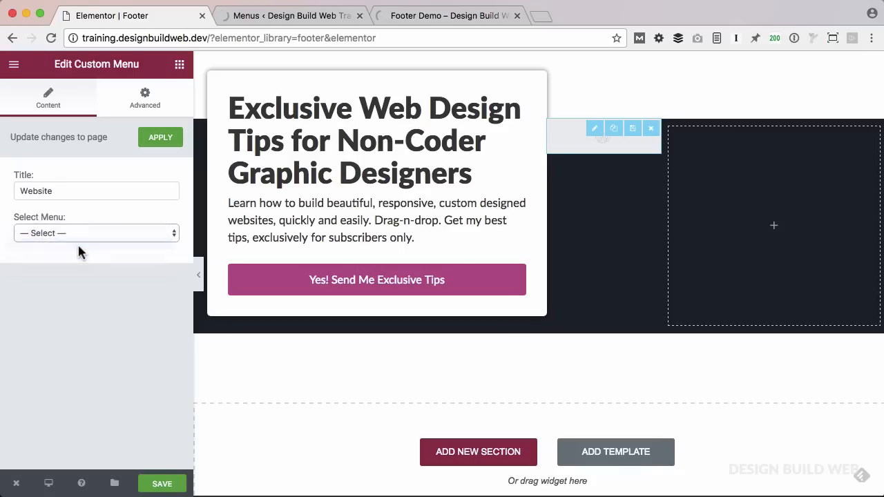
click(96, 232)
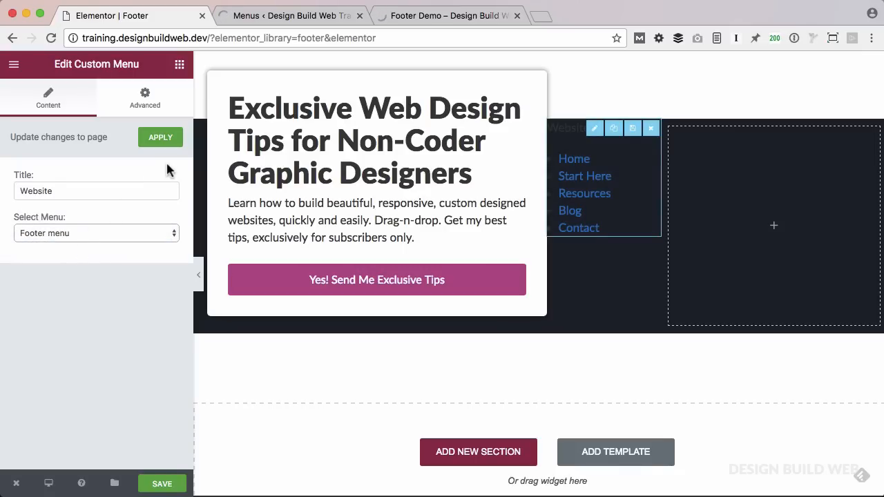
click(160, 137)
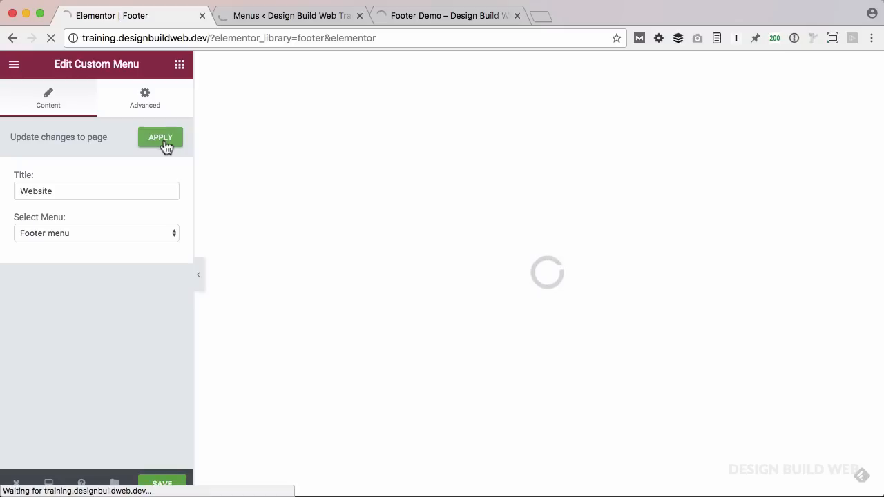
click(160, 137)
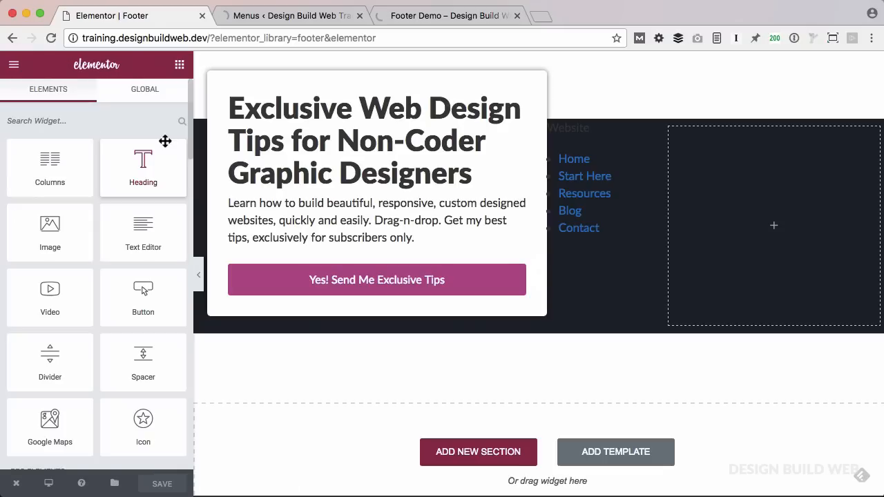
mouse_move(116, 120)
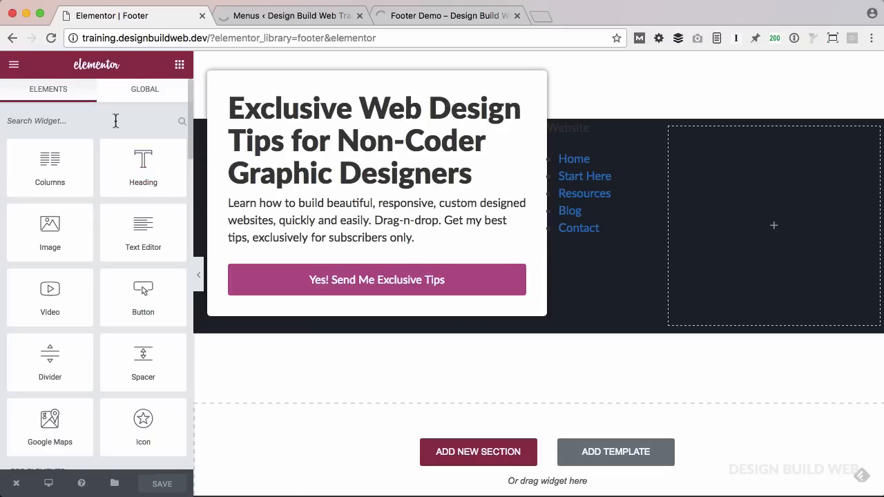
Add a Custom Menu widget titled 'Social' showing the Social footer menu to the right column
text(m)
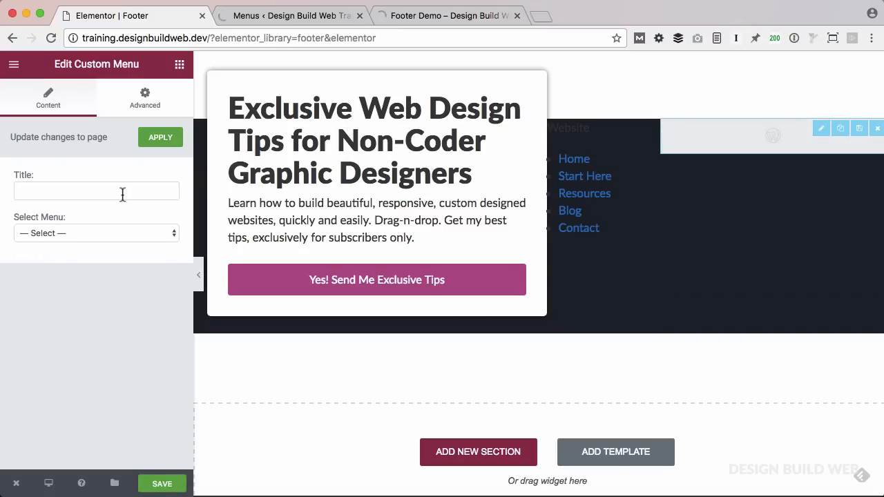
text(Soc)
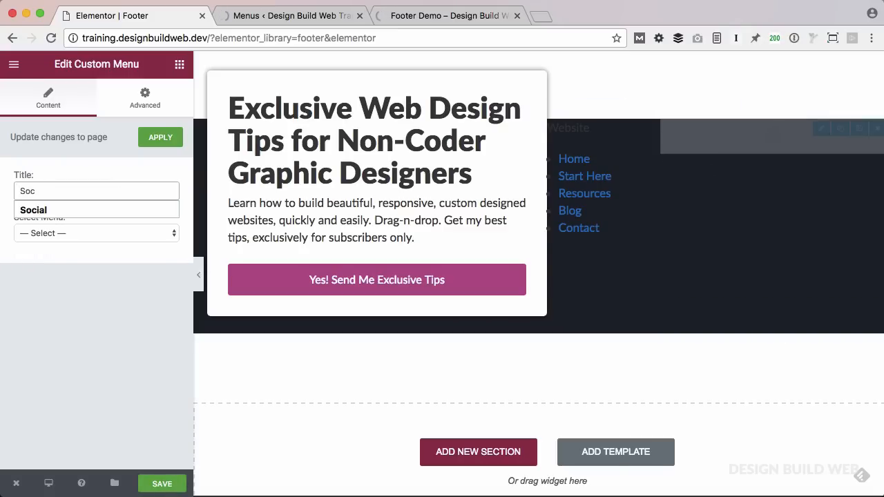
click(96, 232)
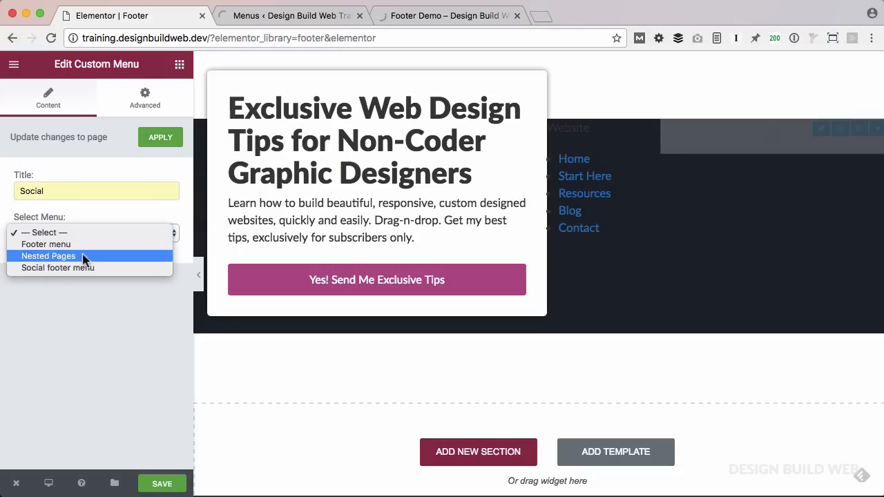
click(58, 268)
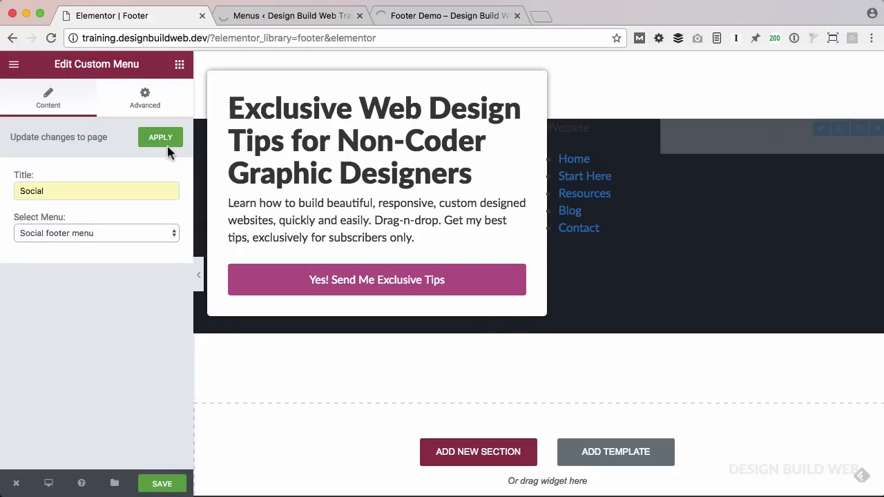
click(160, 136)
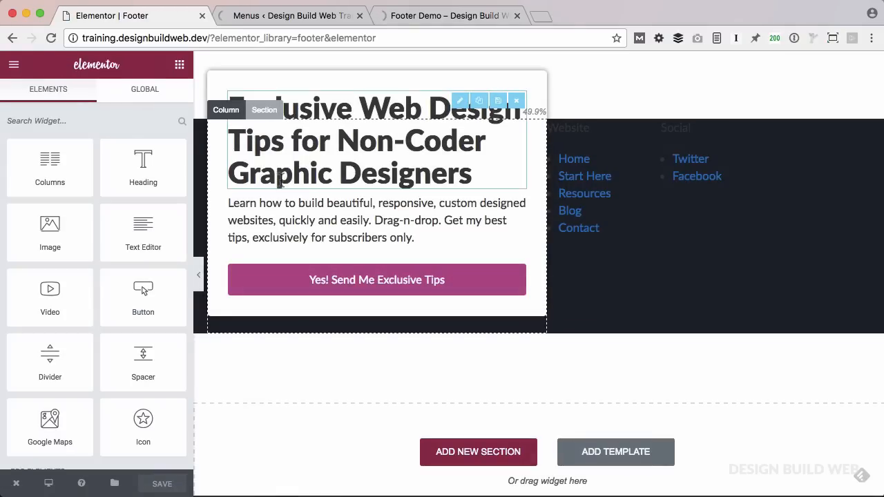
Open Edit Section for the dark footer section from its section handle
click(328, 394)
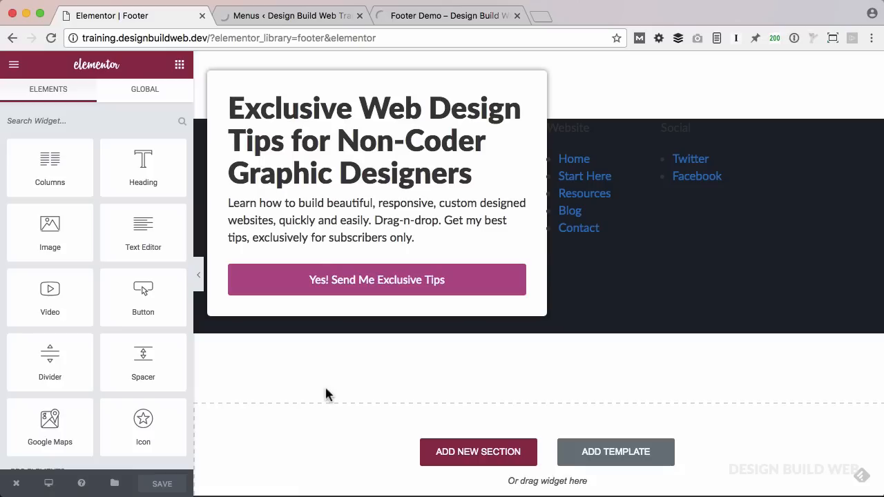
mouse_move(402, 385)
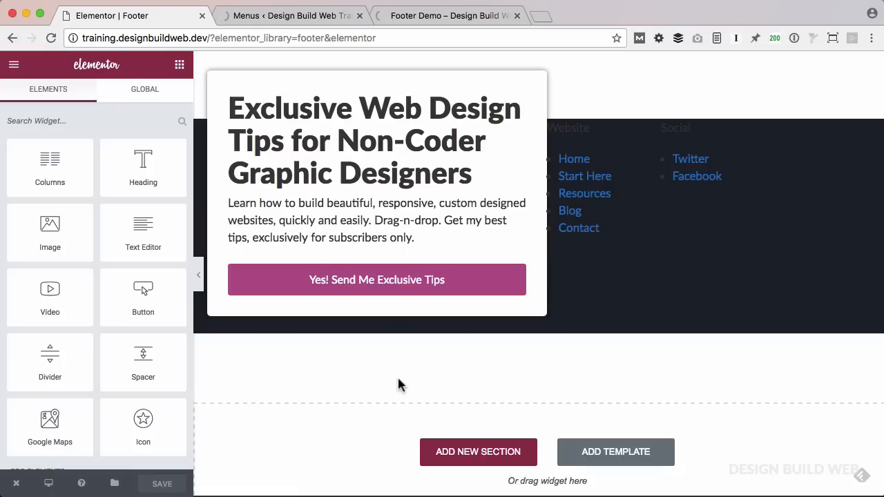
mouse_move(441, 347)
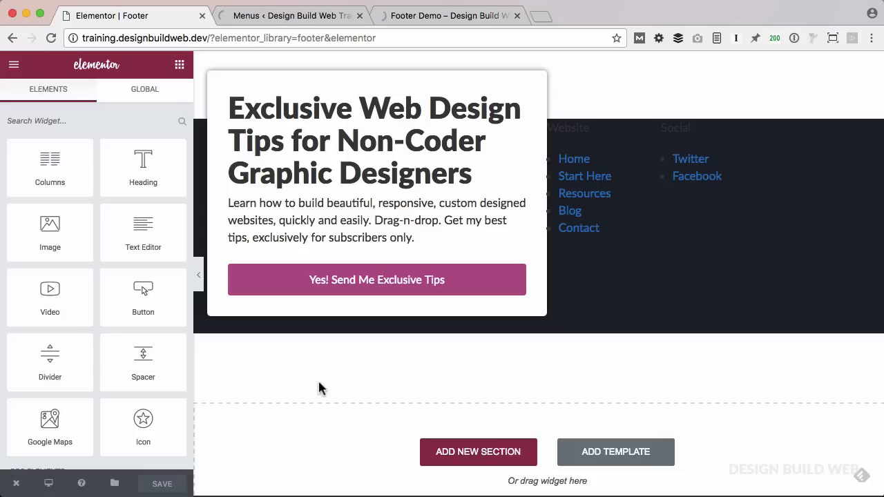
mouse_move(269, 69)
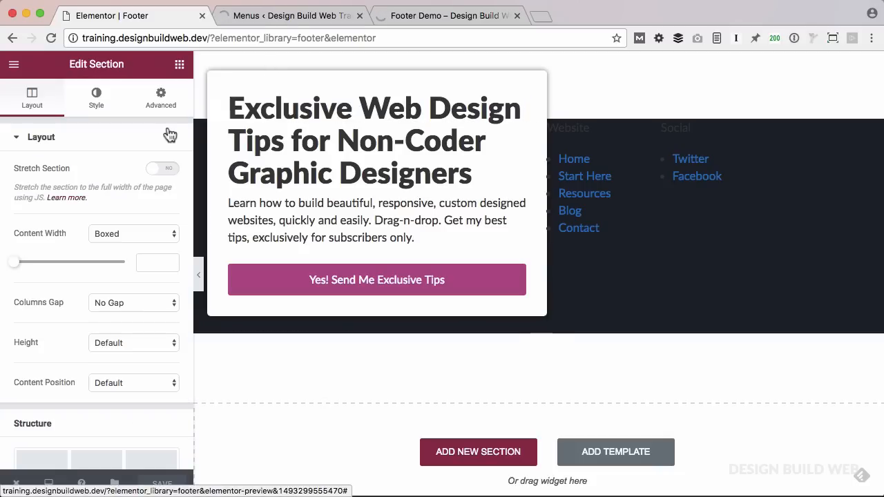
Set the footer section's link colour to white and link hover colour to magenta
click(96, 97)
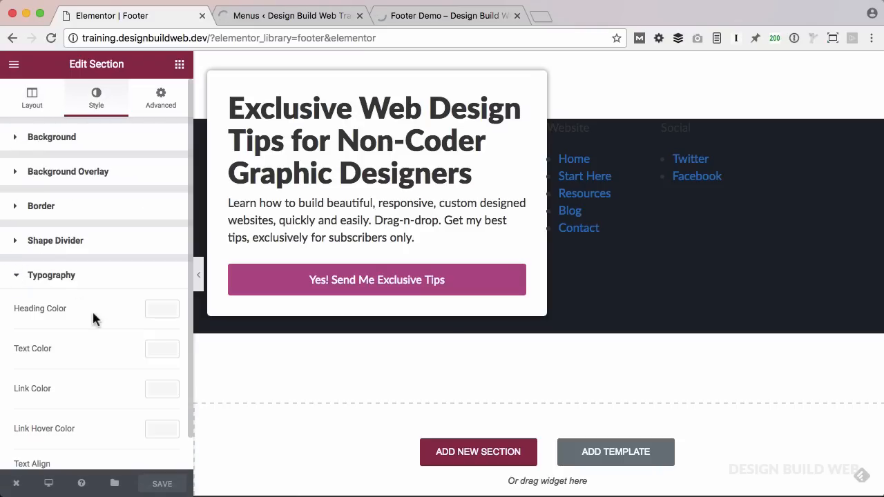
click(162, 389)
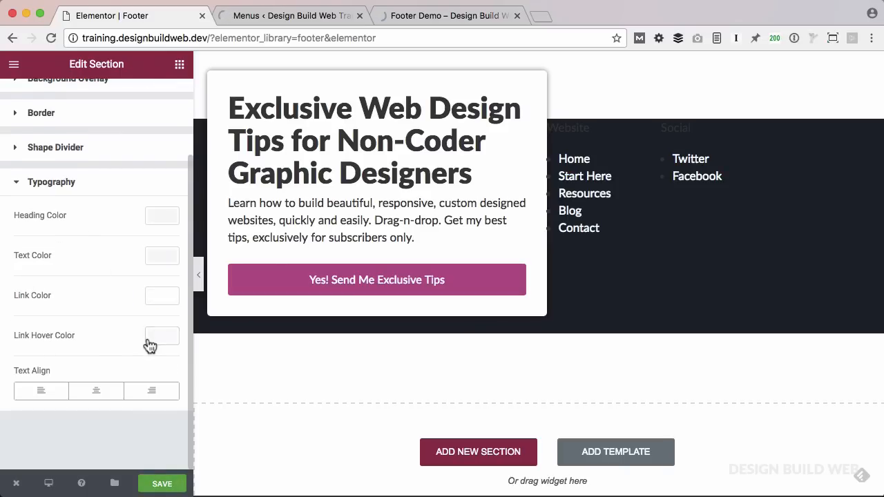
click(162, 335)
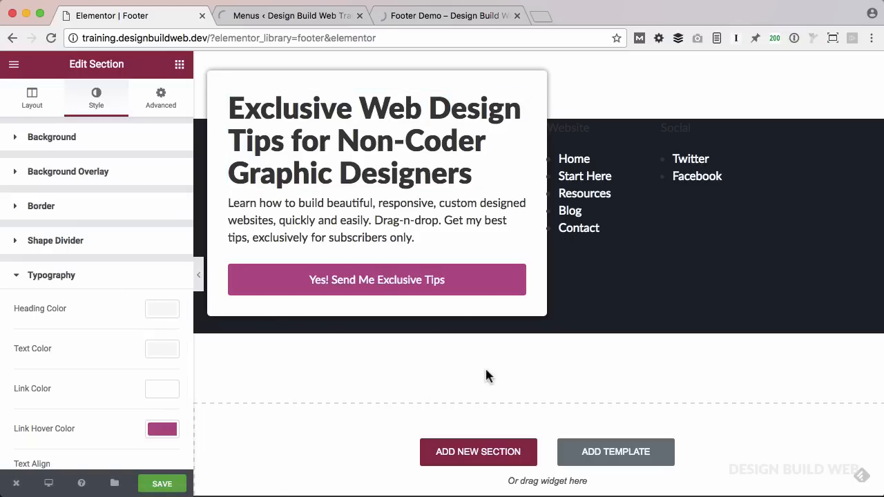
mouse_move(494, 375)
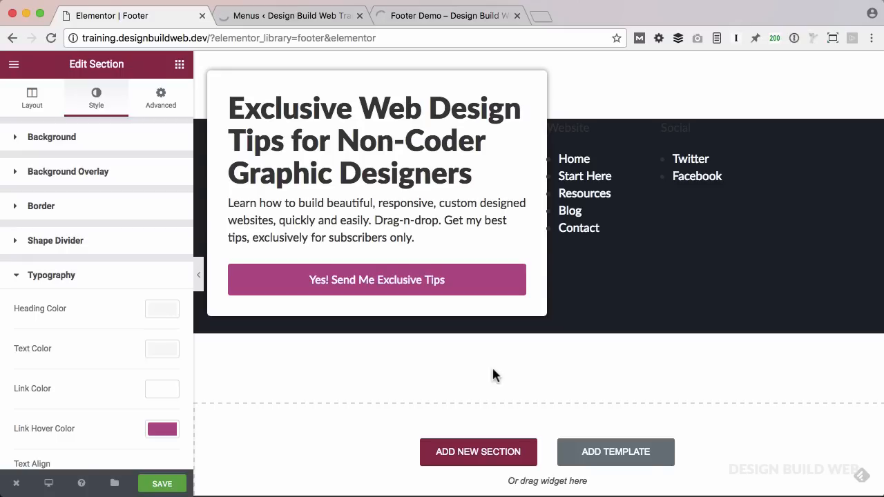
mouse_move(566, 128)
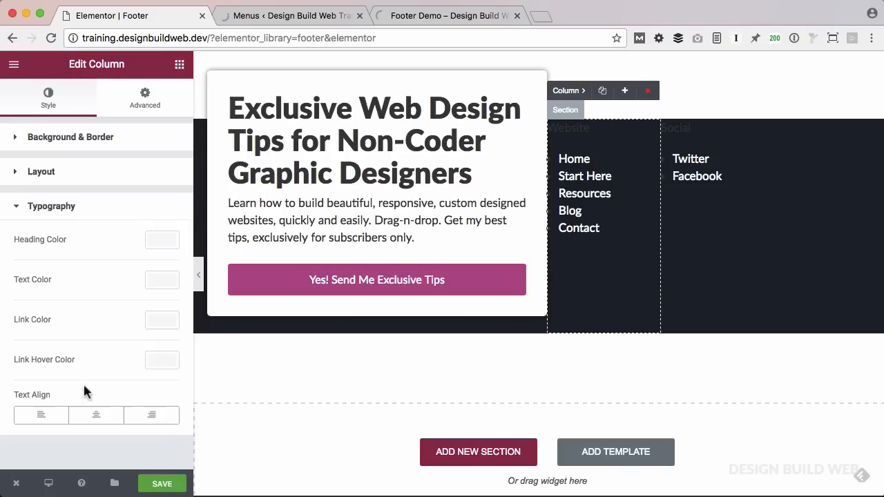
Set the menu column's typography text colour to white
click(162, 240)
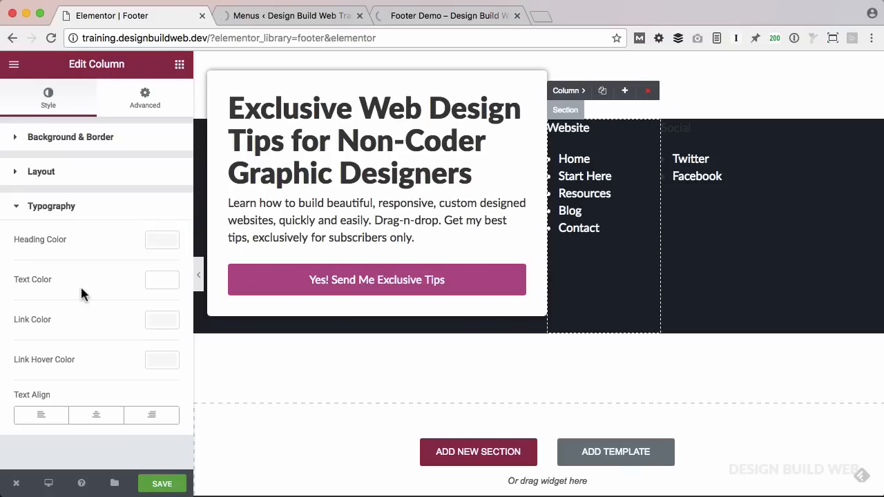
mouse_move(117, 284)
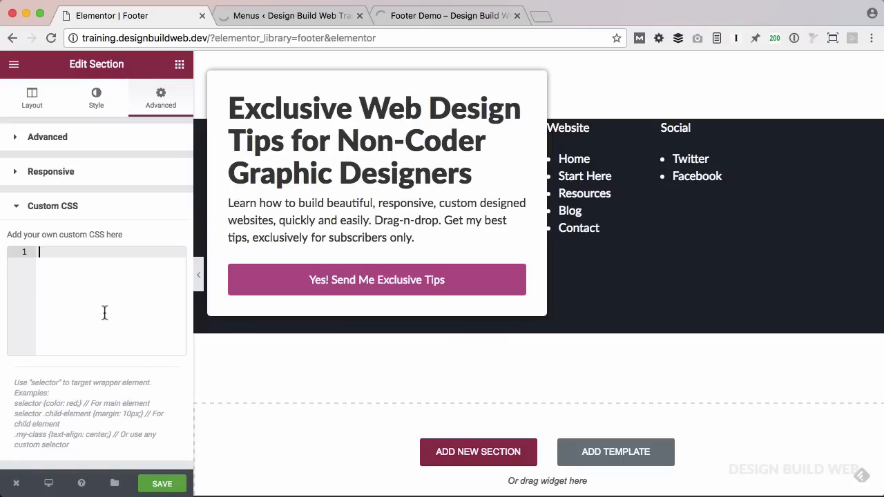
Enter custom CSS for white links, white uppercase h5 headings and unbulleted menus
text(selector a, selector a:visited {)
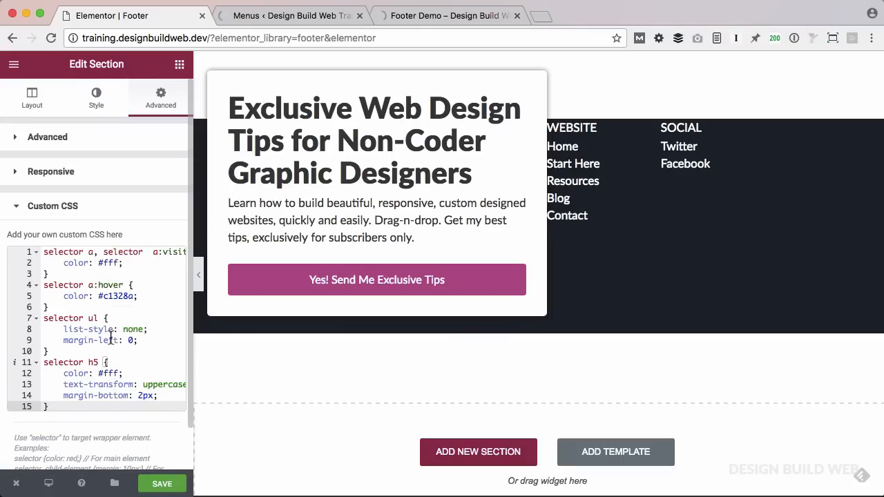
mouse_move(165, 339)
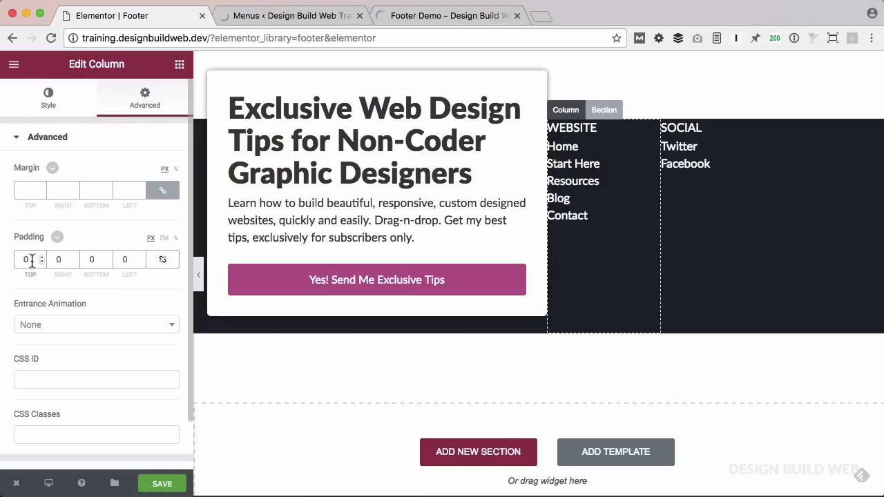
Set the column's top padding to 50 px
text(50)
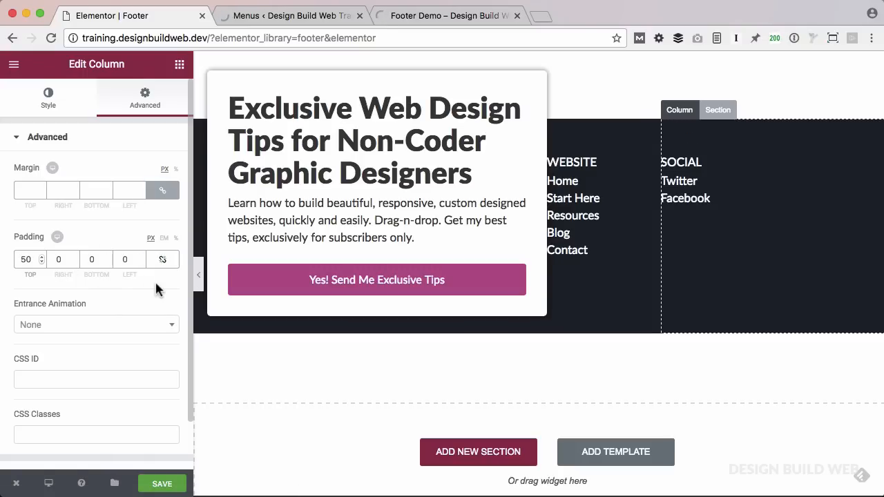
mouse_move(286, 357)
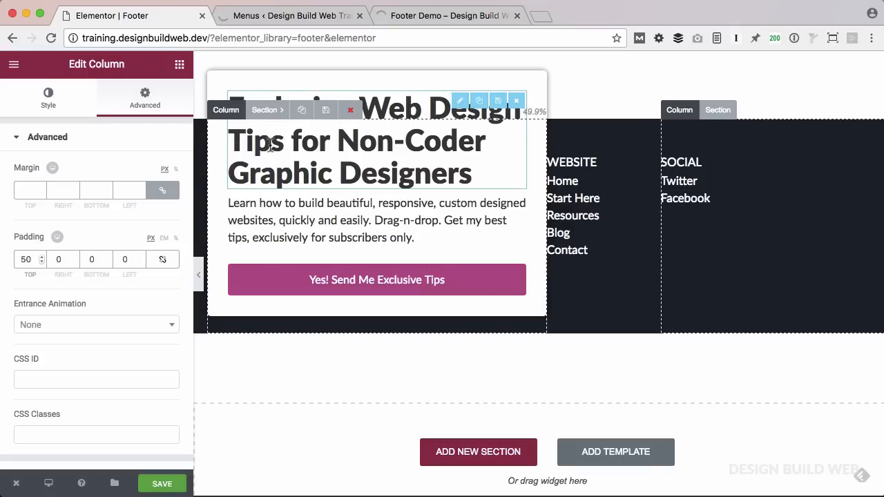
Drag the column divider to widen the signup column to about 57%, then save the template
click(47, 97)
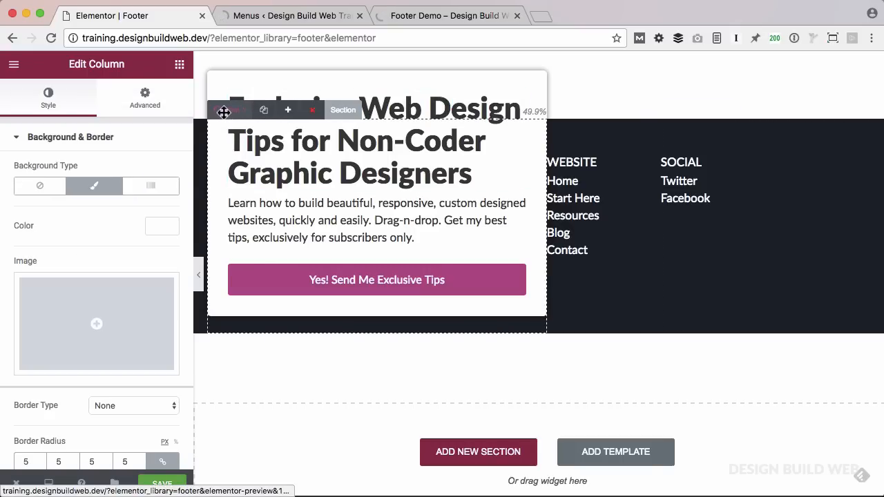
click(145, 97)
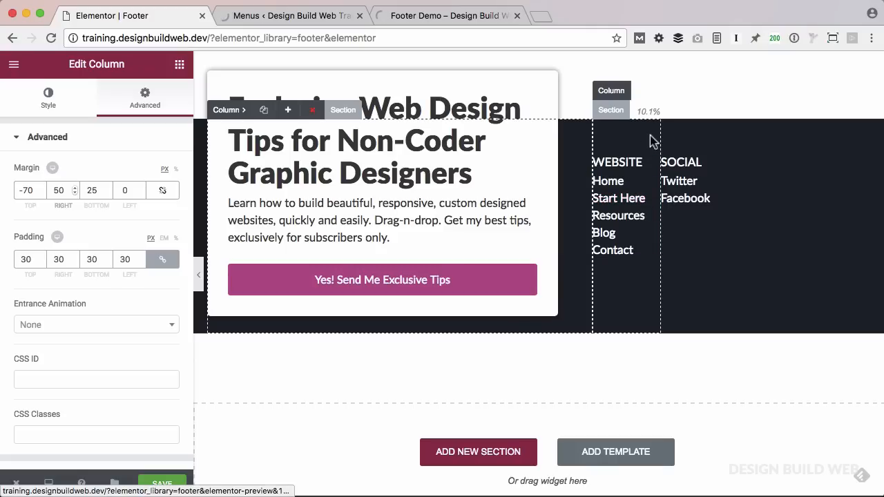
drag(660, 138, 668, 138)
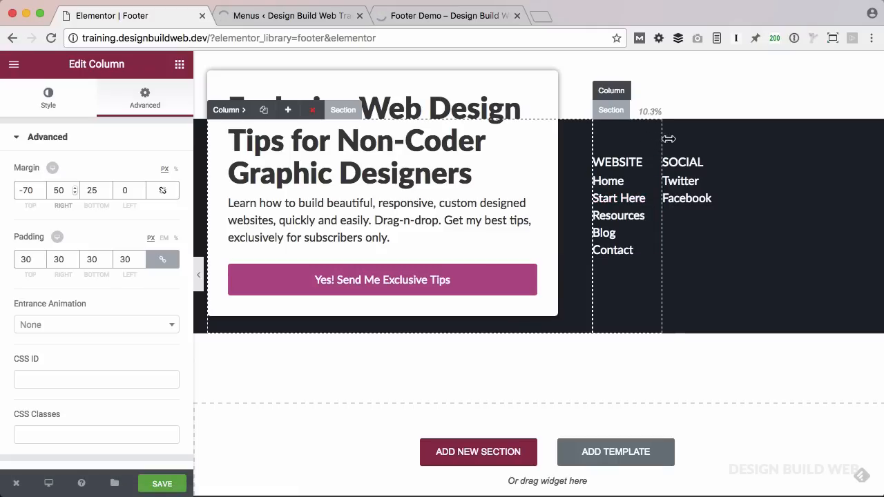
drag(669, 139, 693, 145)
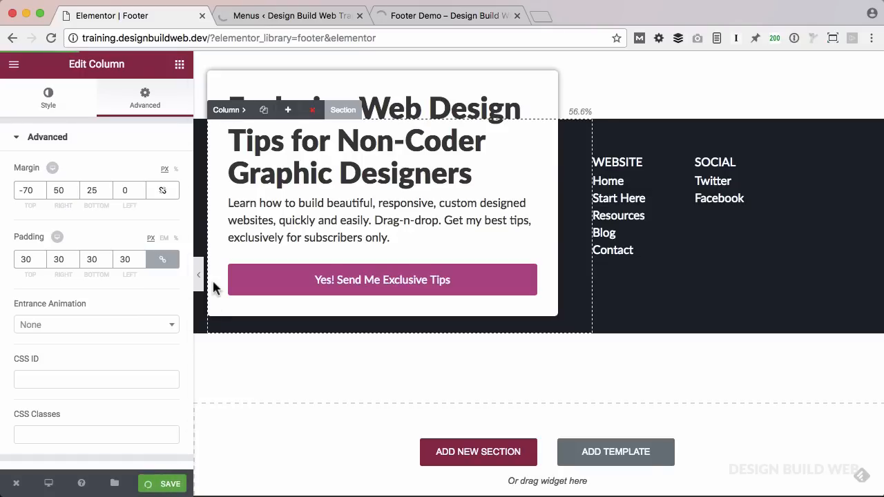
click(163, 484)
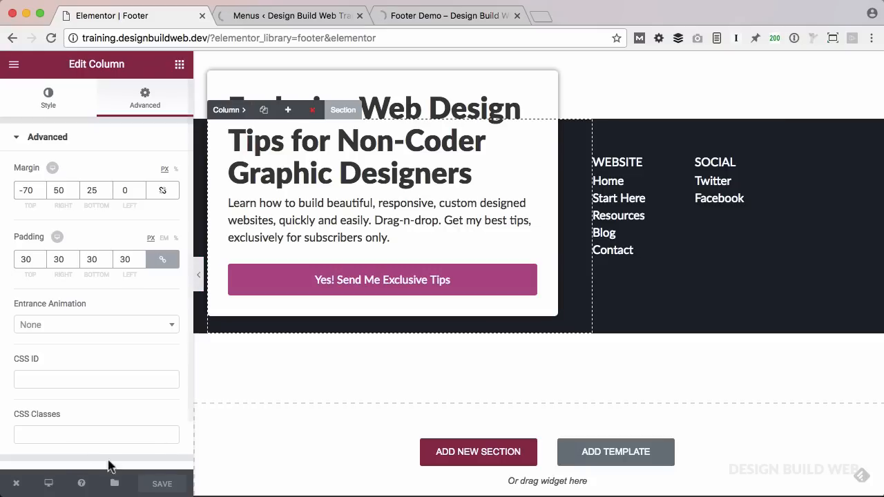
Switch the preview to tablet width and scroll down to inspect the footer
click(48, 483)
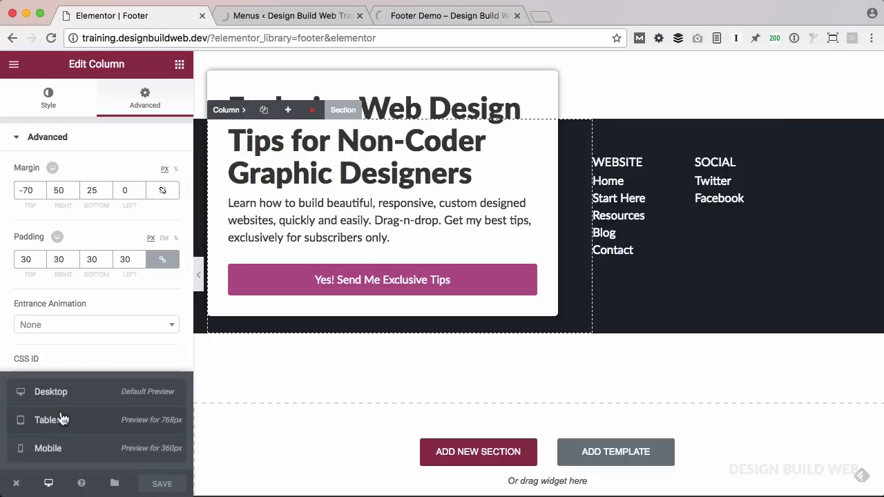
click(47, 419)
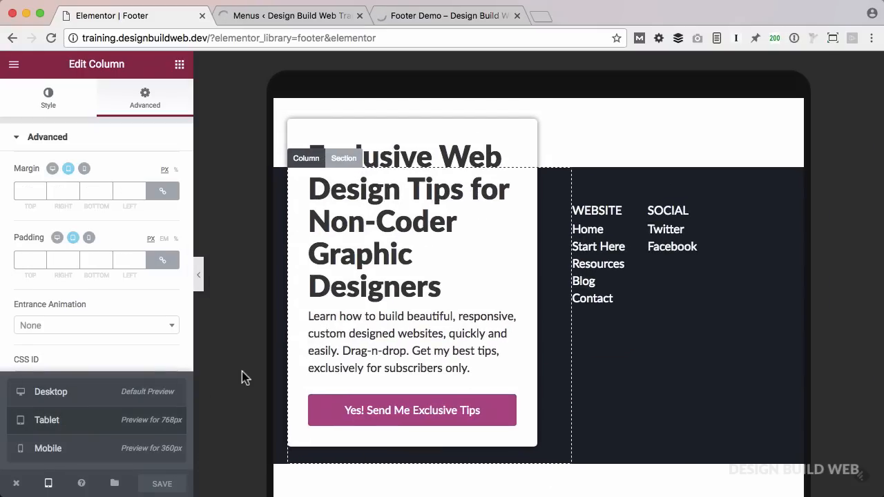
scroll(down, 3)
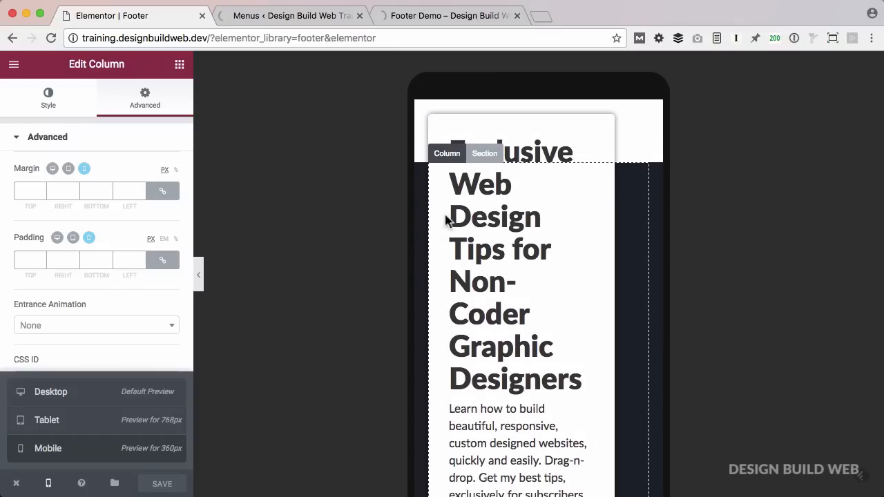
mouse_move(173, 223)
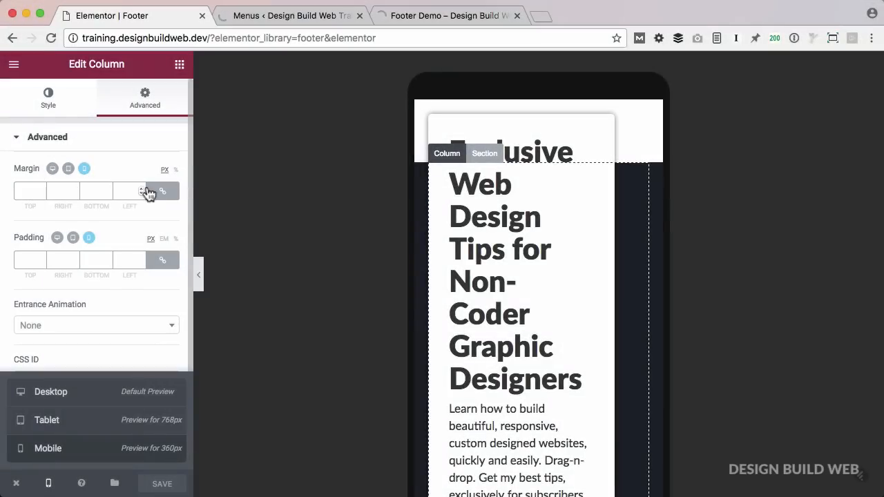
On mobile, set the signup column's top margin to -25 px
click(162, 191)
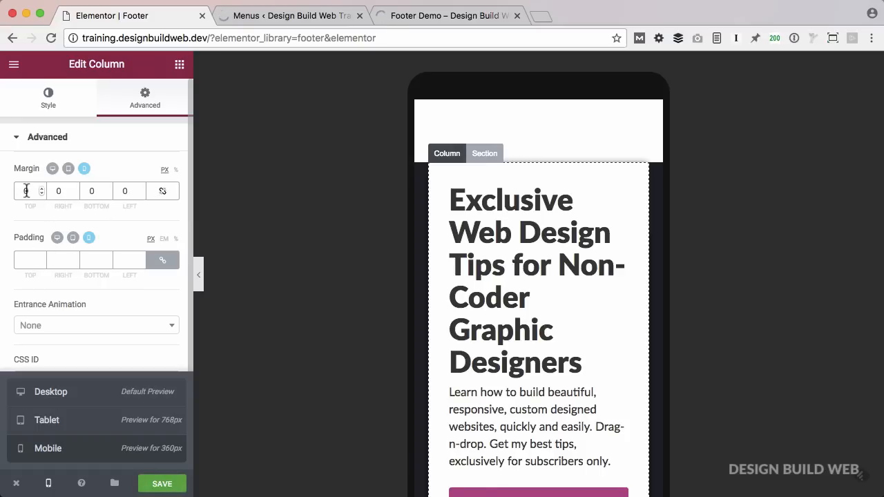
text(-3)
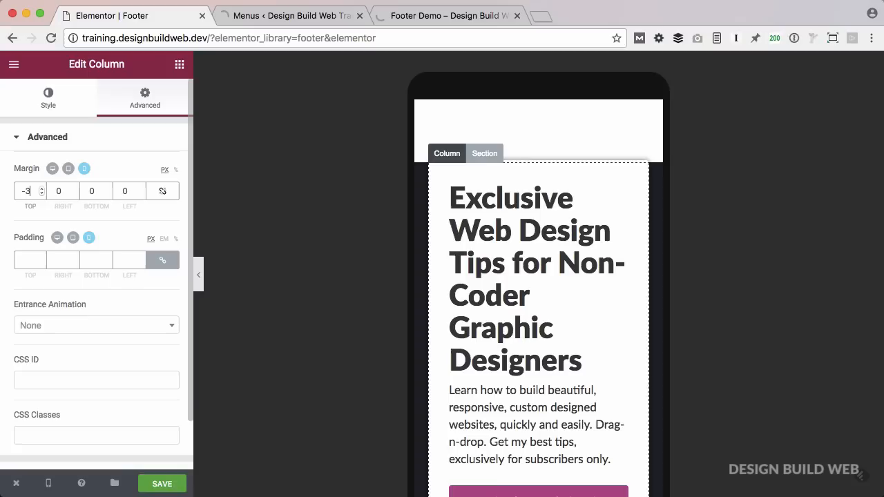
text(-10)
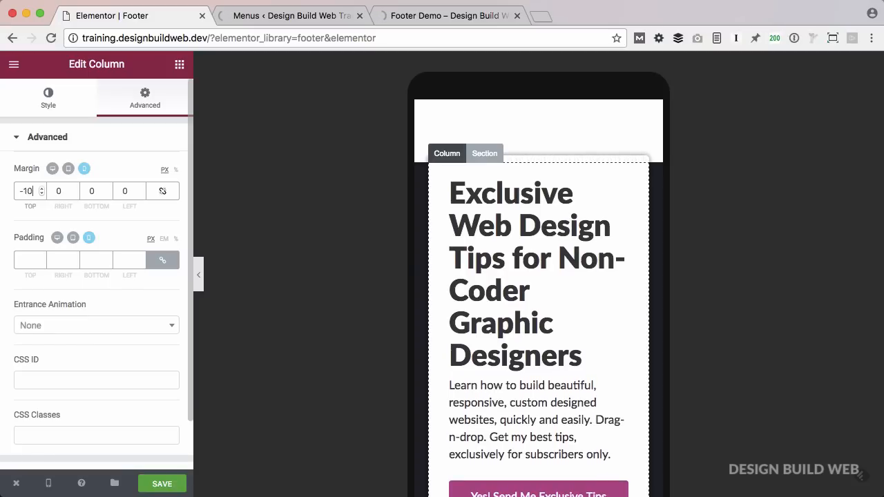
text(-24)
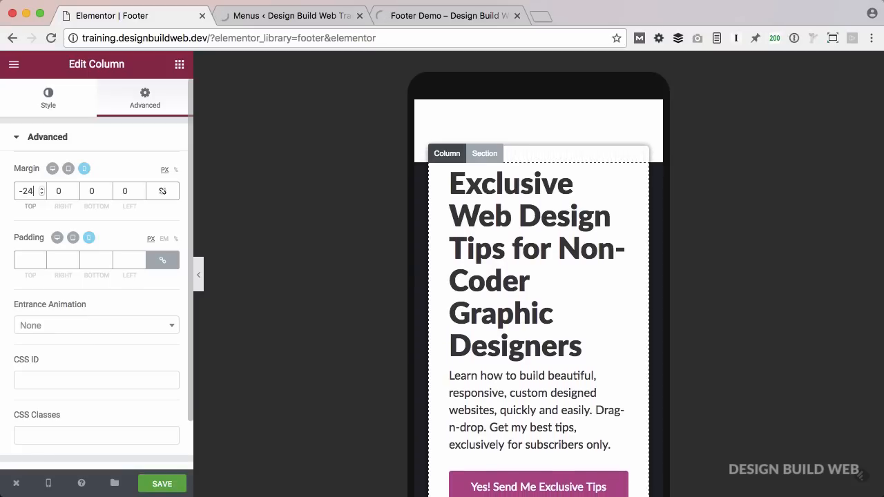
click(40, 191)
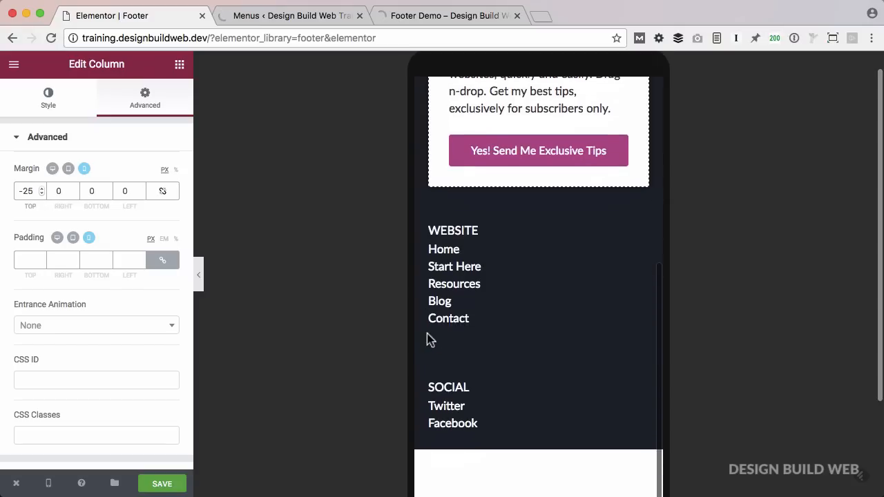
scroll(down, 3)
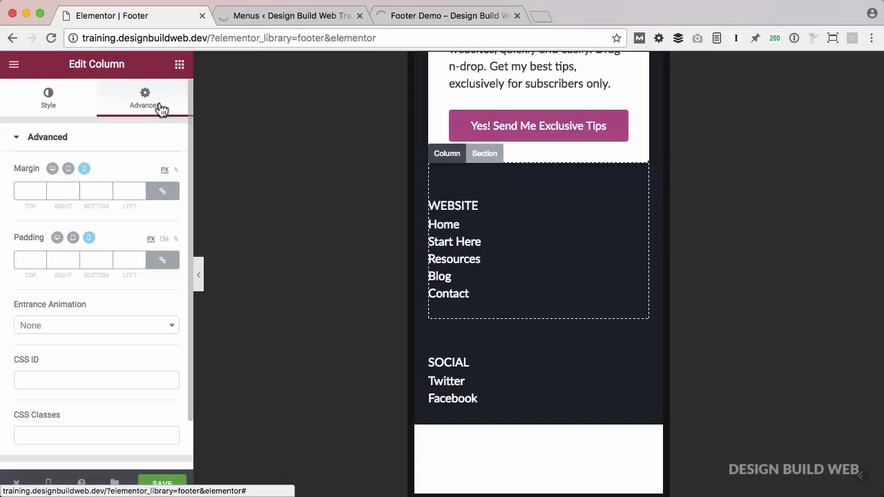
mouse_move(28, 250)
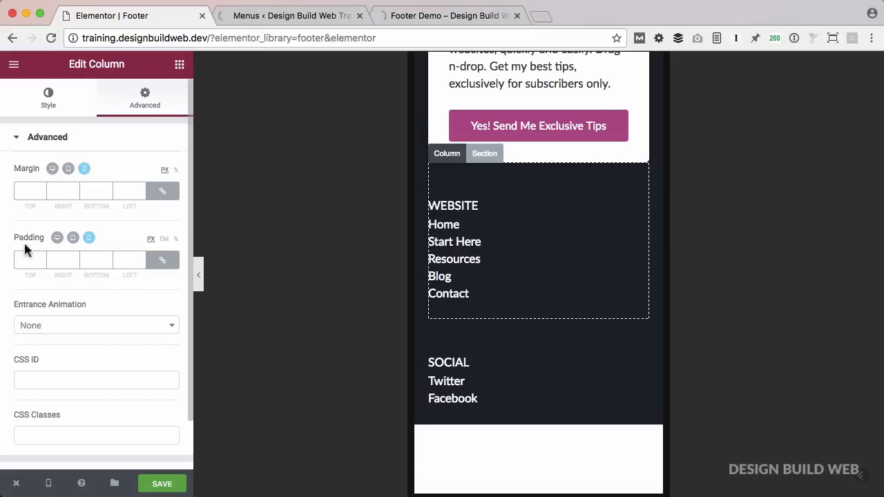
mouse_move(162, 260)
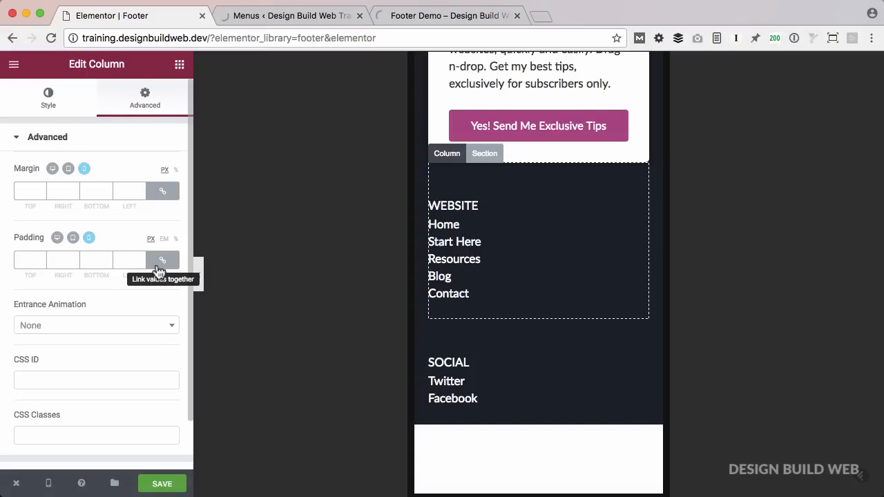
Give the WEBSITE and SOCIAL menu columns 20 px top padding on mobile
click(30, 260)
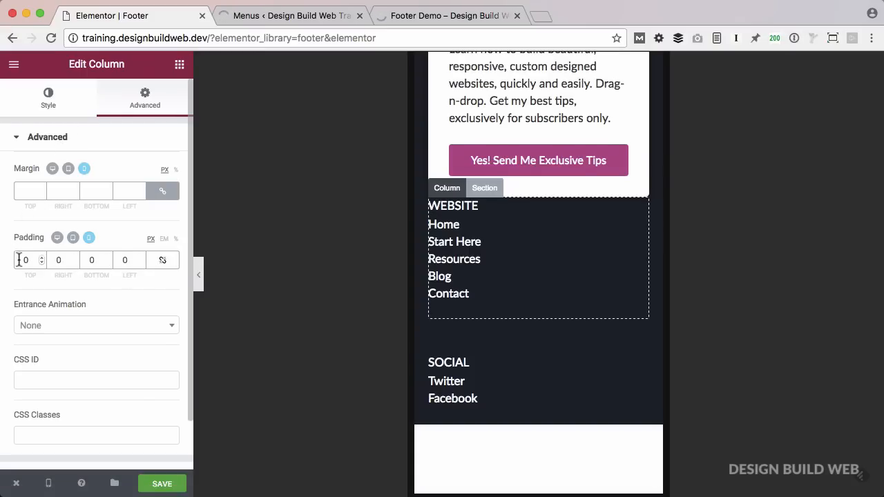
click(28, 260)
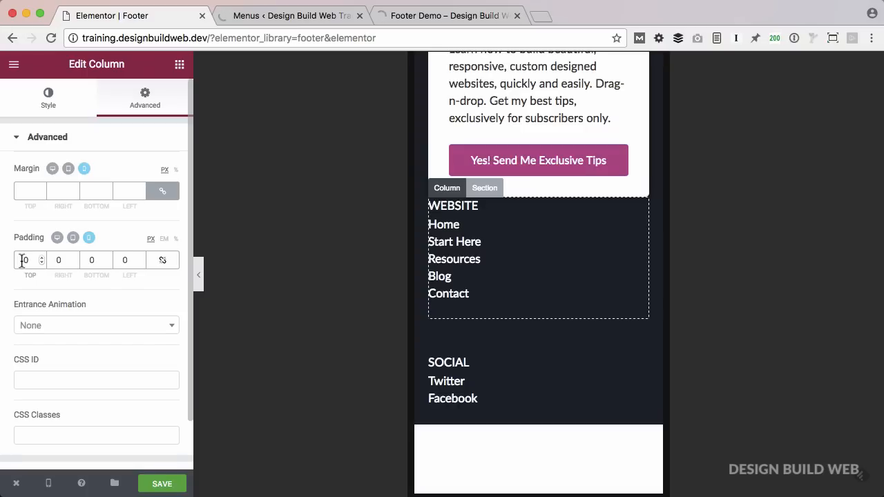
text(20)
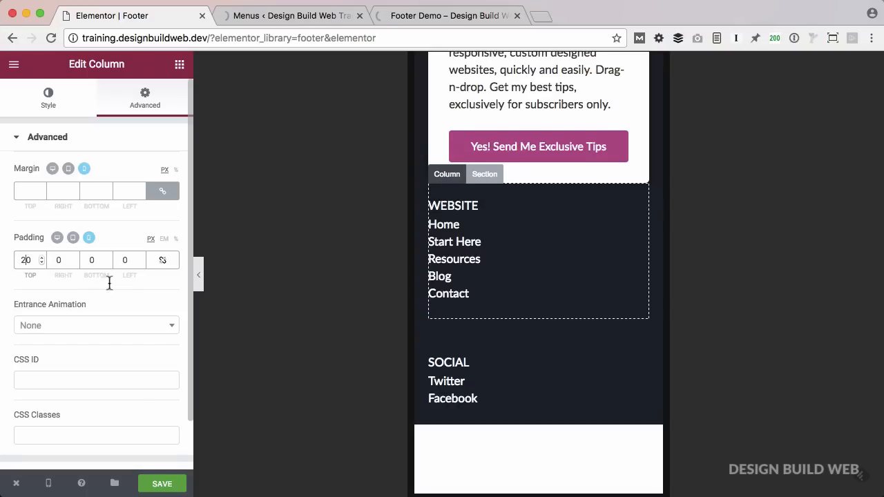
click(48, 97)
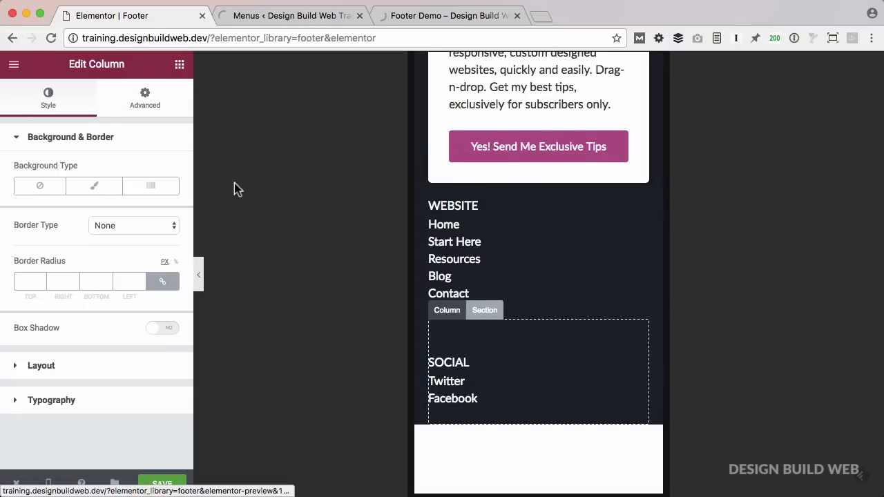
click(145, 97)
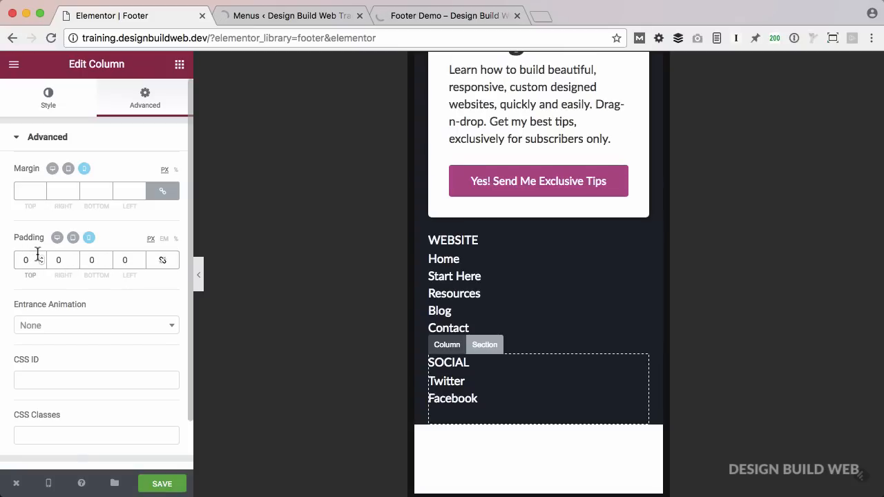
text(20)
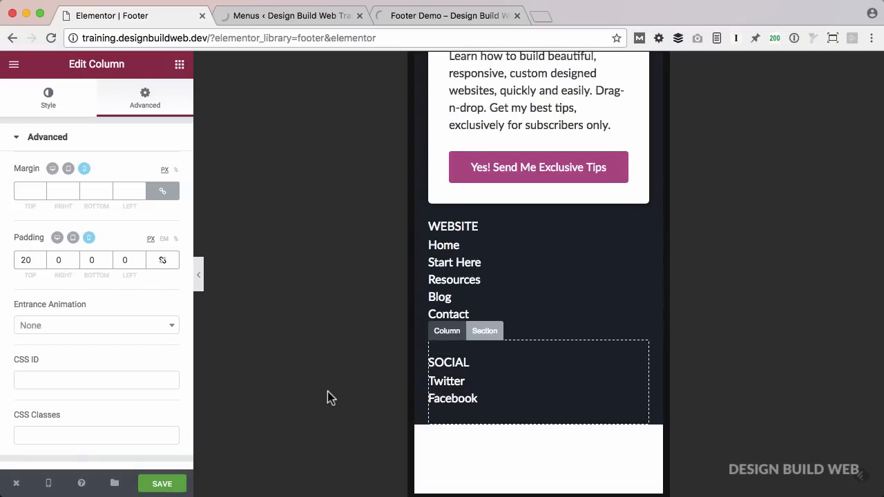
mouse_move(373, 286)
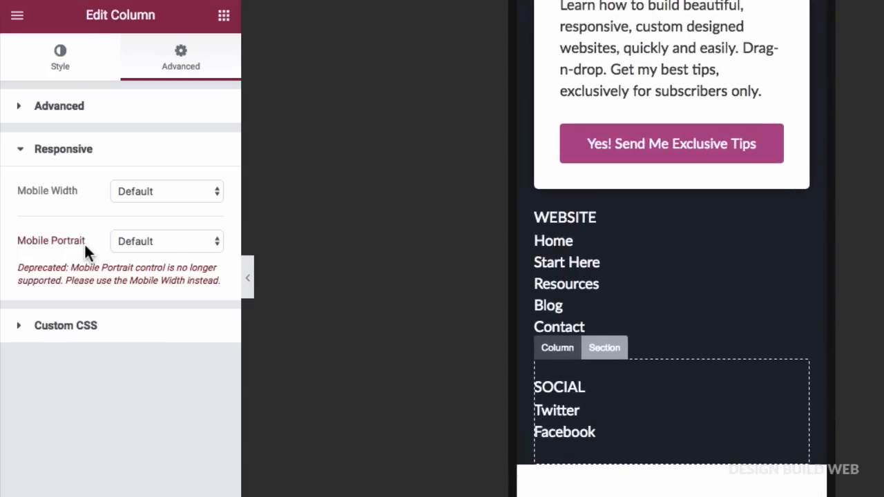
Give the WEBSITE and SOCIAL menu columns a custom 50% mobile width
click(165, 191)
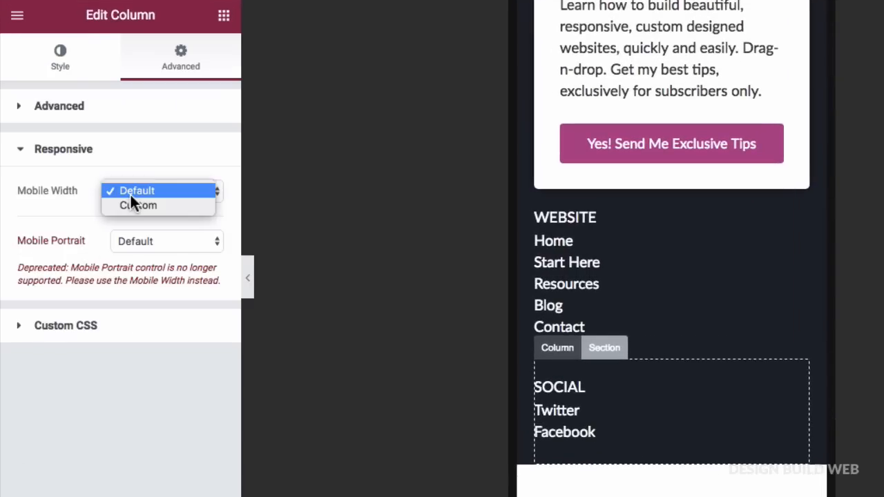
mouse_move(180, 212)
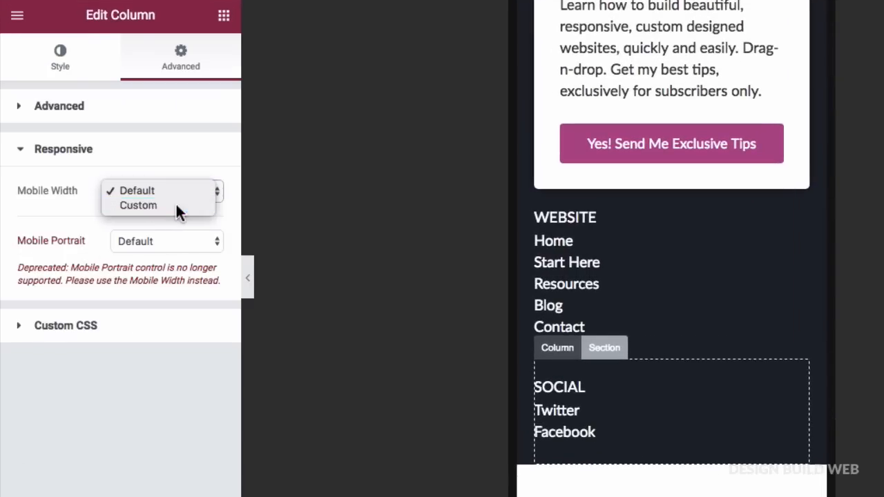
click(138, 206)
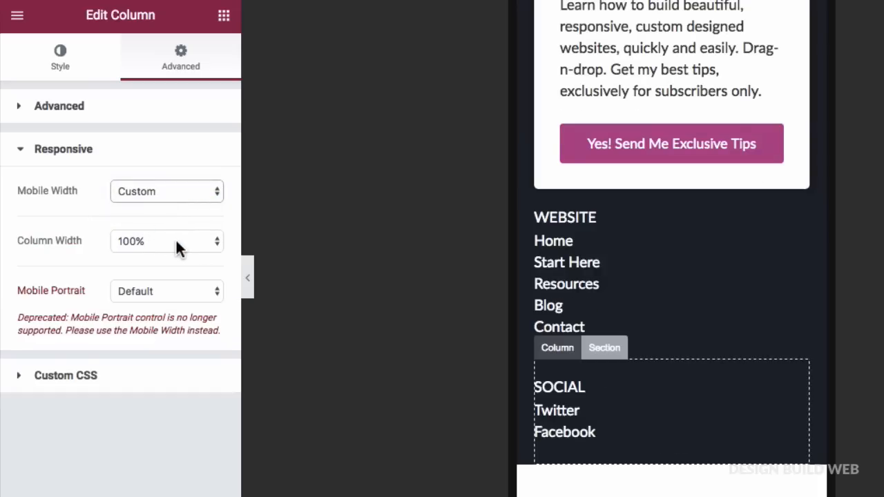
click(165, 241)
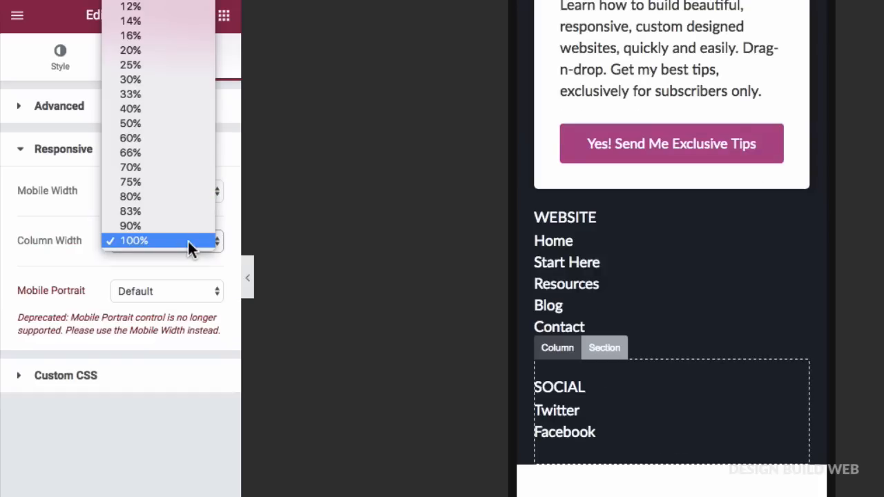
click(130, 123)
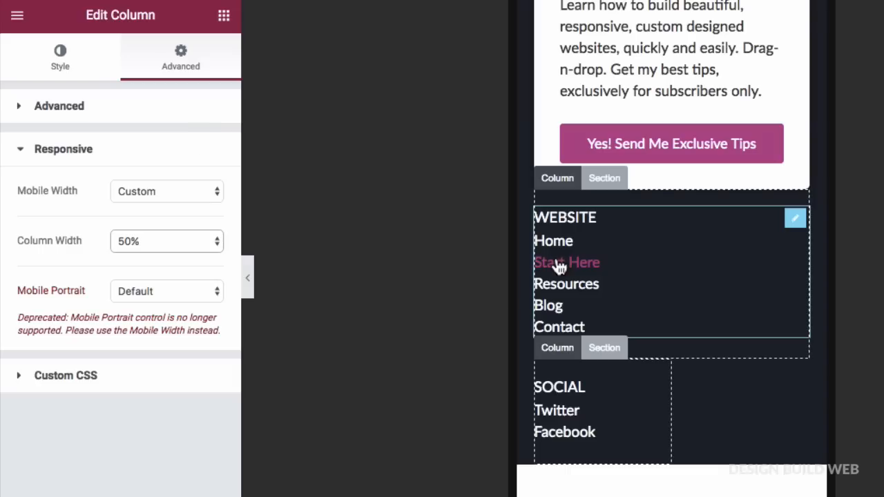
click(60, 57)
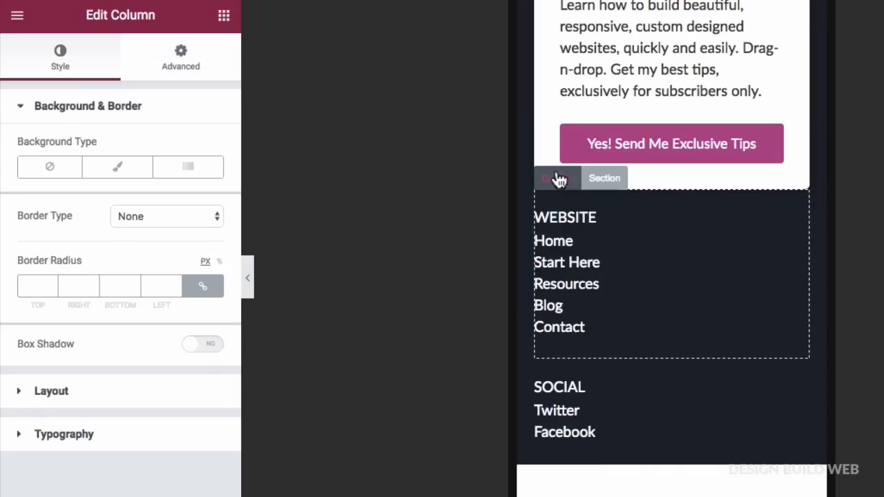
click(180, 58)
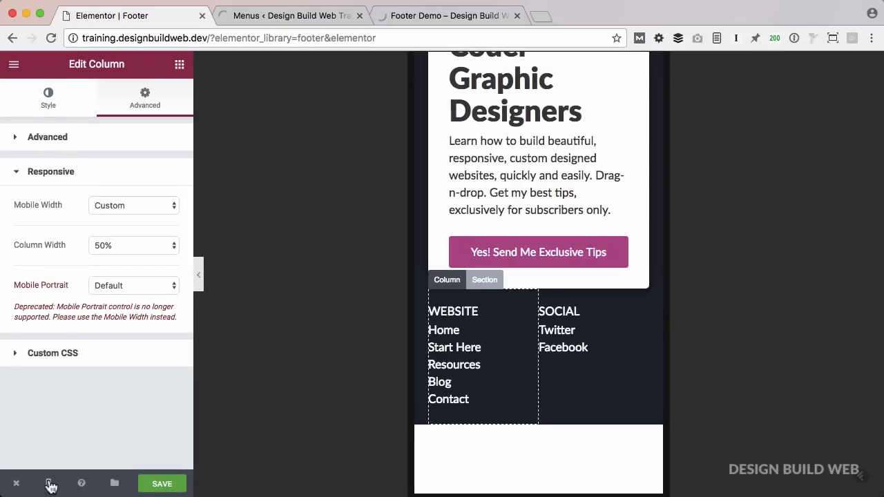
Switch the preview back to Desktop and save the Footer template
click(49, 483)
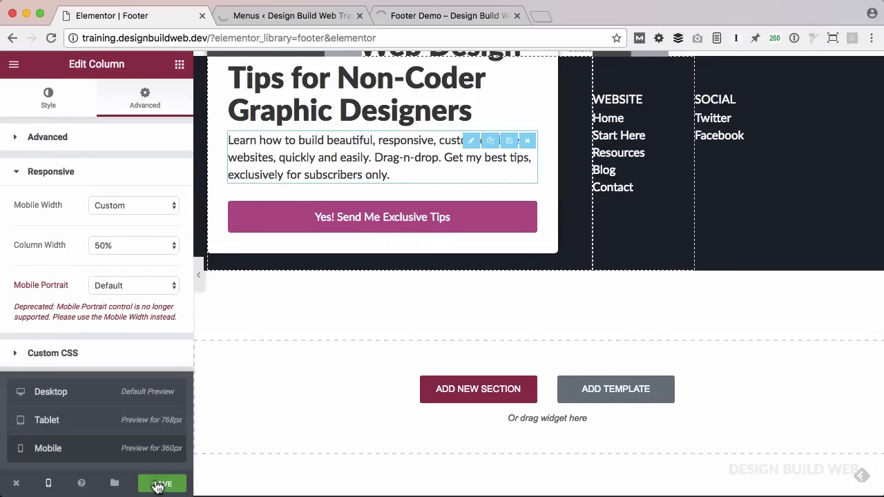
click(161, 483)
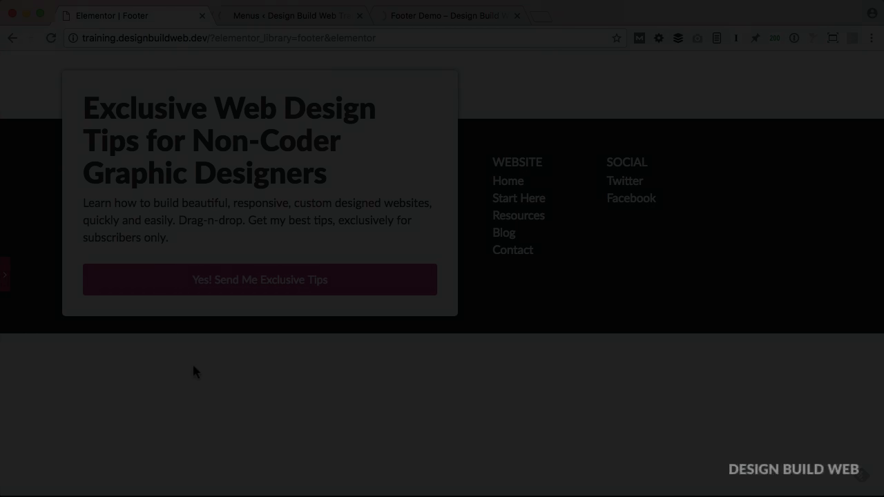
click(32, 419)
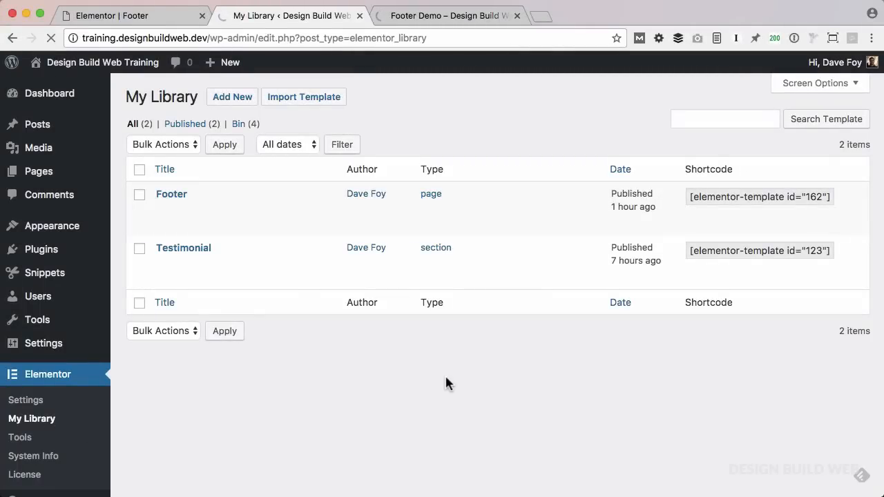
mouse_move(171, 194)
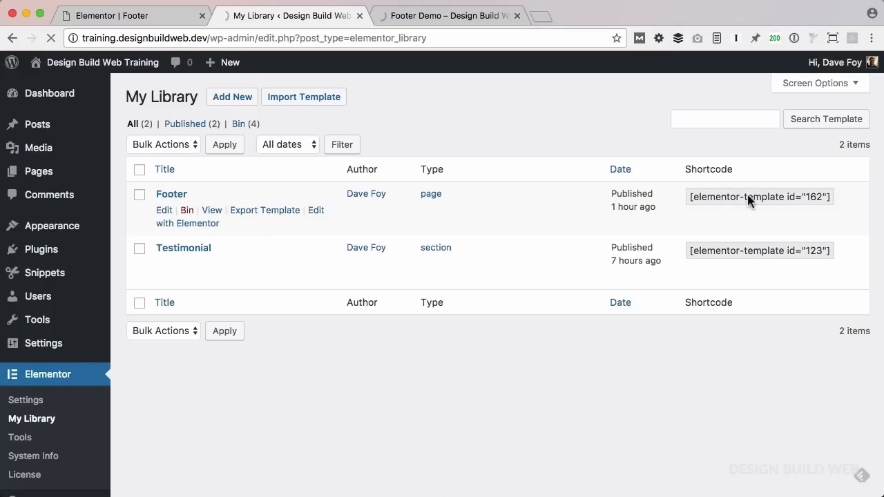
mouse_move(763, 208)
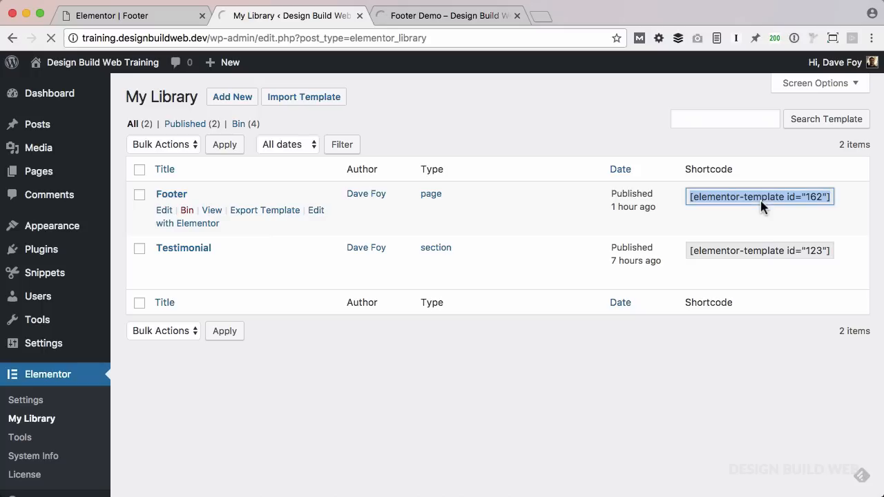
mouse_move(52, 226)
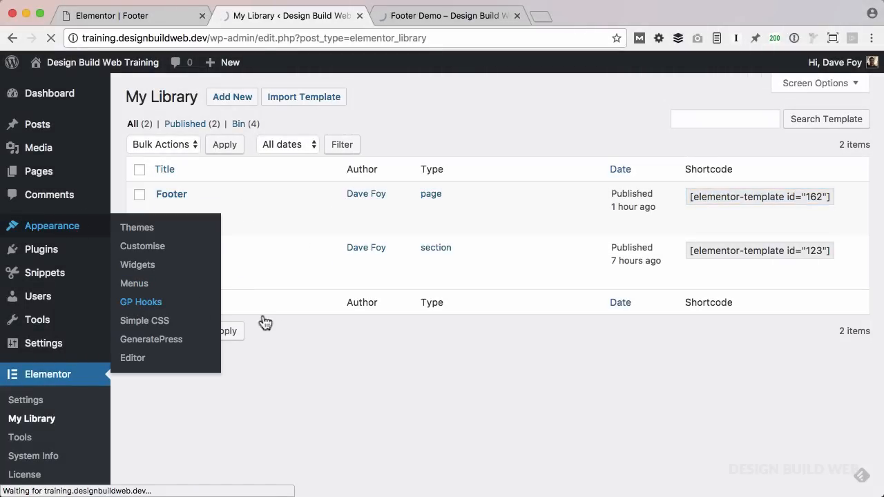
Paste the elementor-template 162 shortcode into GP Hooks' Before Footer Content and save
click(141, 302)
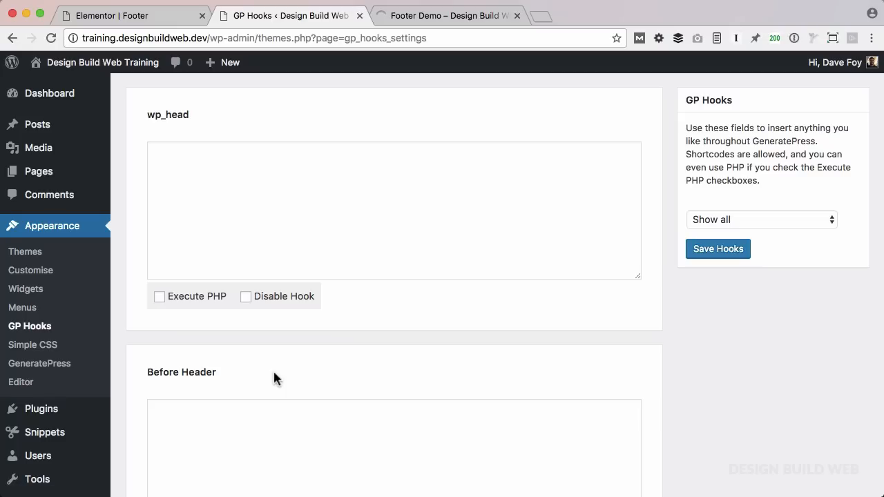
scroll(down, 3)
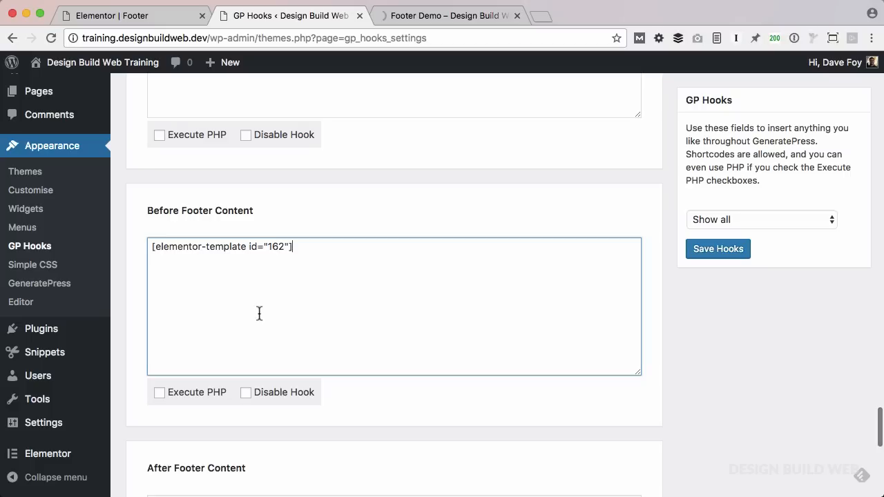
mouse_move(711, 306)
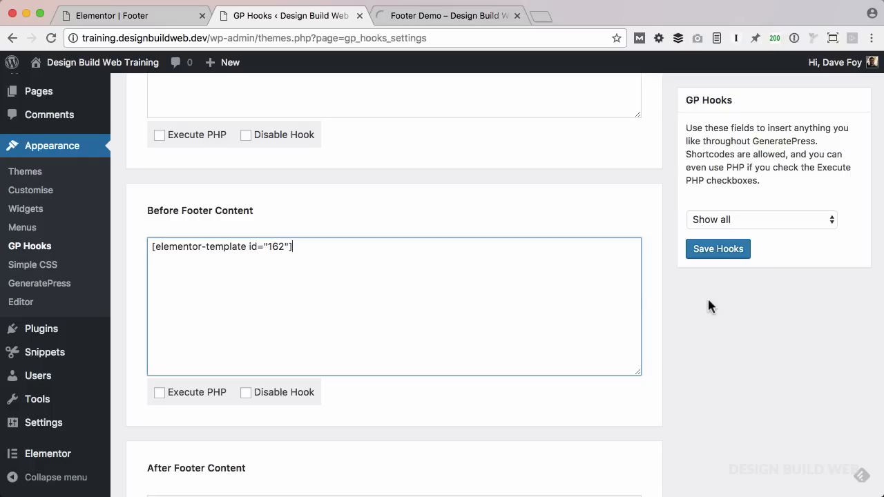
click(718, 249)
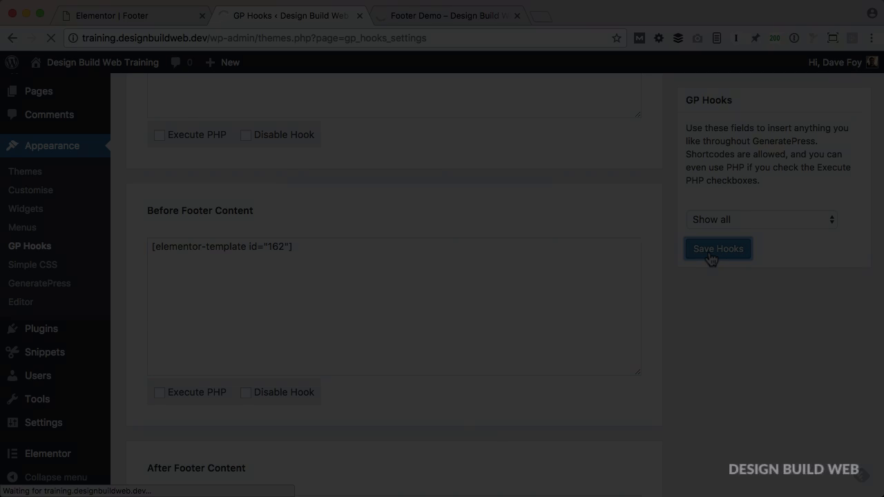
click(718, 249)
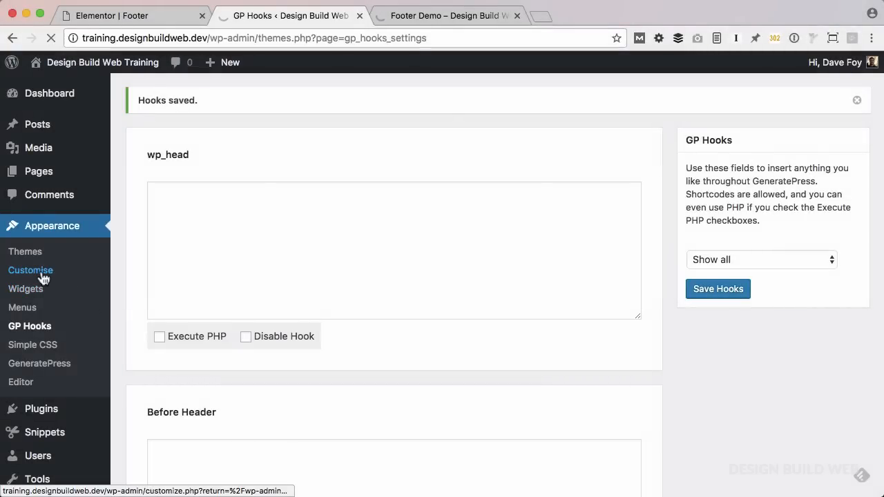
Set Footer Widgets to 0 in the Customizer and check the Footer Demo page
click(31, 270)
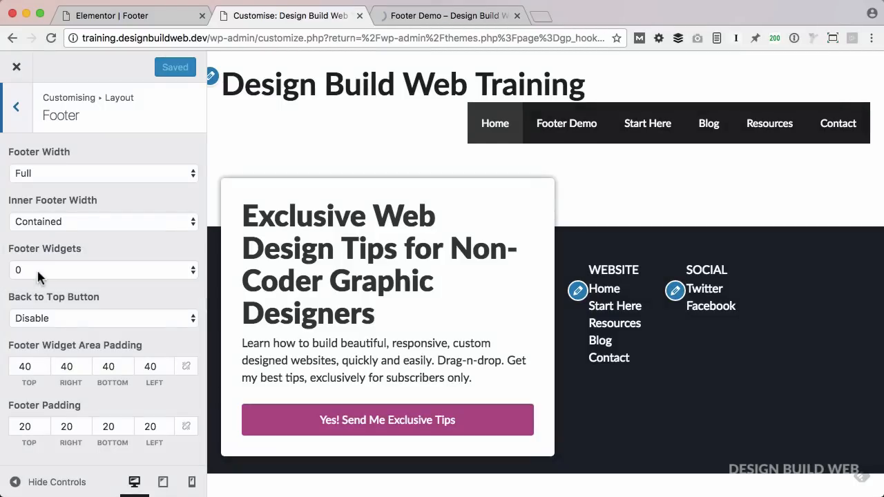
click(449, 15)
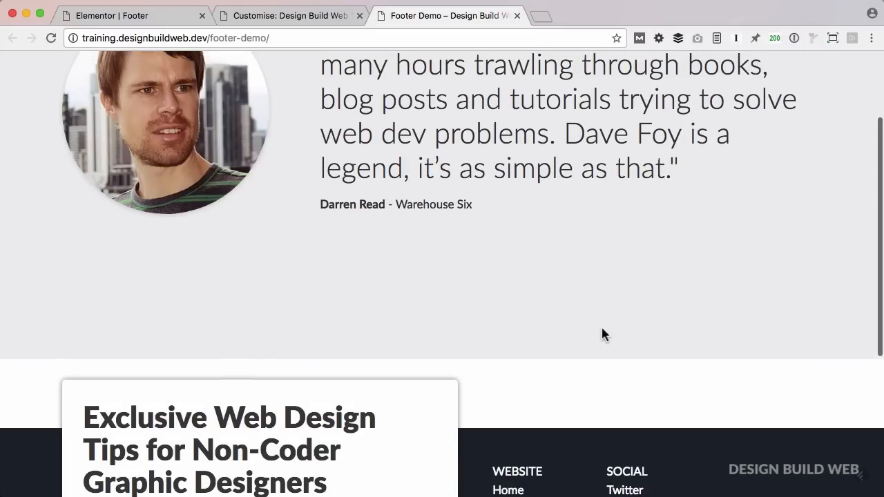
Scroll the live Footer Demo page down to the dark Elementor footer
scroll(up, 3)
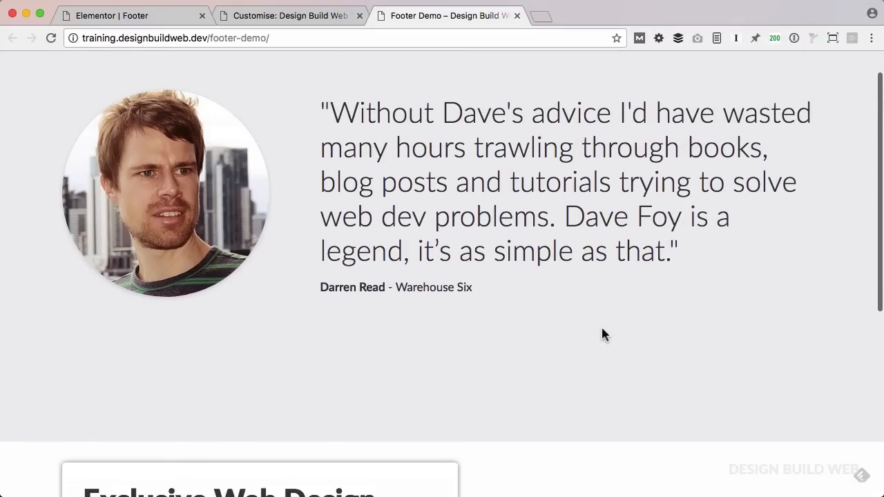
scroll(down, 3)
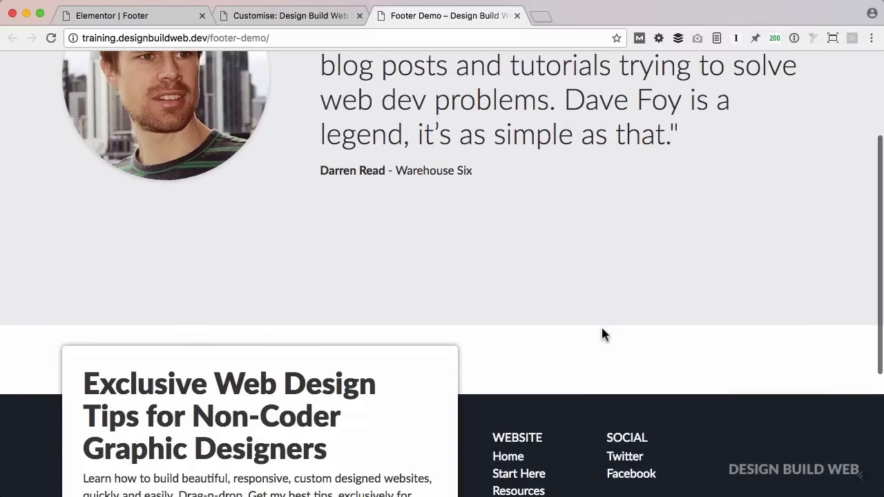
scroll(down, 3)
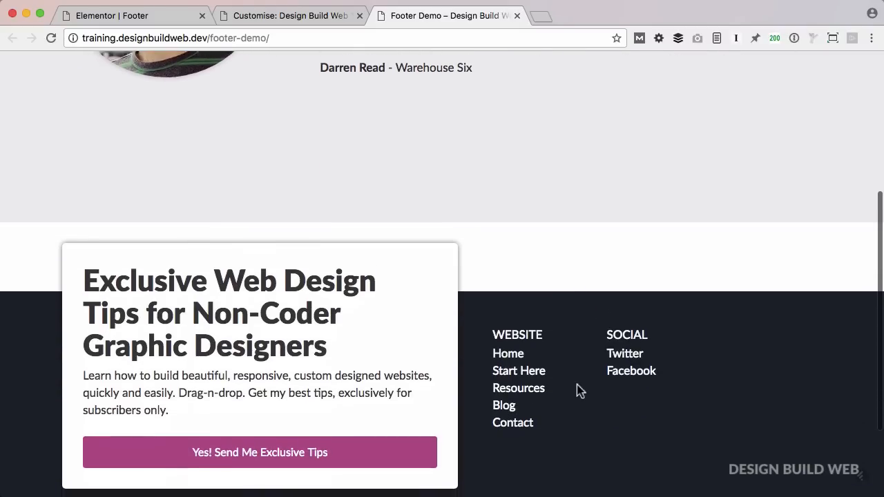
scroll(down, 3)
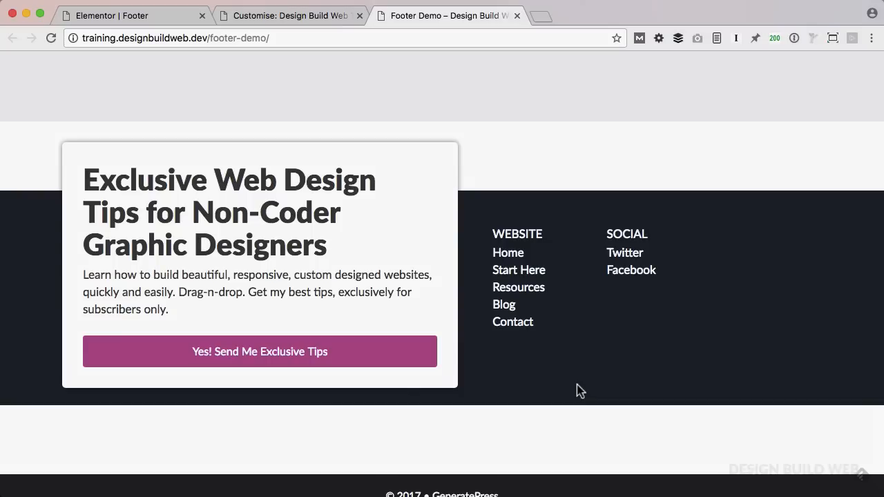
click(131, 16)
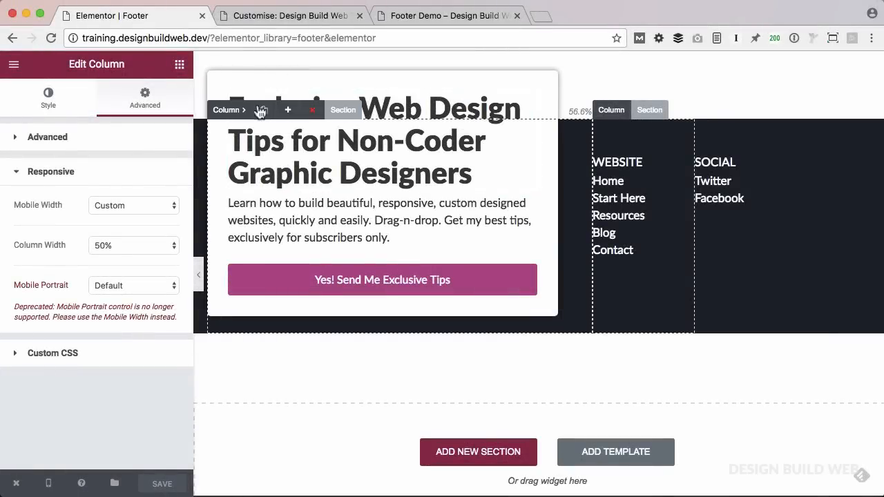
Set the footer section's top and bottom margin to 0
click(342, 109)
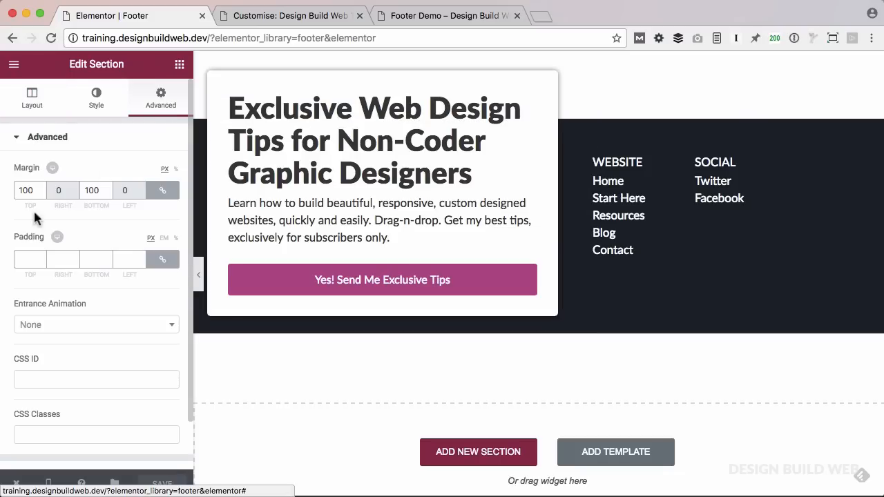
text(0)
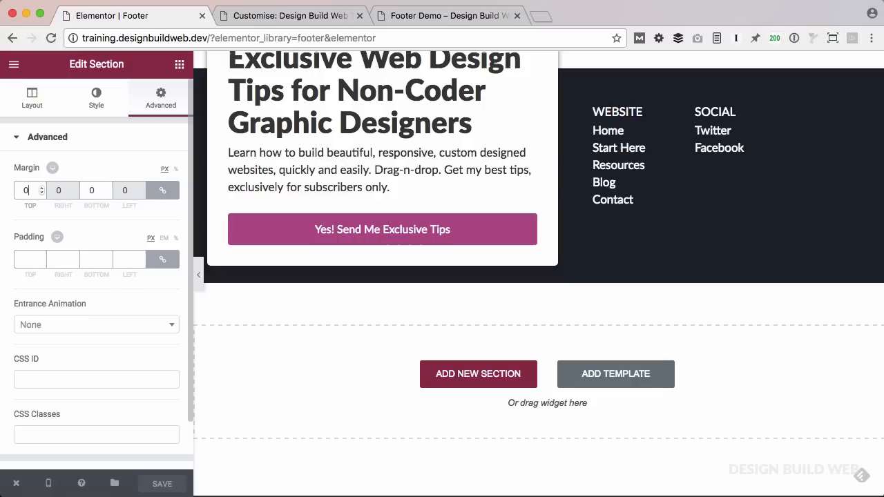